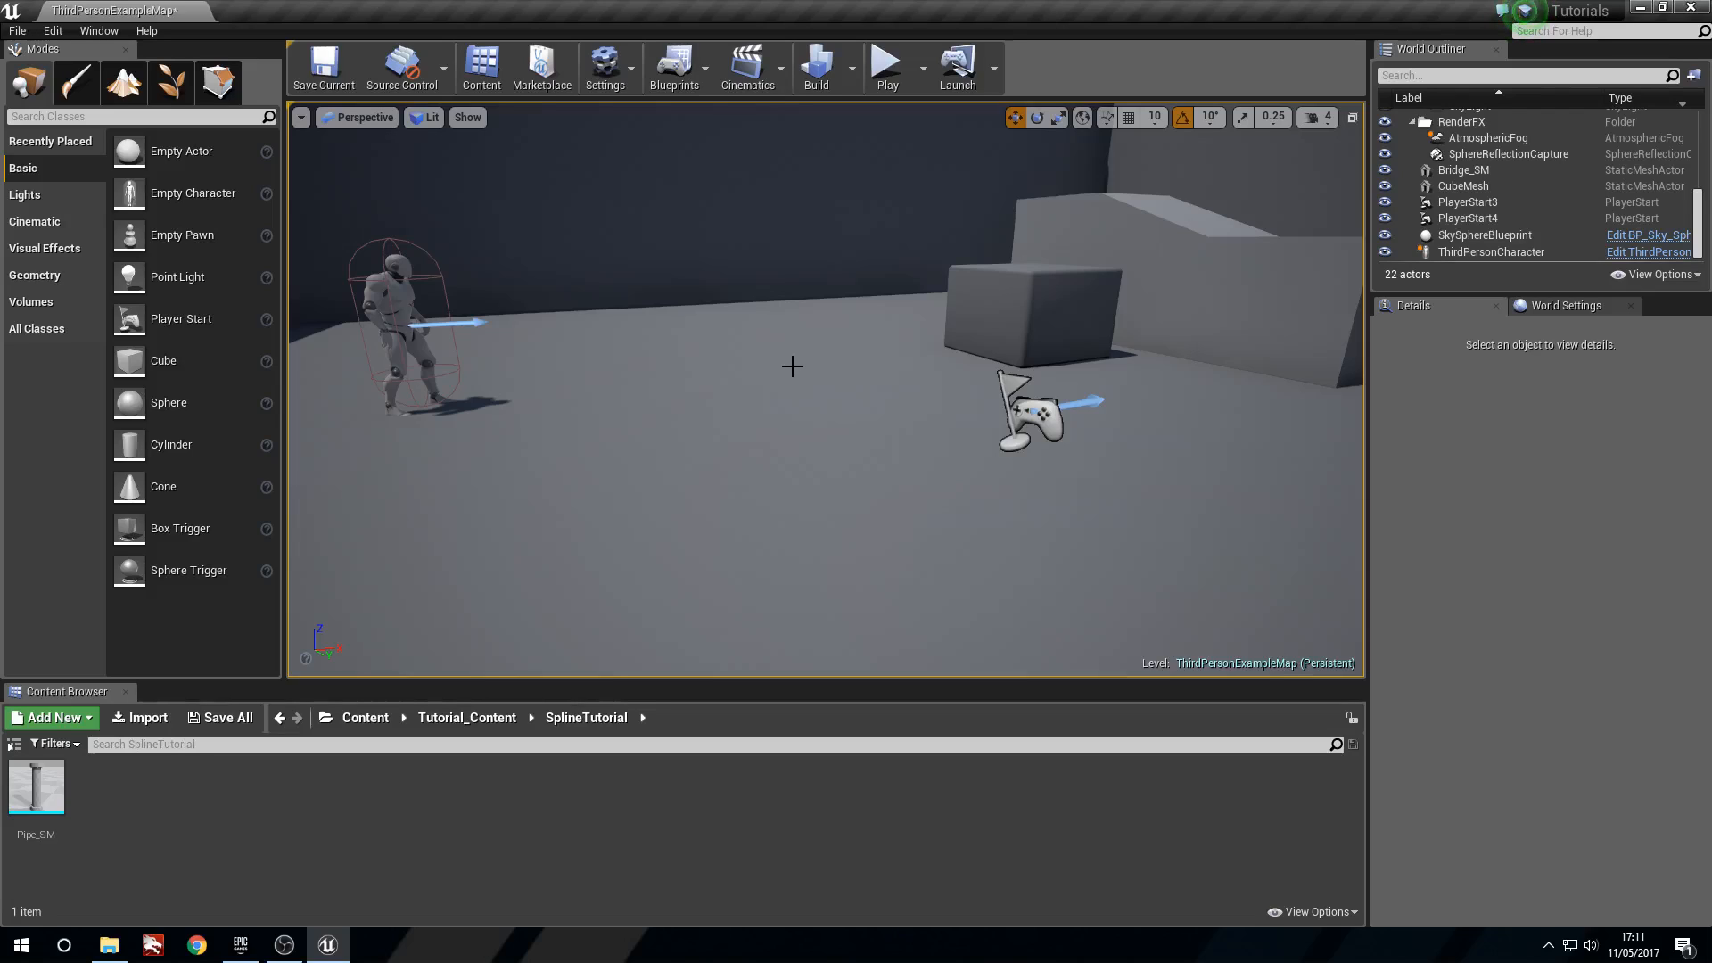
# Create an Actor-based Blueprint class named Pipe_BP in the SplineTutorial folder
pyautogui.click(51, 717)
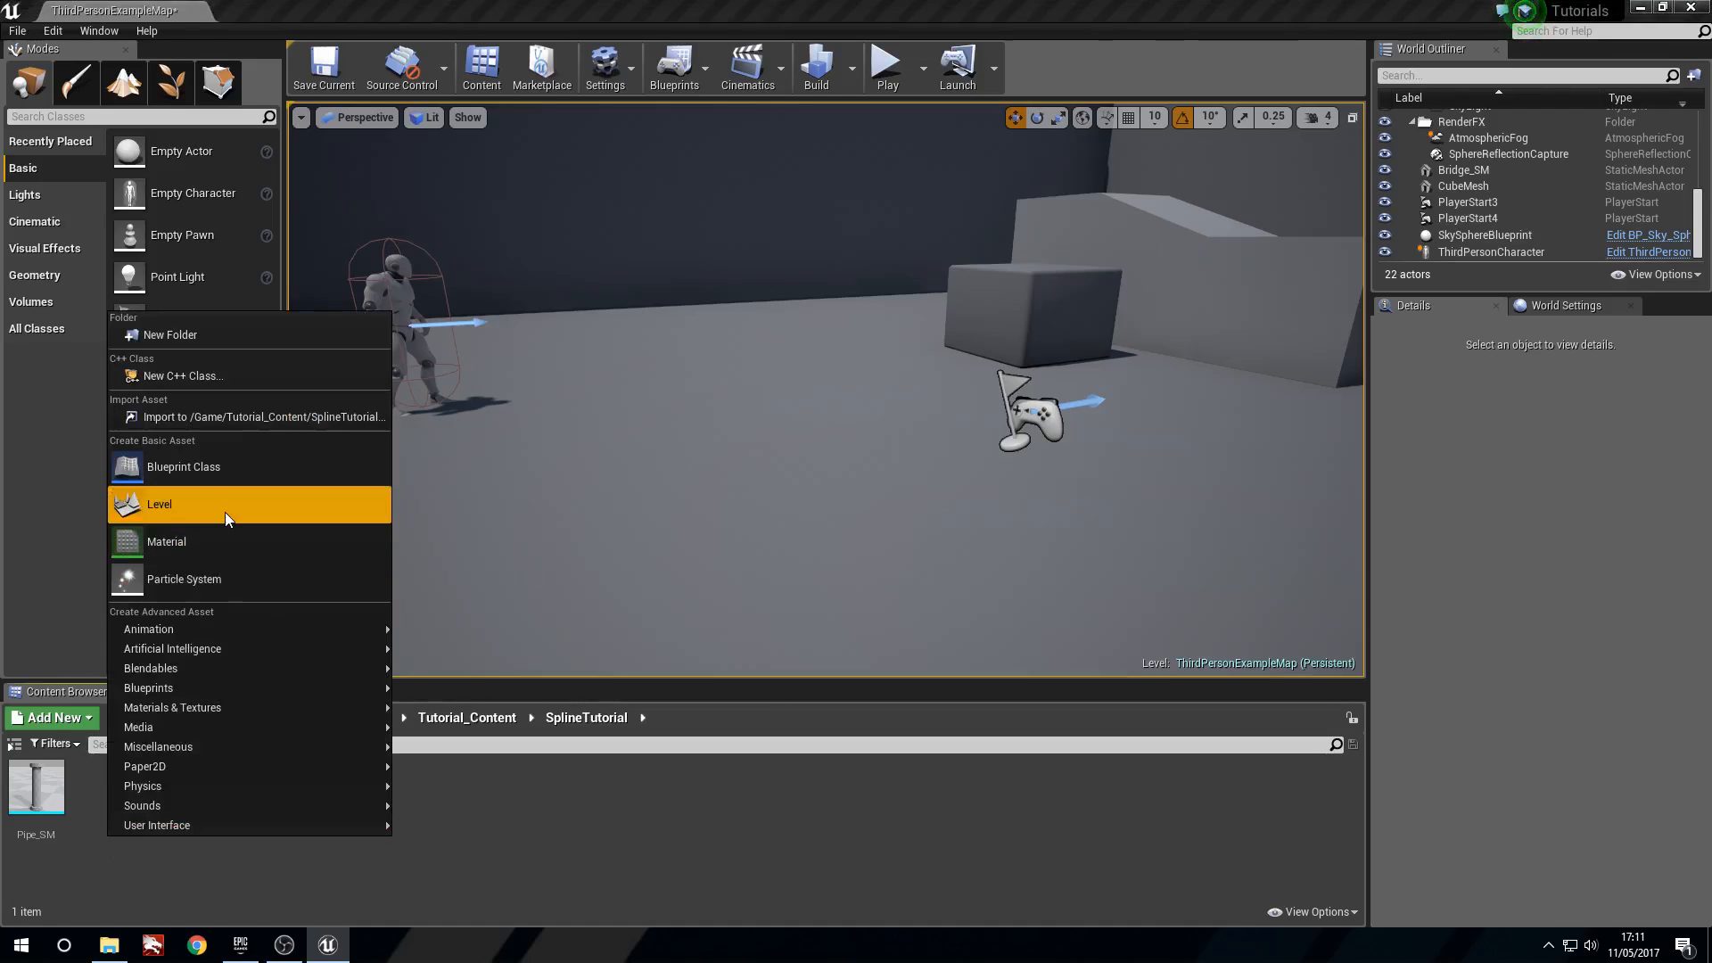
pyautogui.click(182, 466)
pyautogui.write('Pipe_')
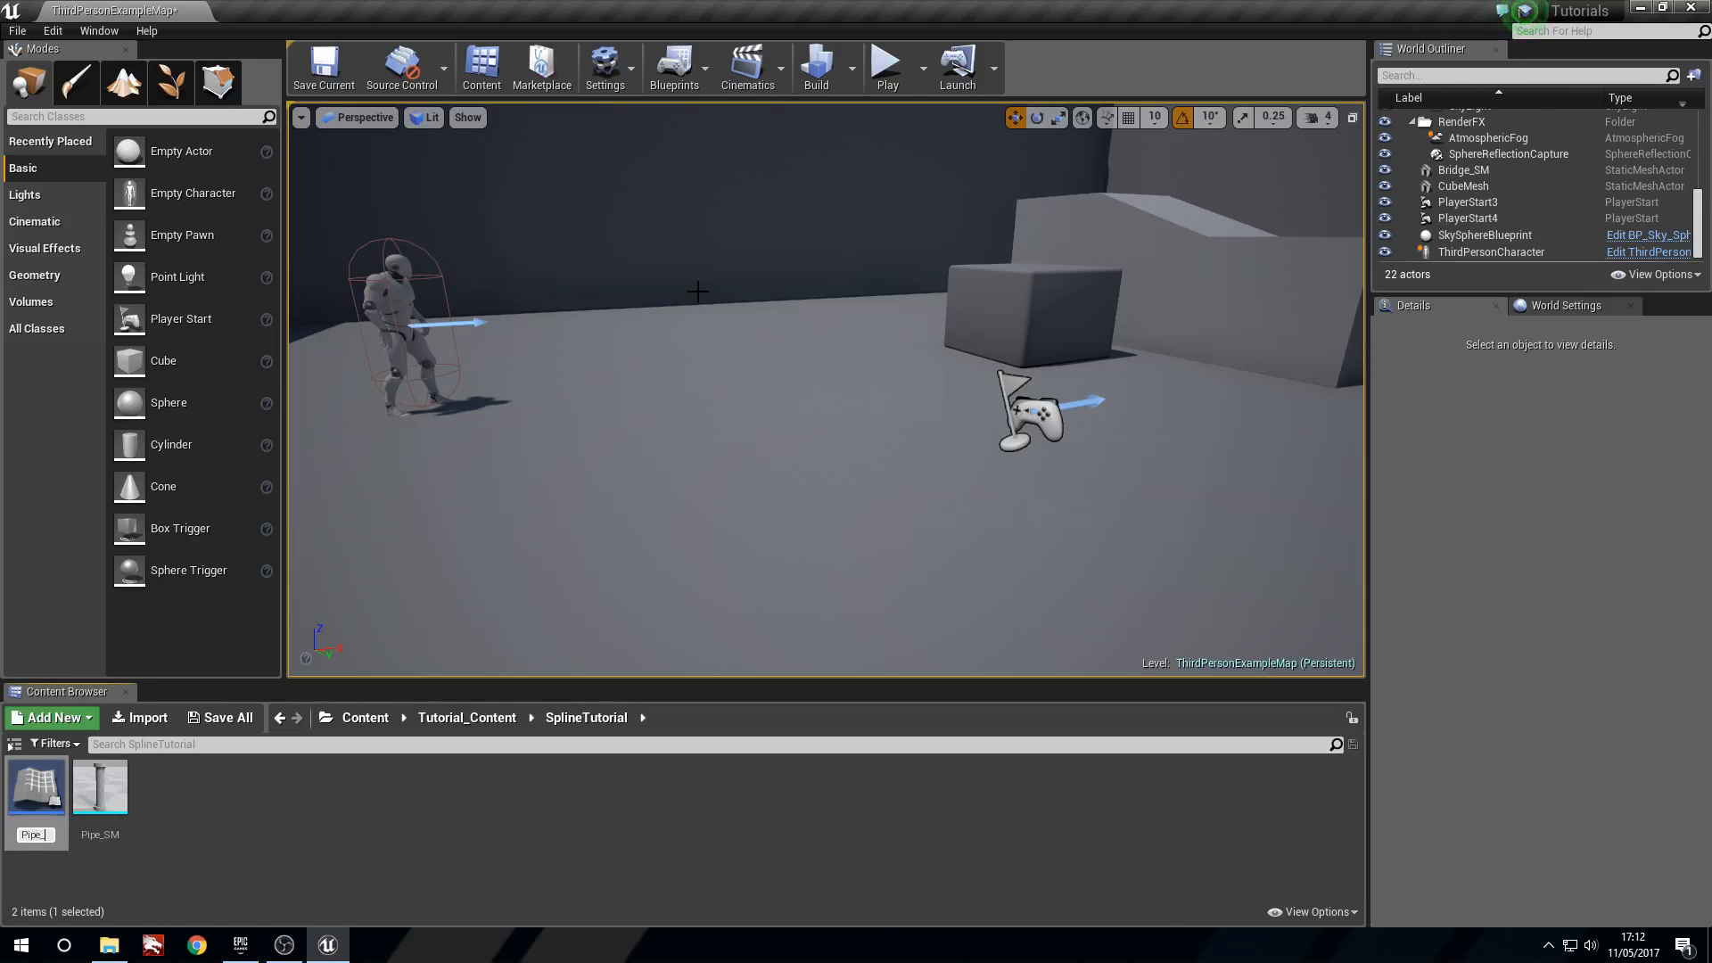
pyautogui.click(36, 784)
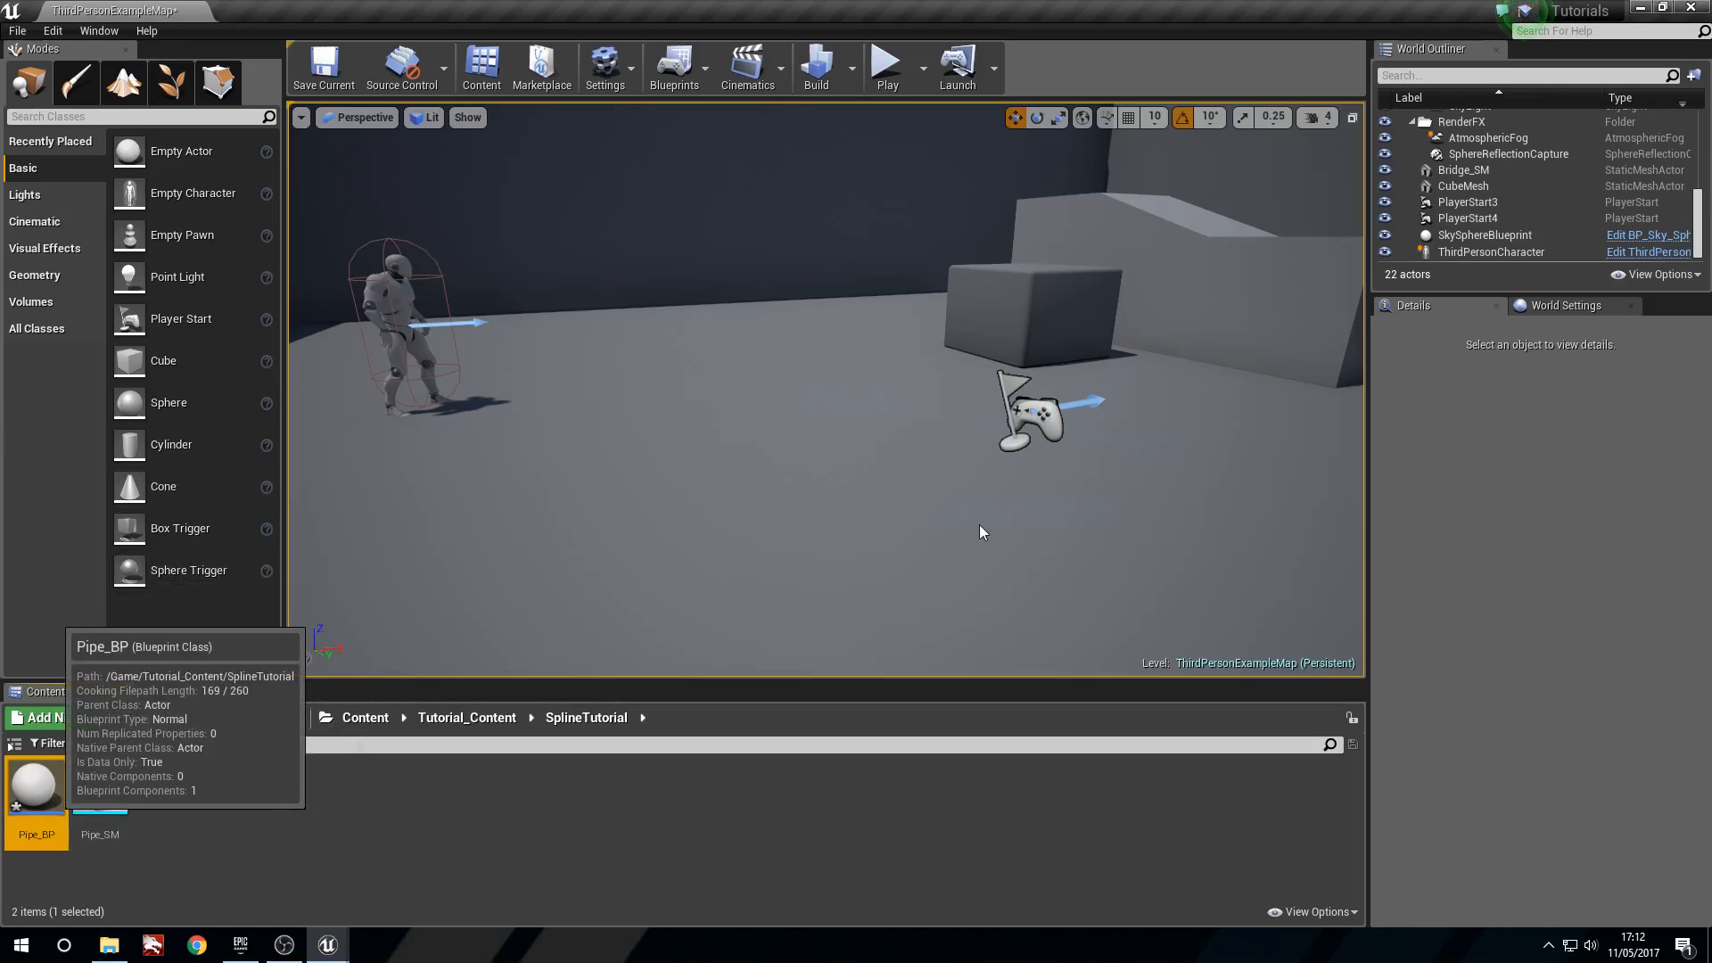
pyautogui.moveTo(565, 915)
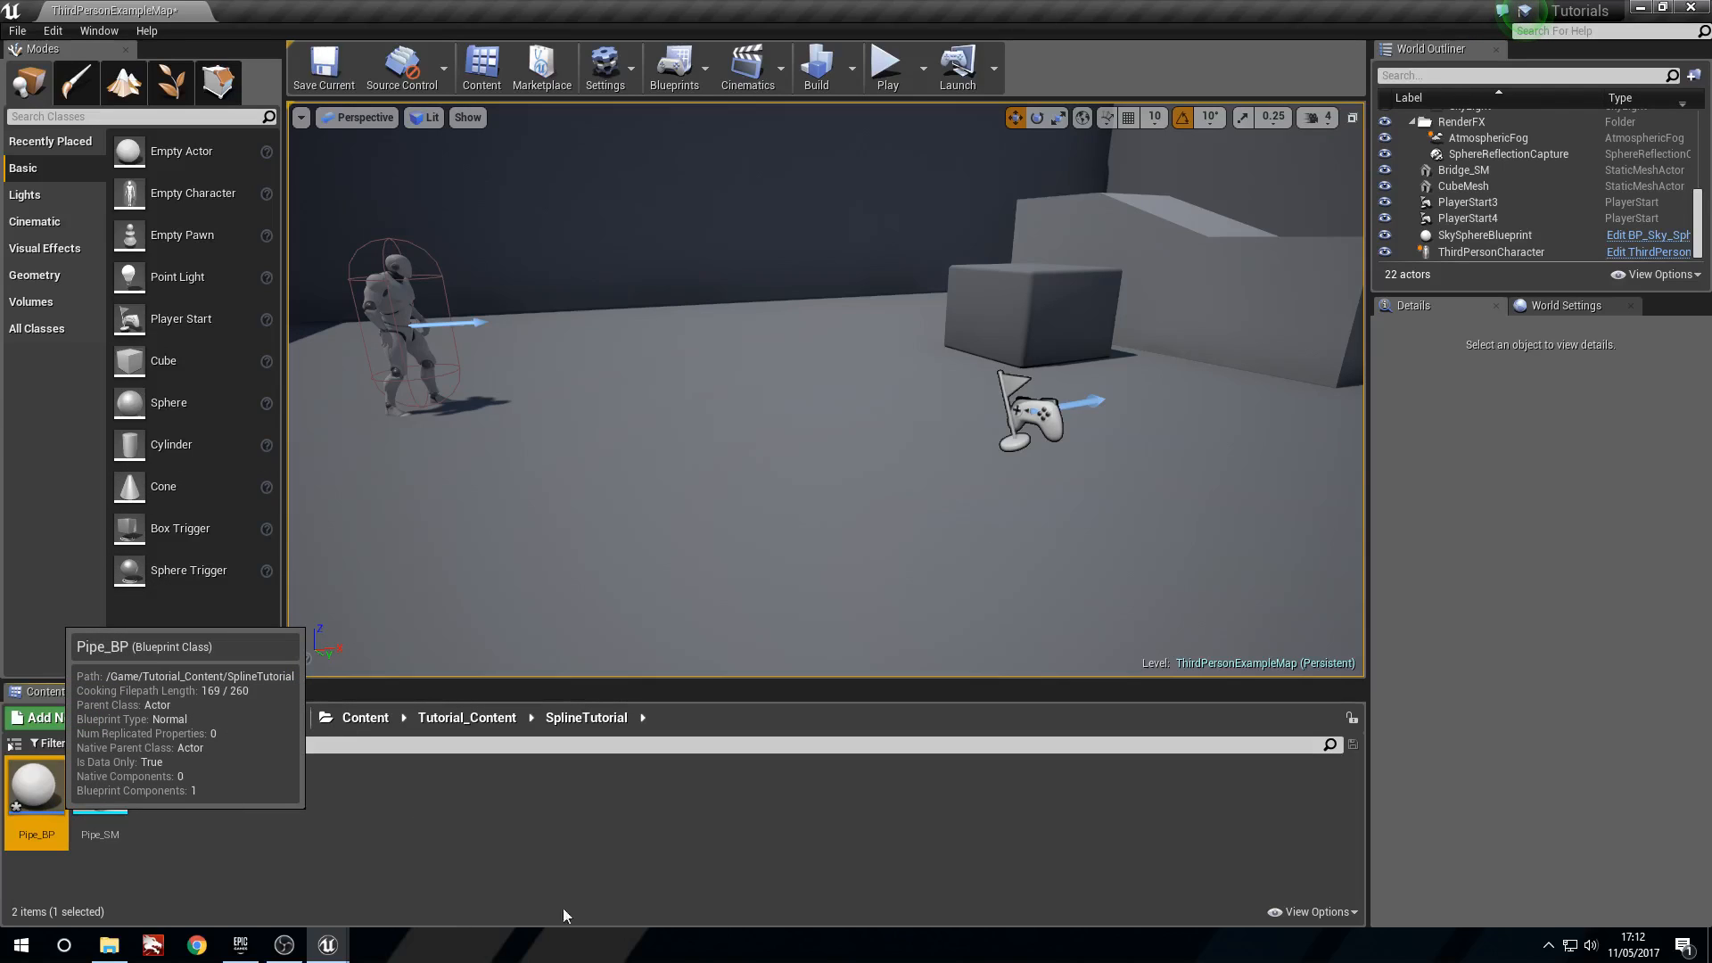
# Open Pipe_BP in the Blueprint editor
pyautogui.doubleClick(36, 784)
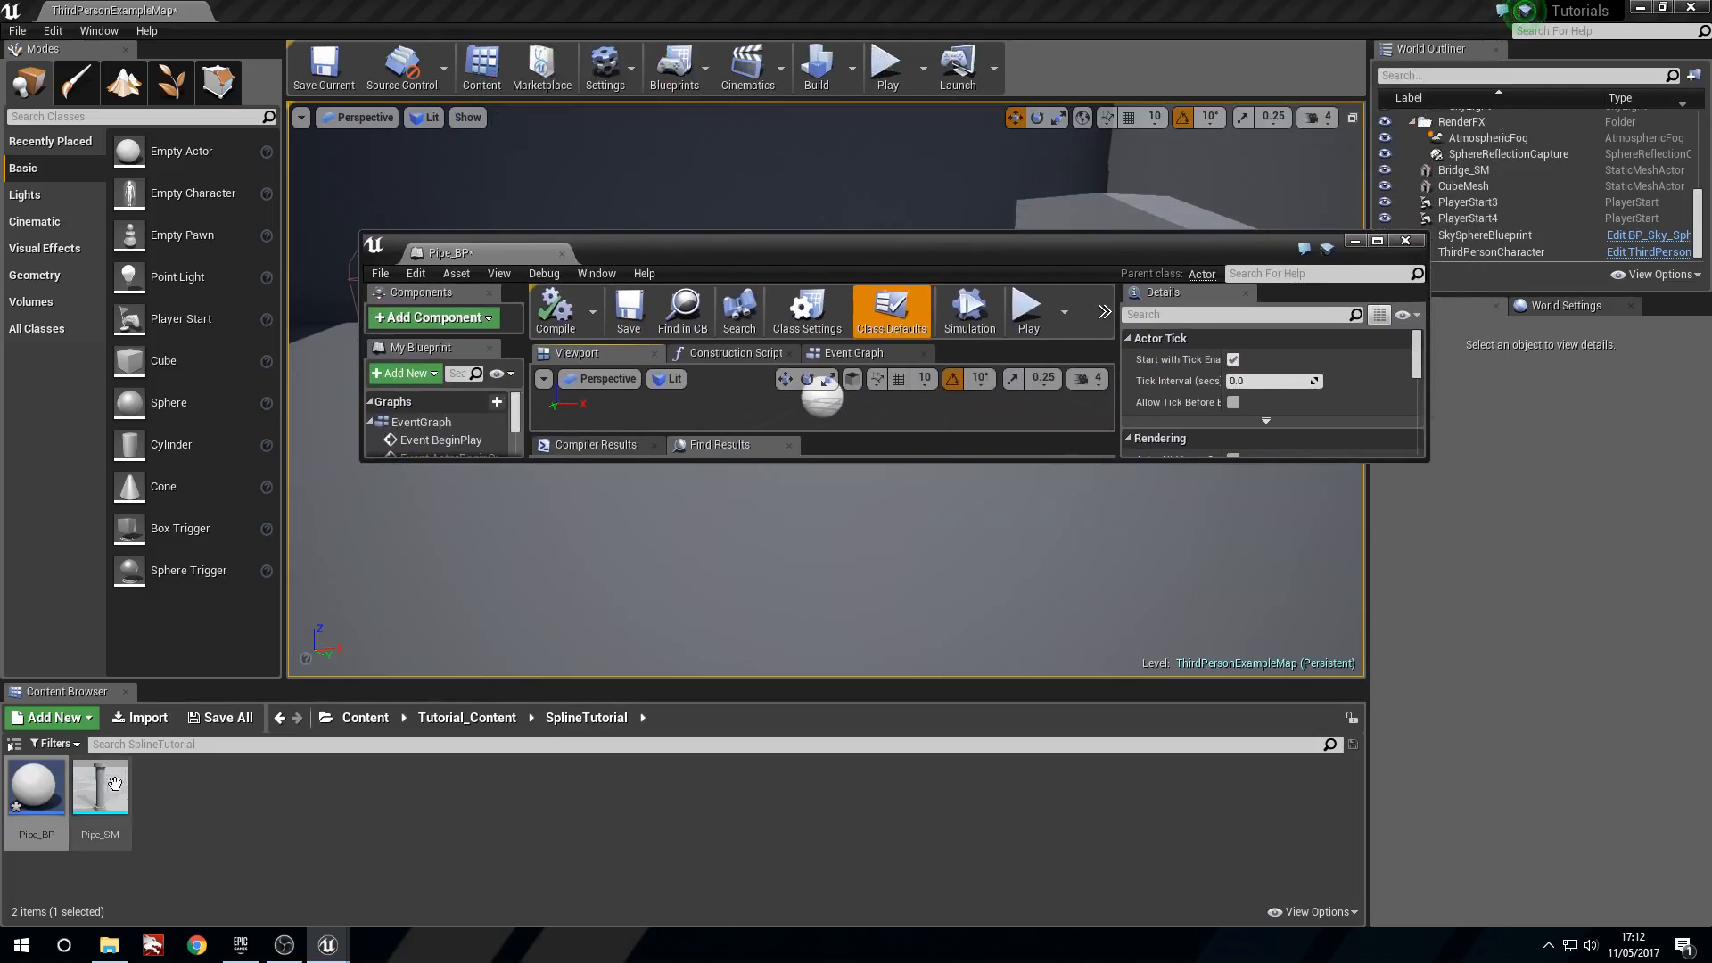
pyautogui.moveTo(99, 784)
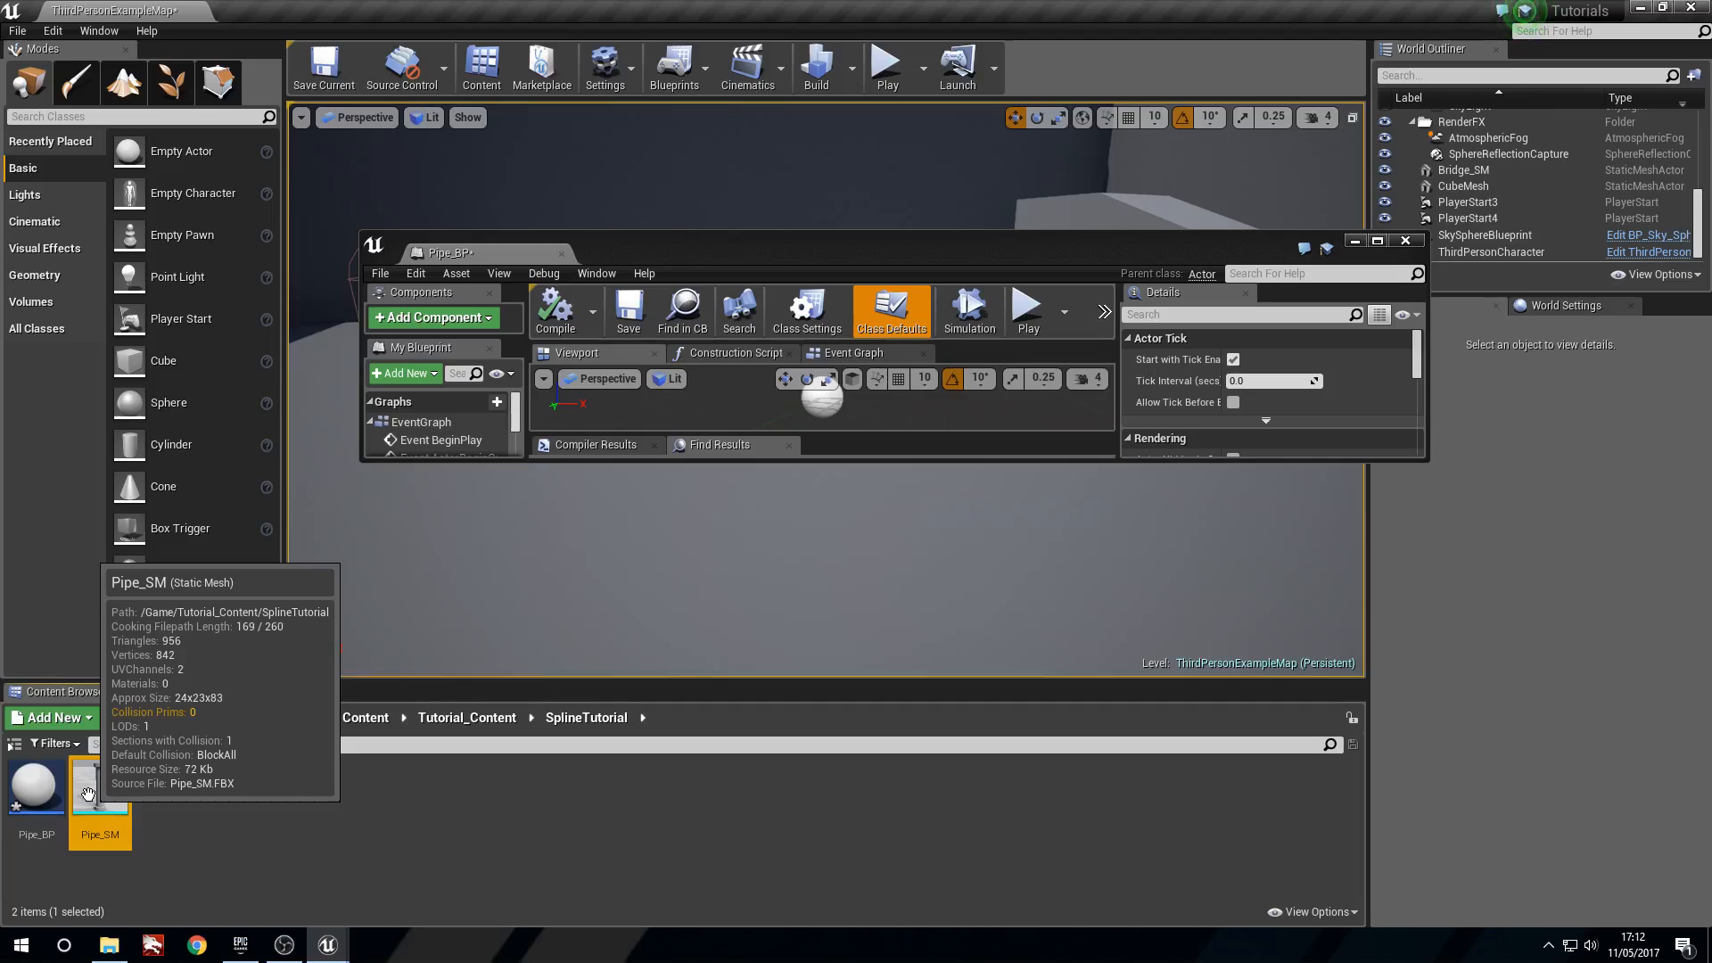
pyautogui.moveTo(101, 797)
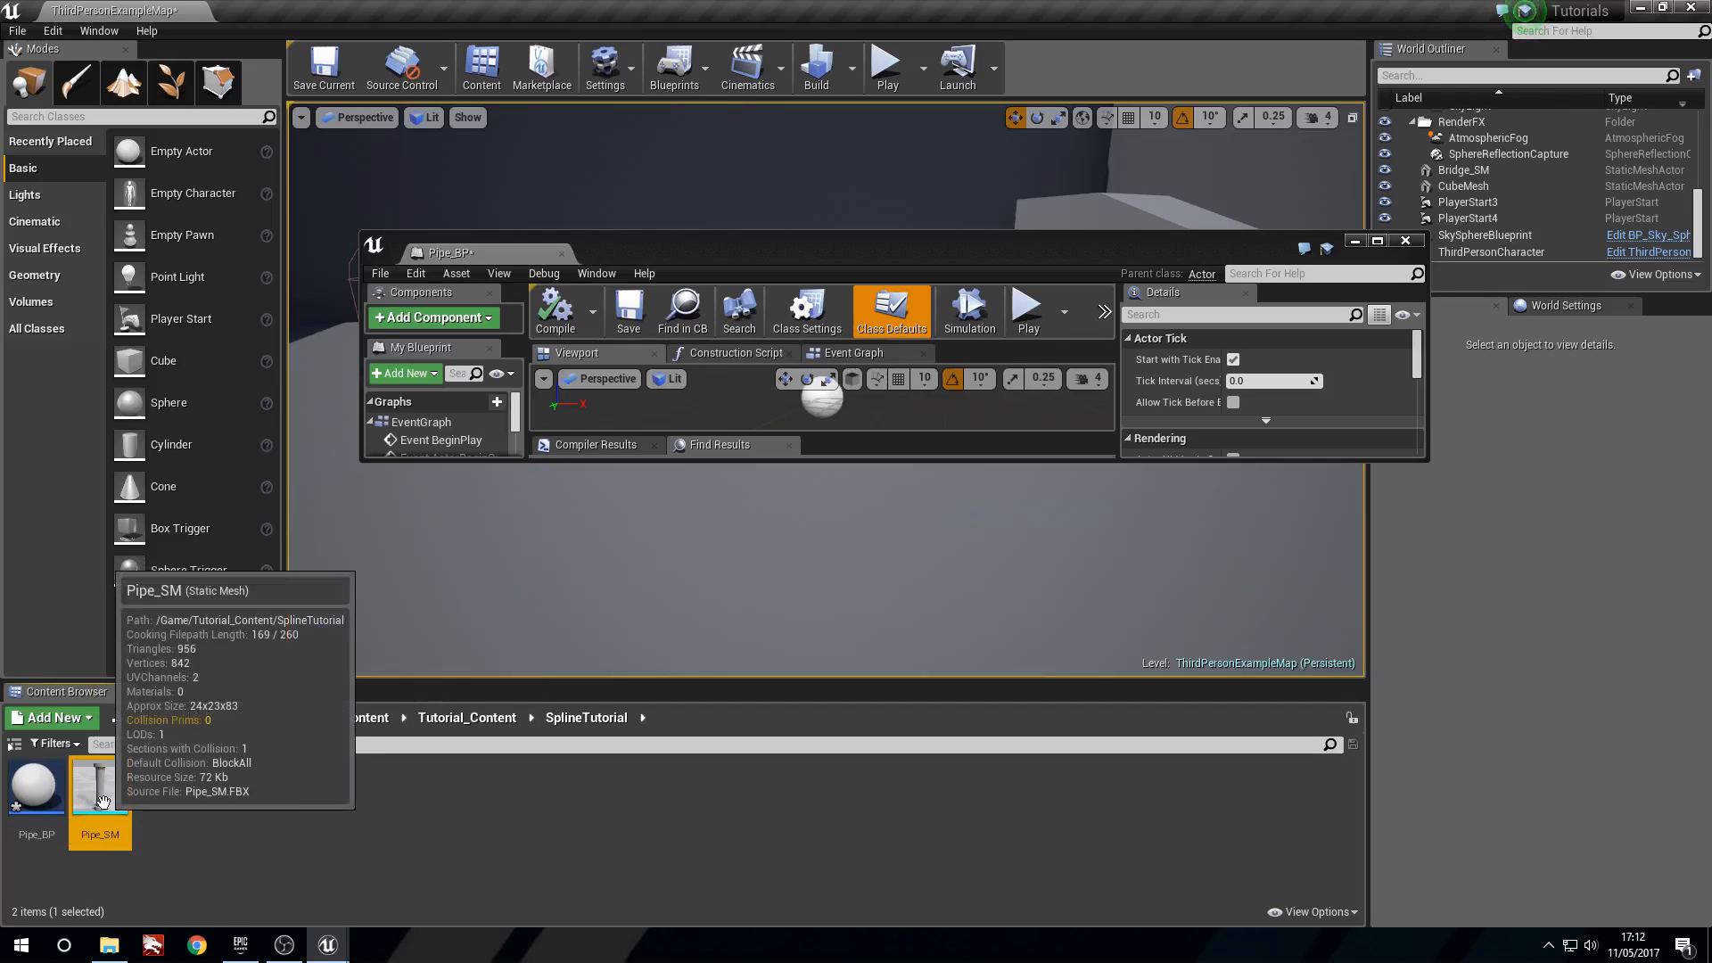
pyautogui.moveTo(1283, 306)
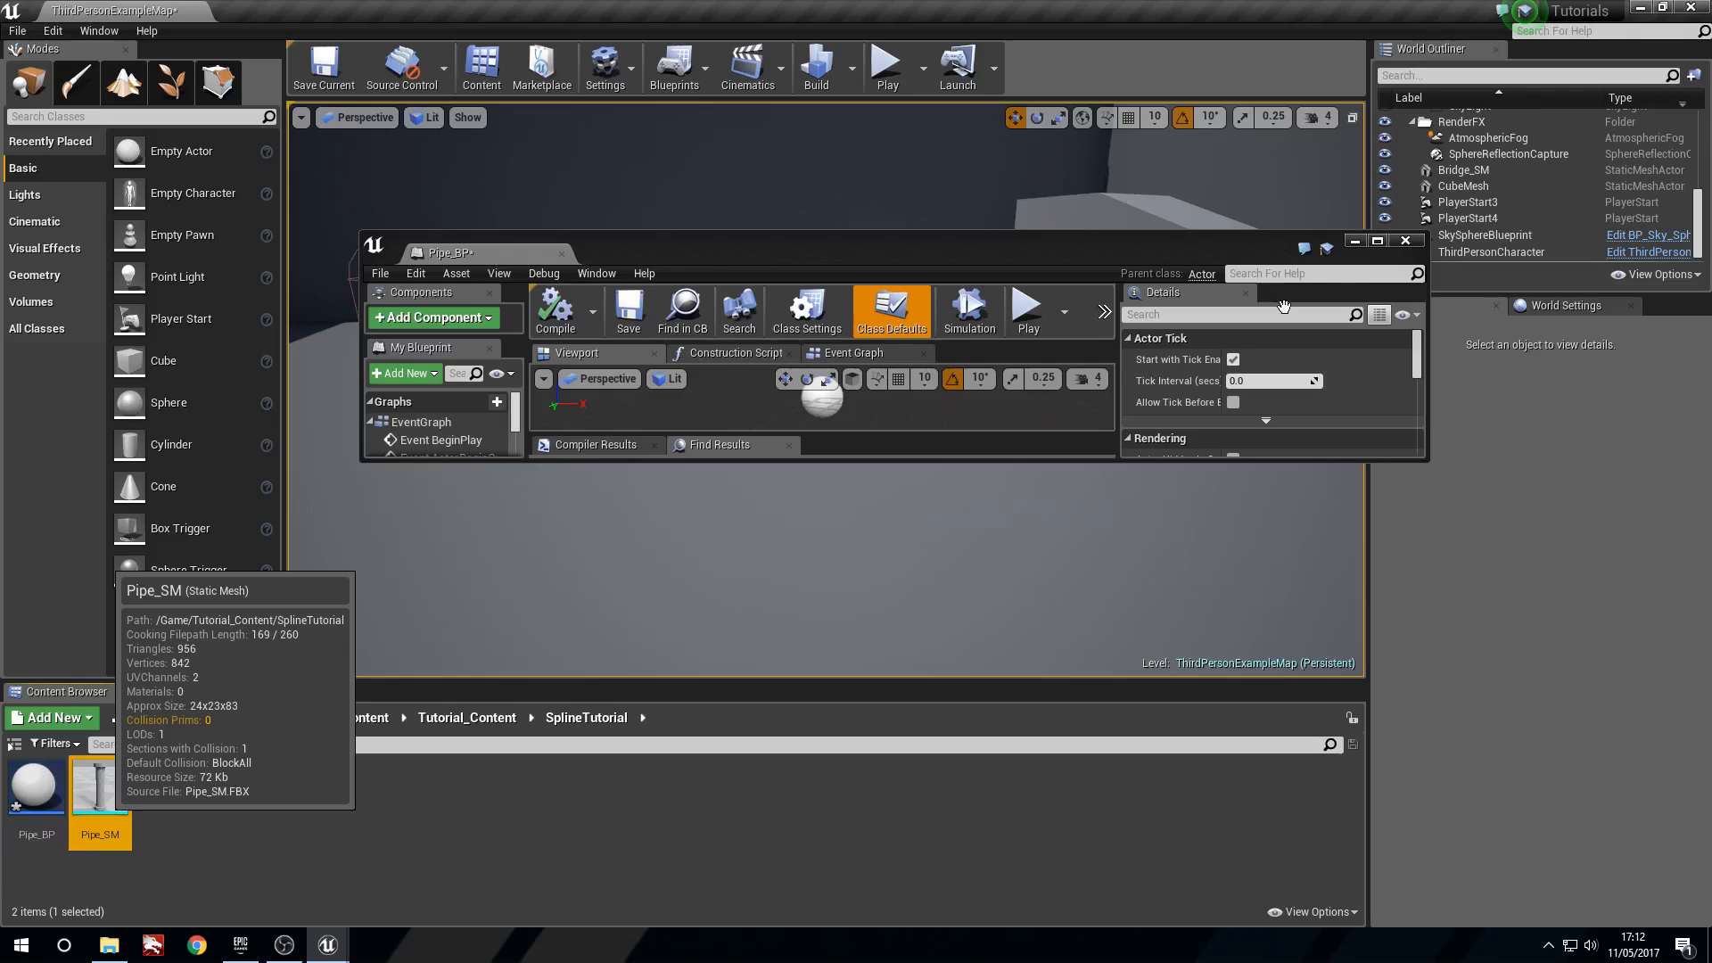
pyautogui.moveTo(67, 761)
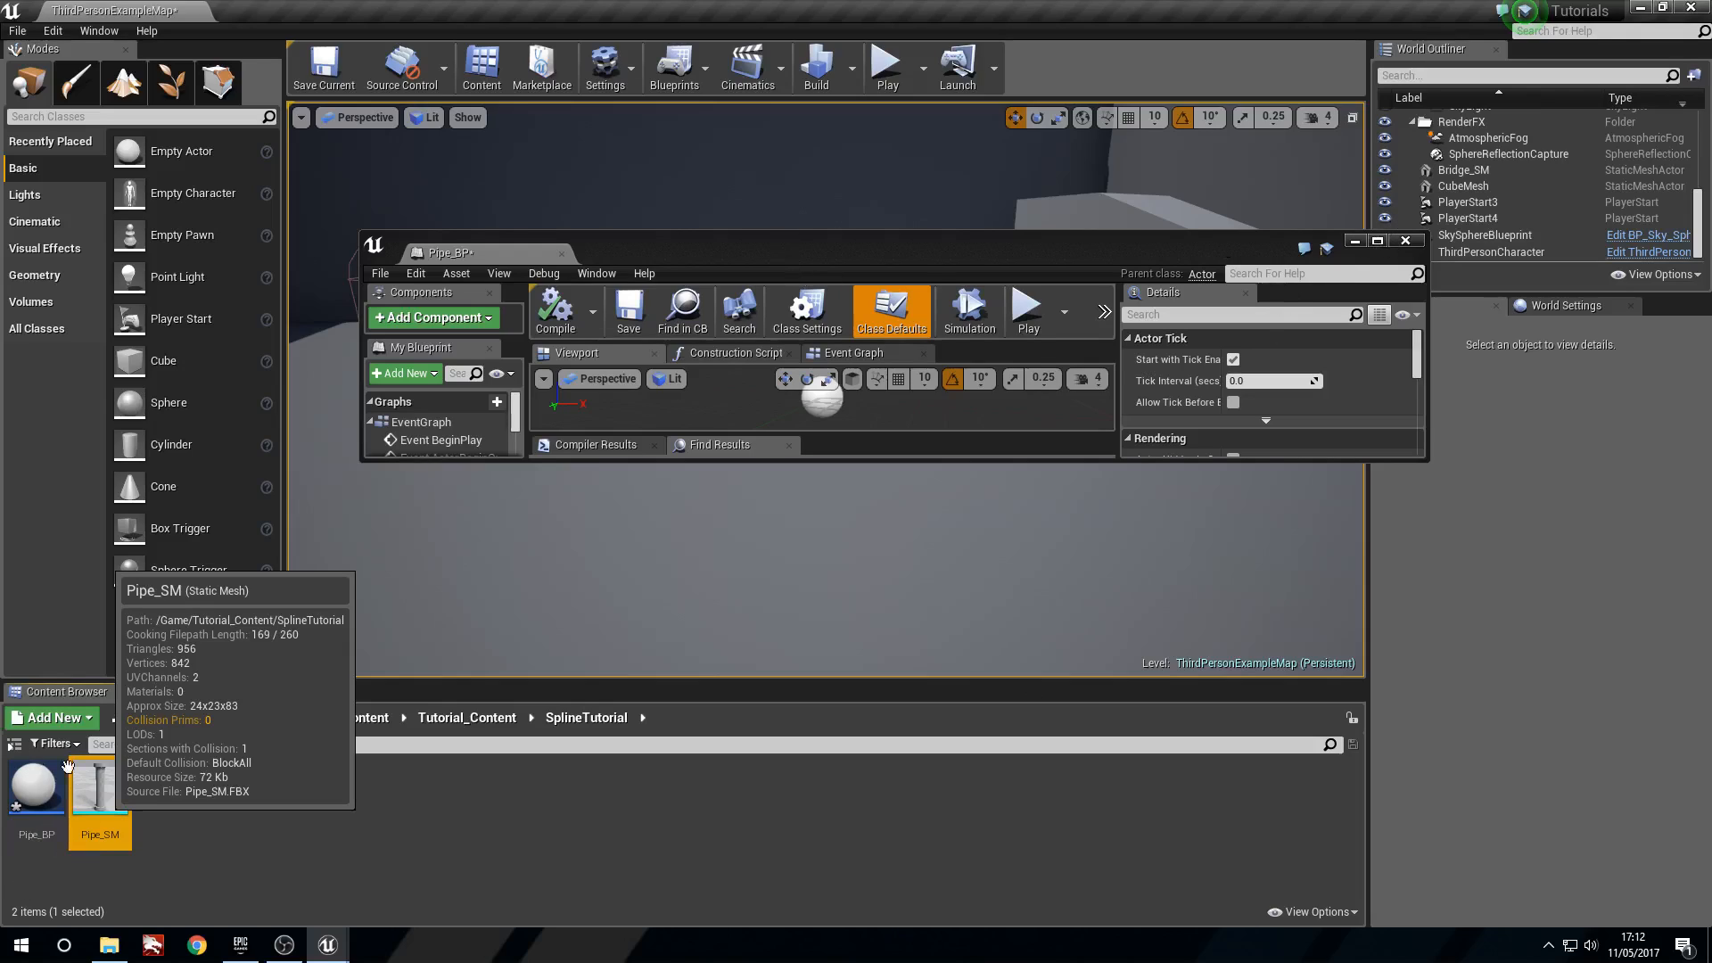
pyautogui.moveTo(332, 600)
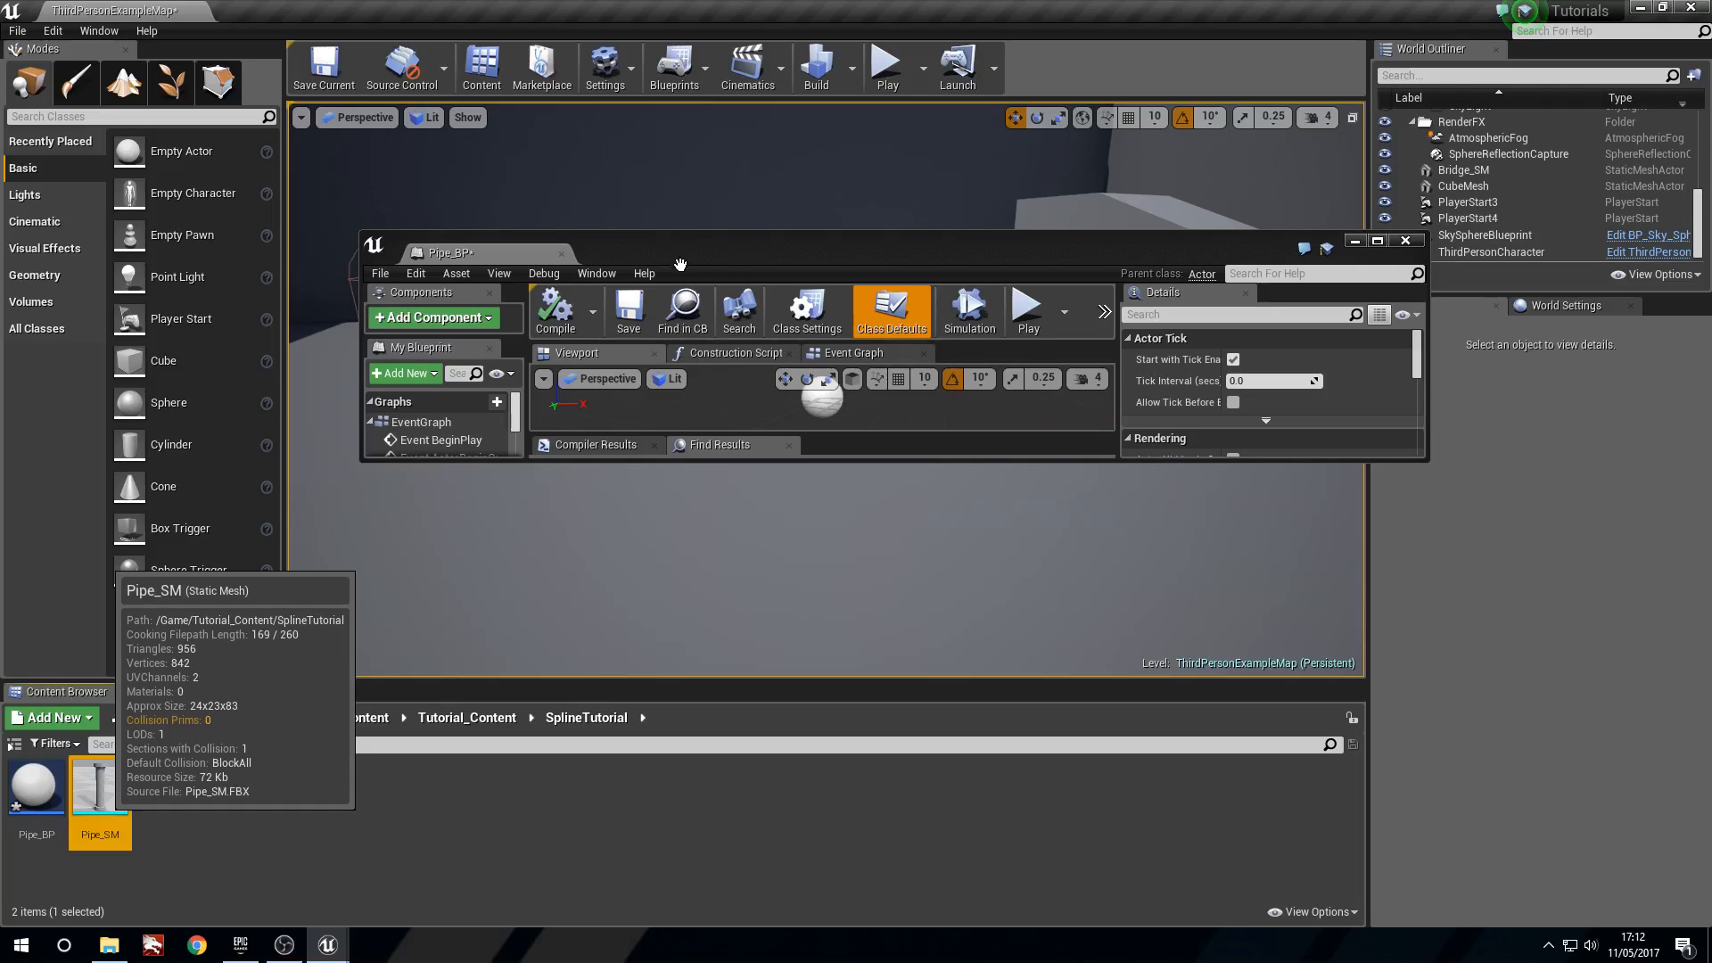
pyautogui.moveTo(366, 519)
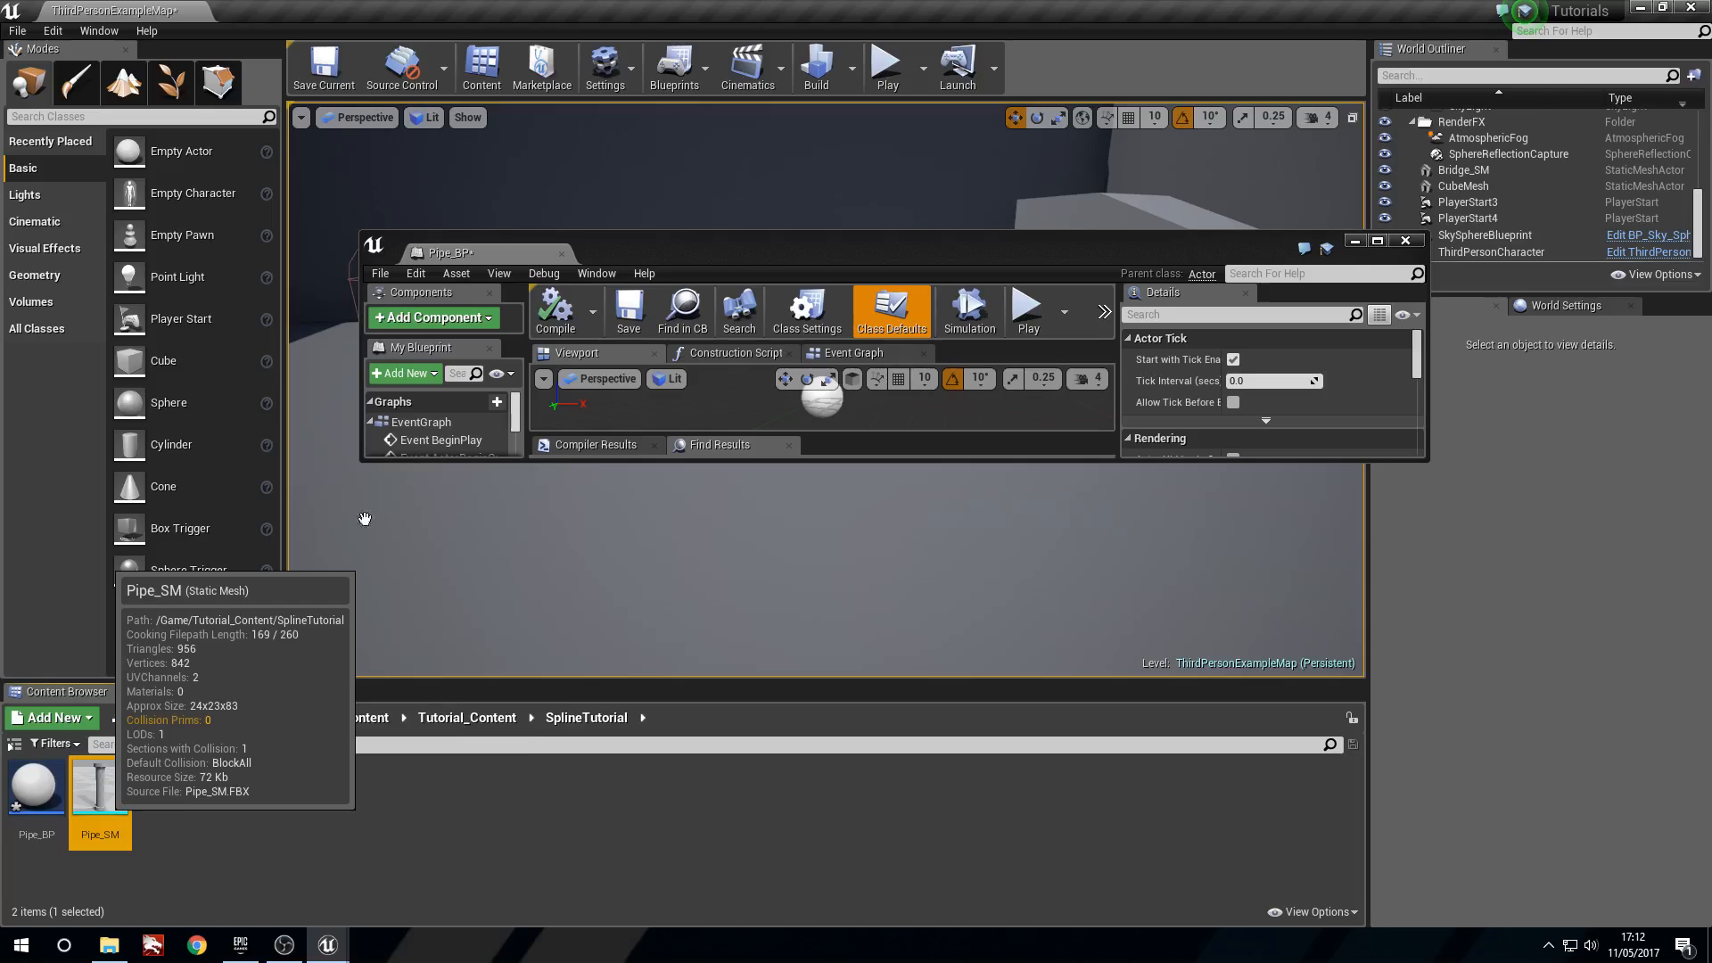
pyautogui.moveTo(761, 251)
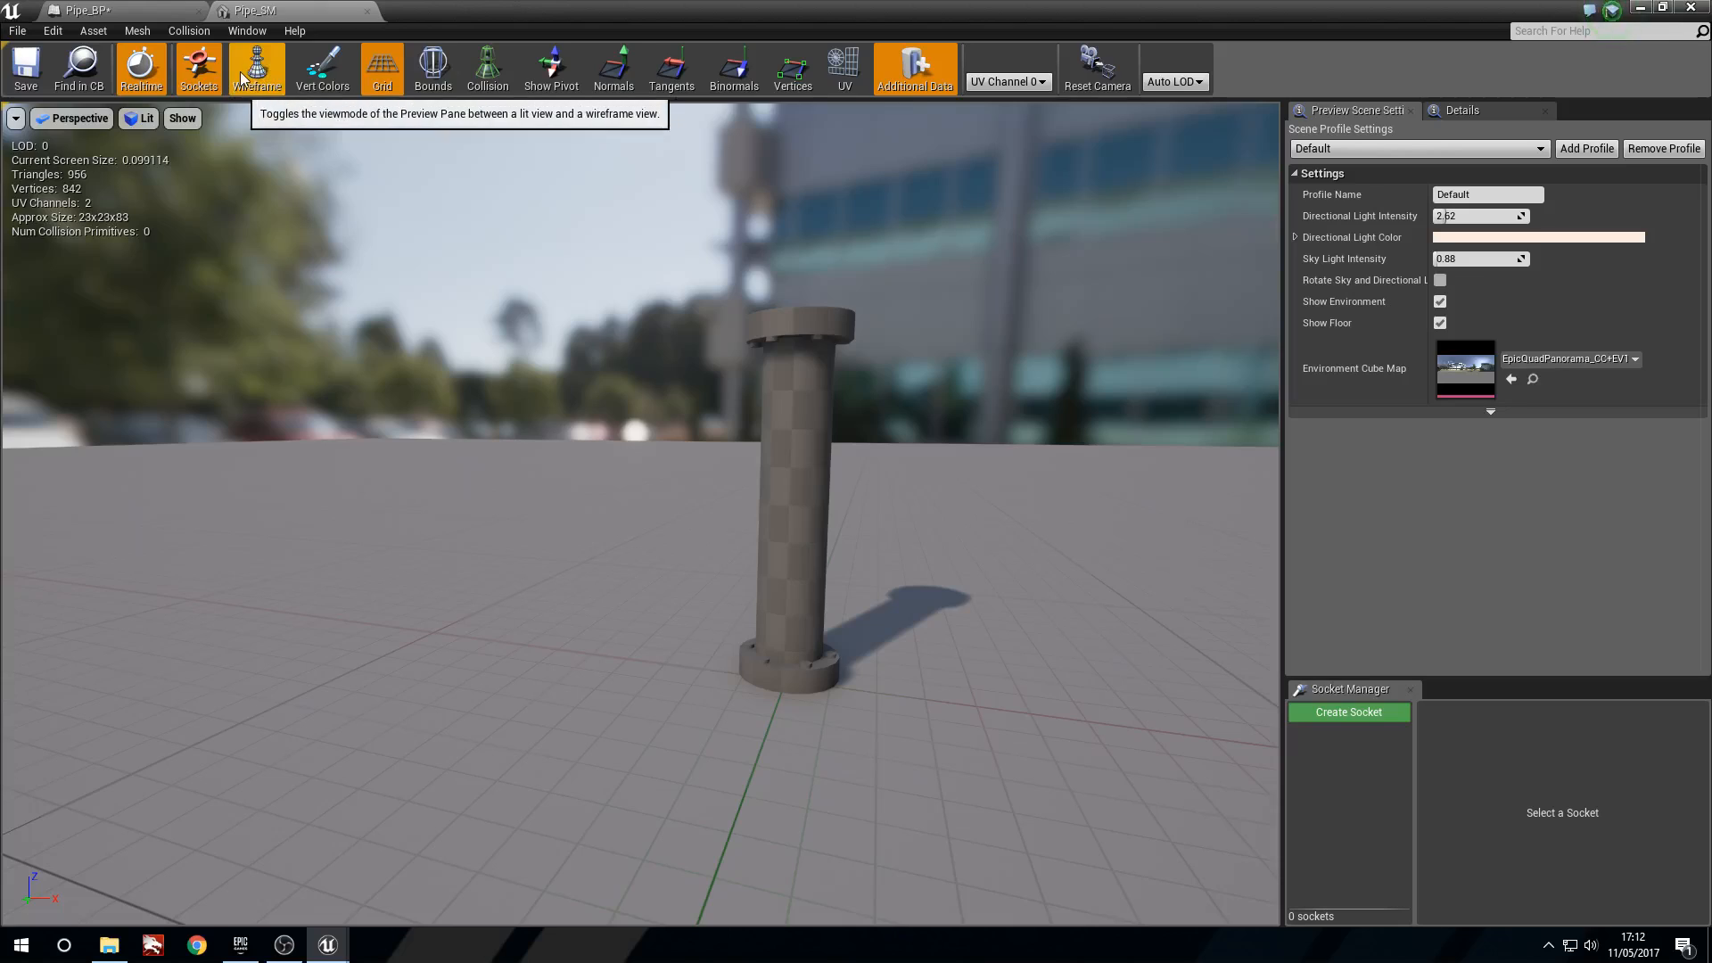
# Toggle Pipe_SM's wireframe view on and off, then close the mesh editor
pyautogui.click(257, 67)
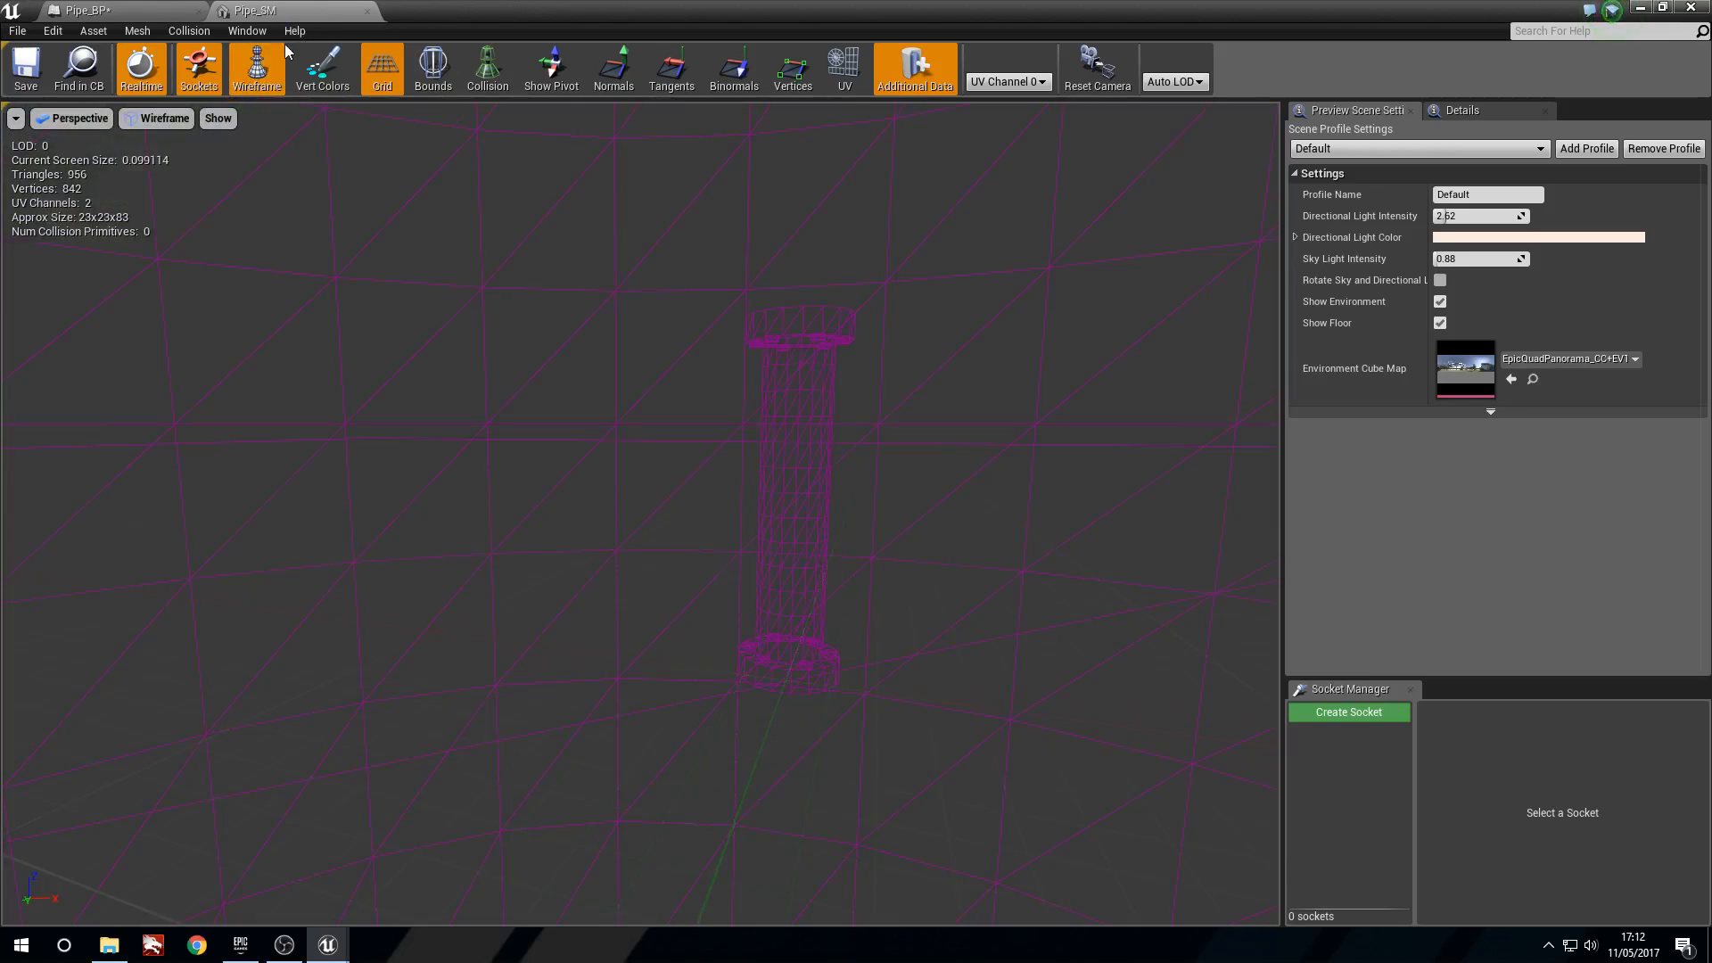
pyautogui.click(257, 68)
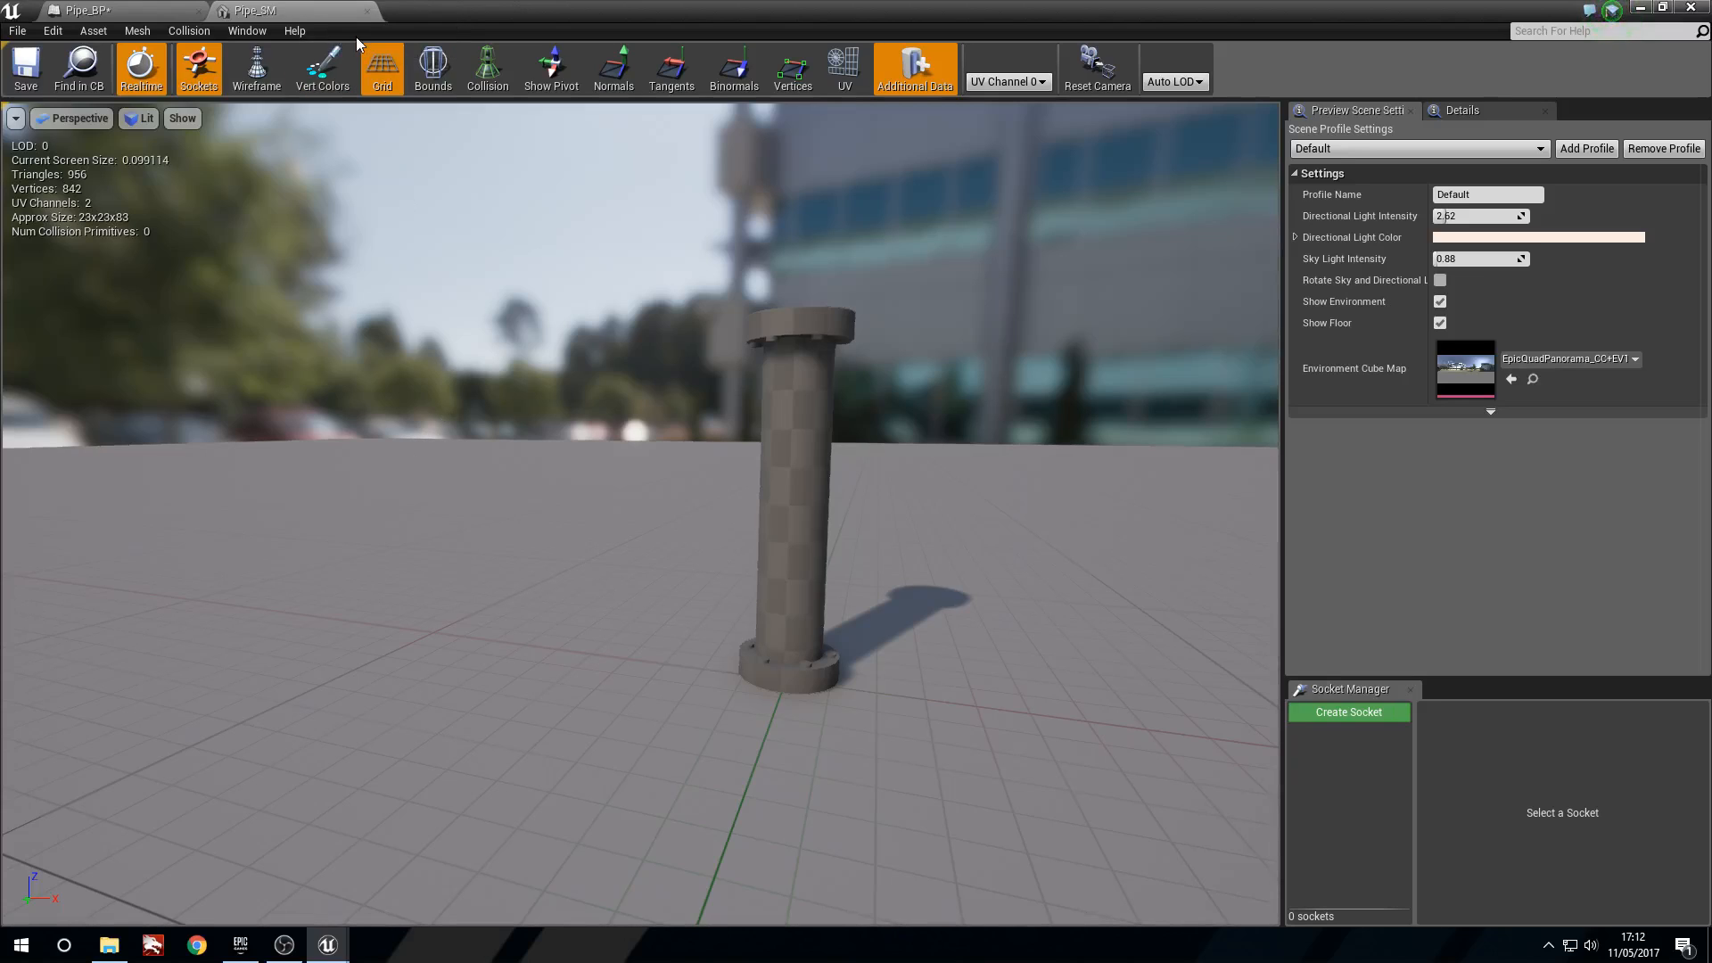
pyautogui.click(122, 11)
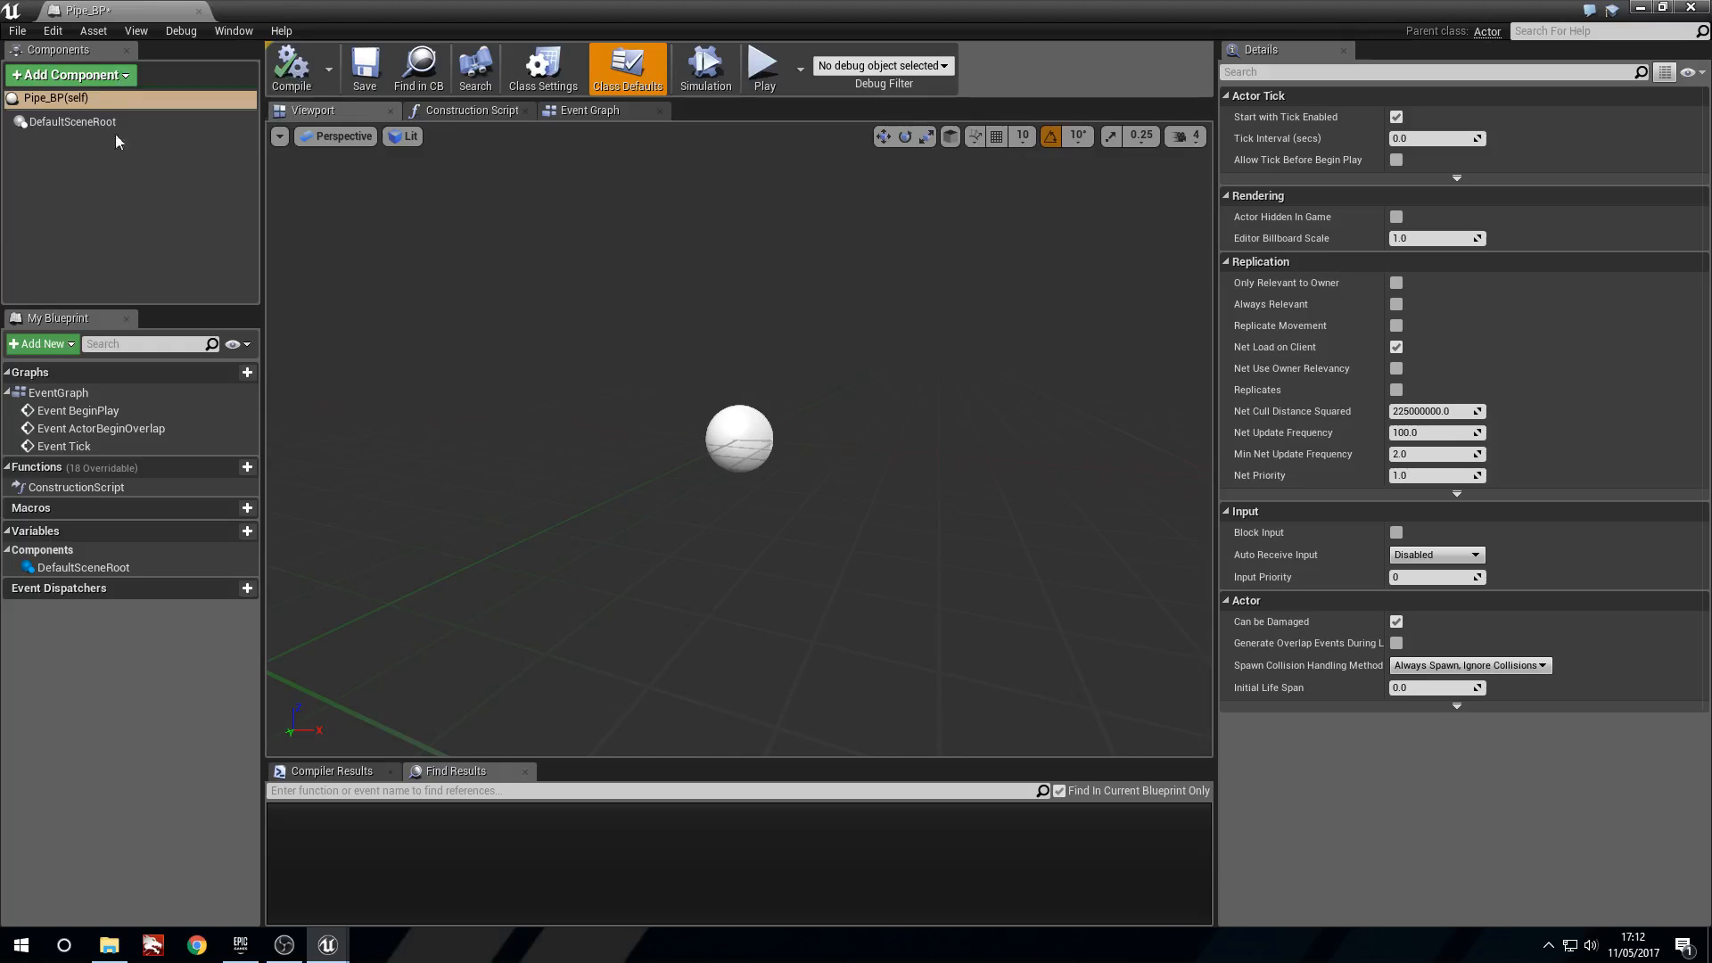
# Add a Spline component to Pipe_BP and show its Construction Script graph
pyautogui.click(69, 74)
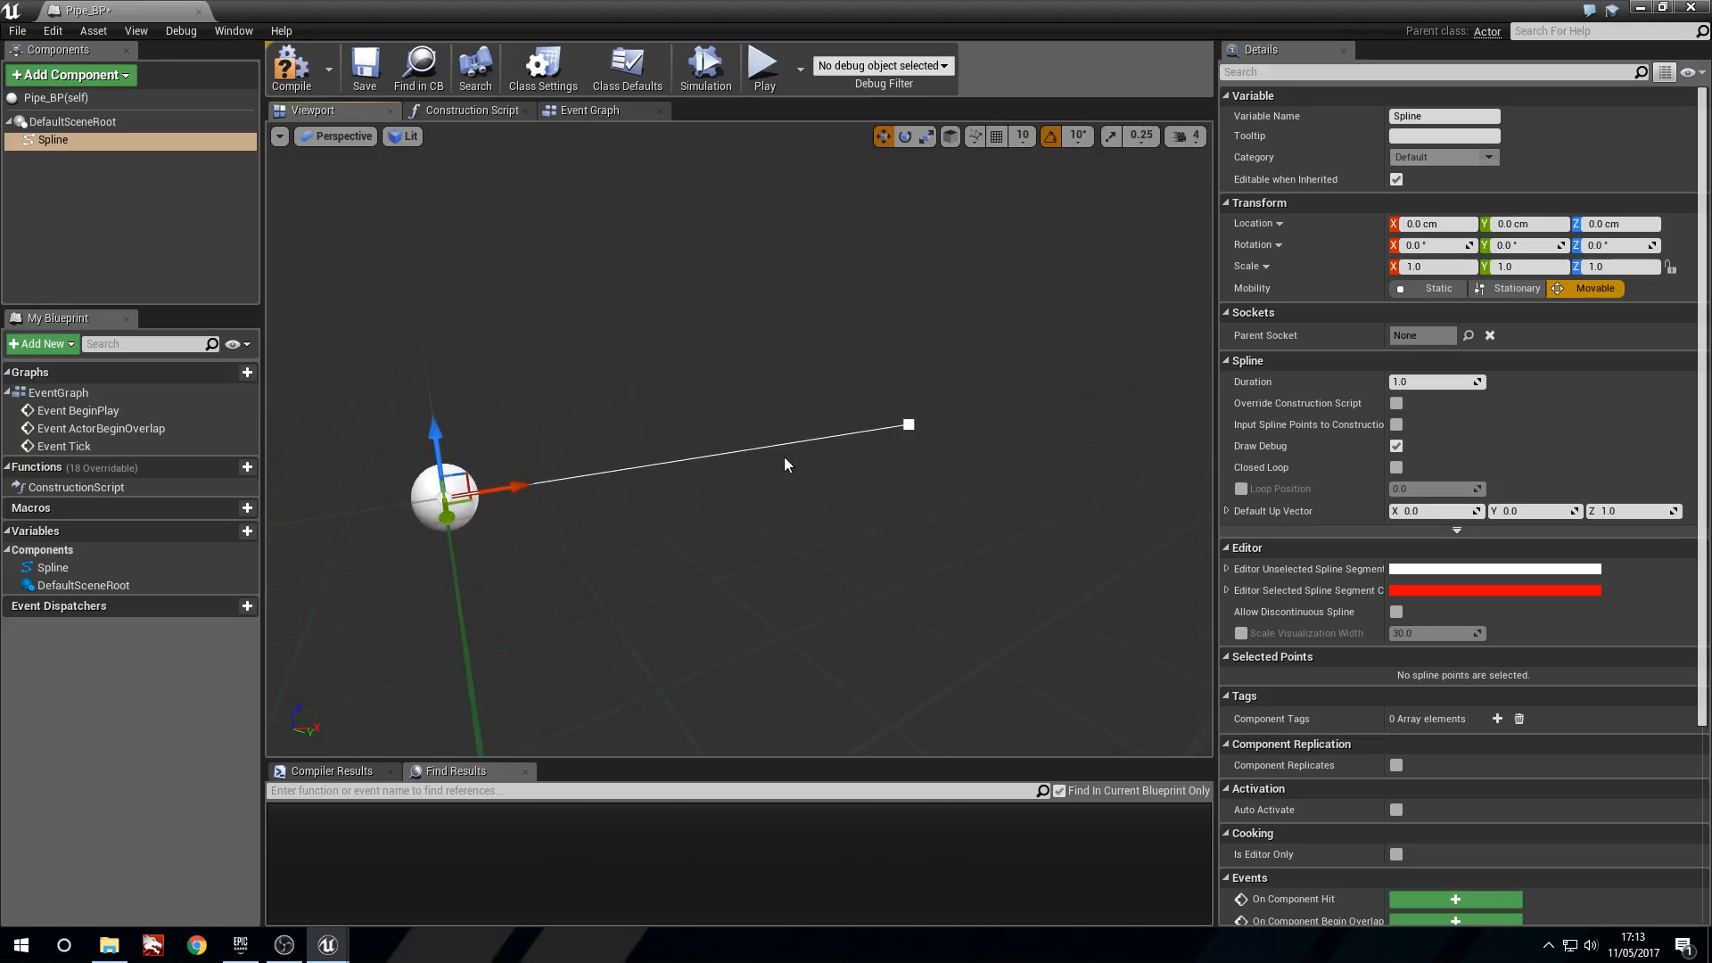
pyautogui.moveTo(51, 140)
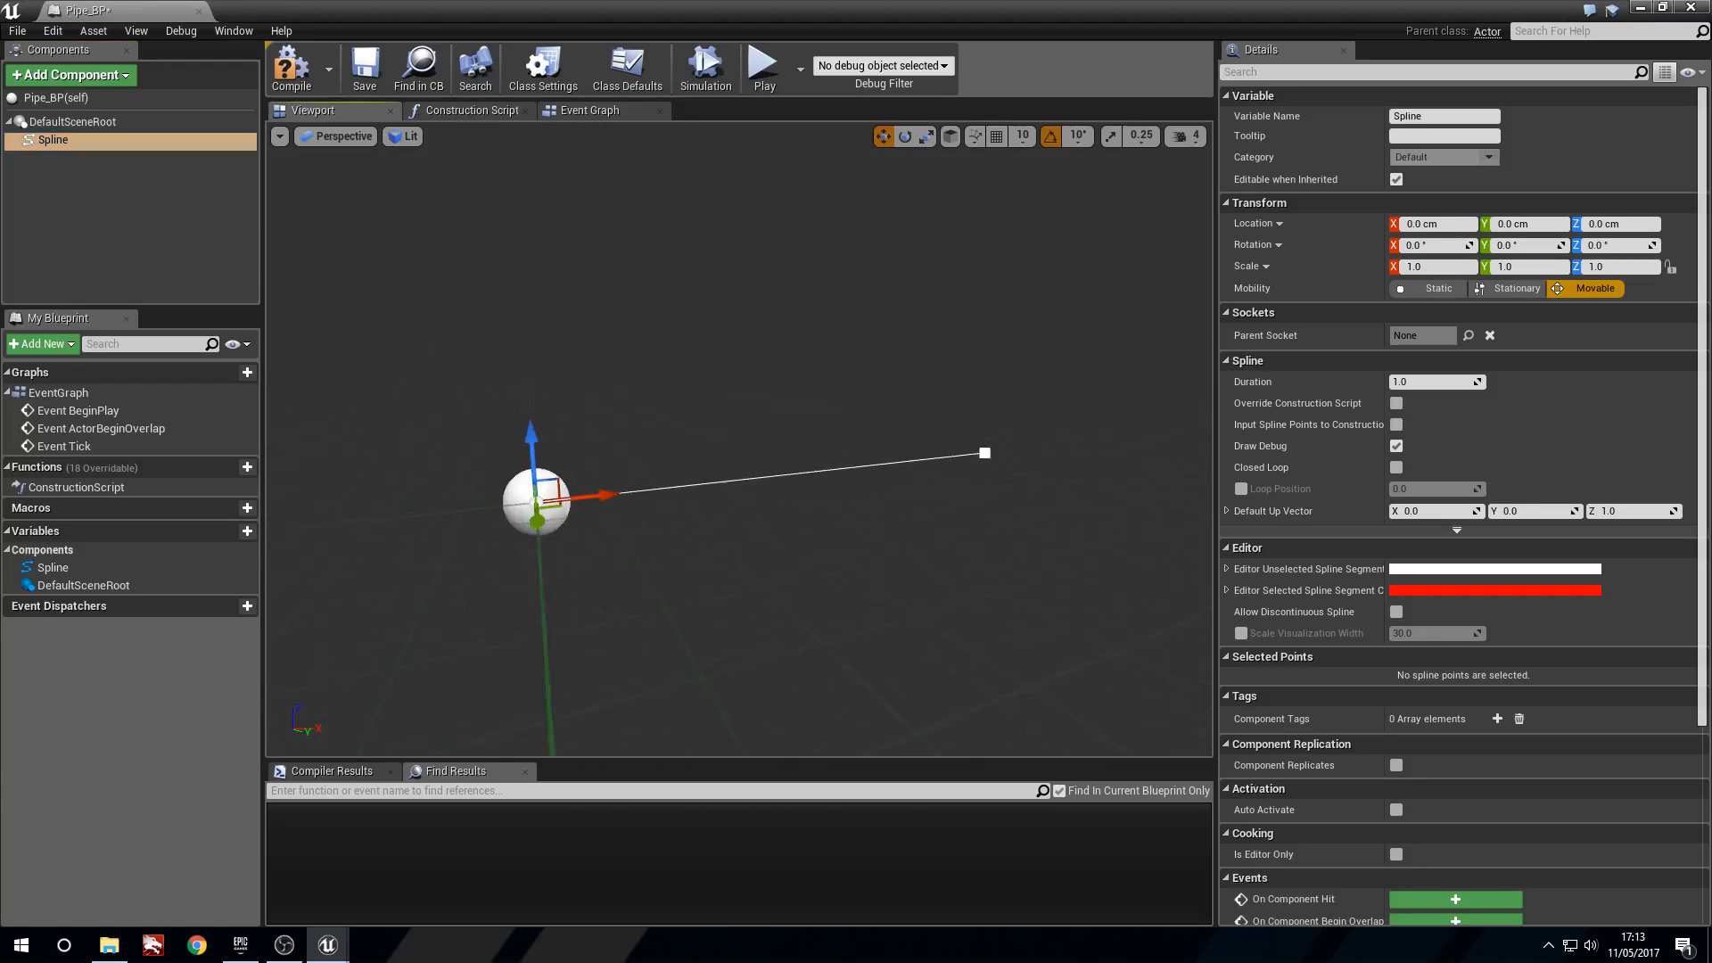
pyautogui.click(470, 109)
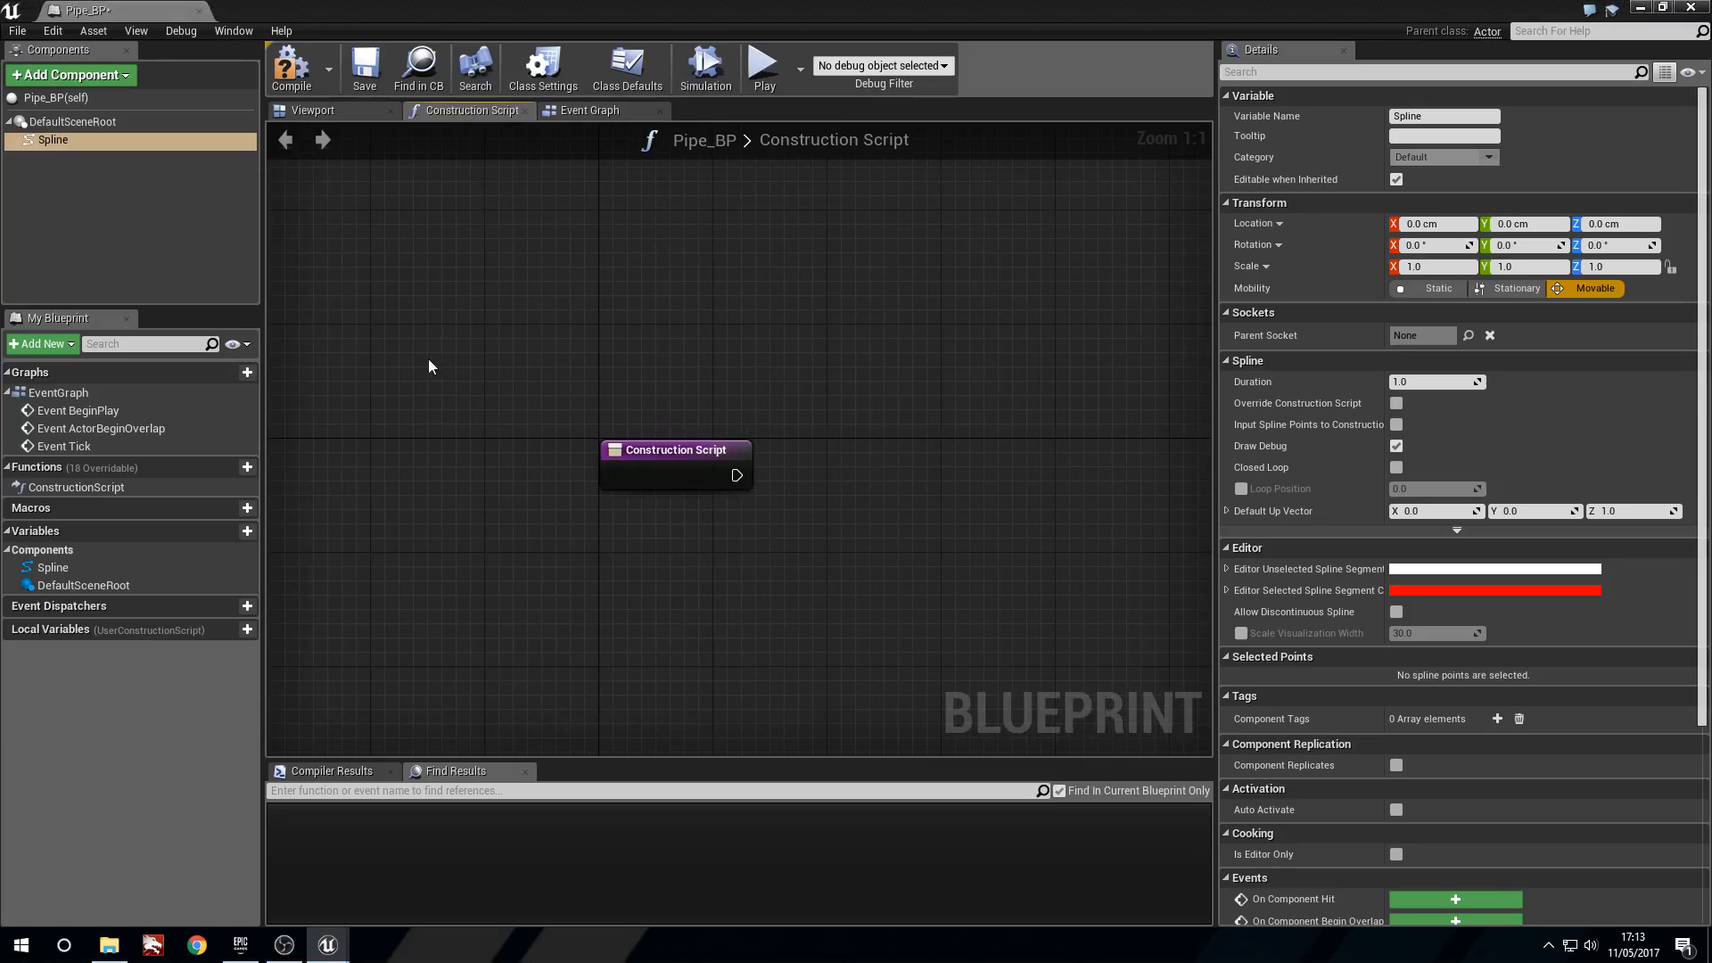
# Bring the Spline into the graph and subtract 2 from its point count
pyautogui.click(498, 393)
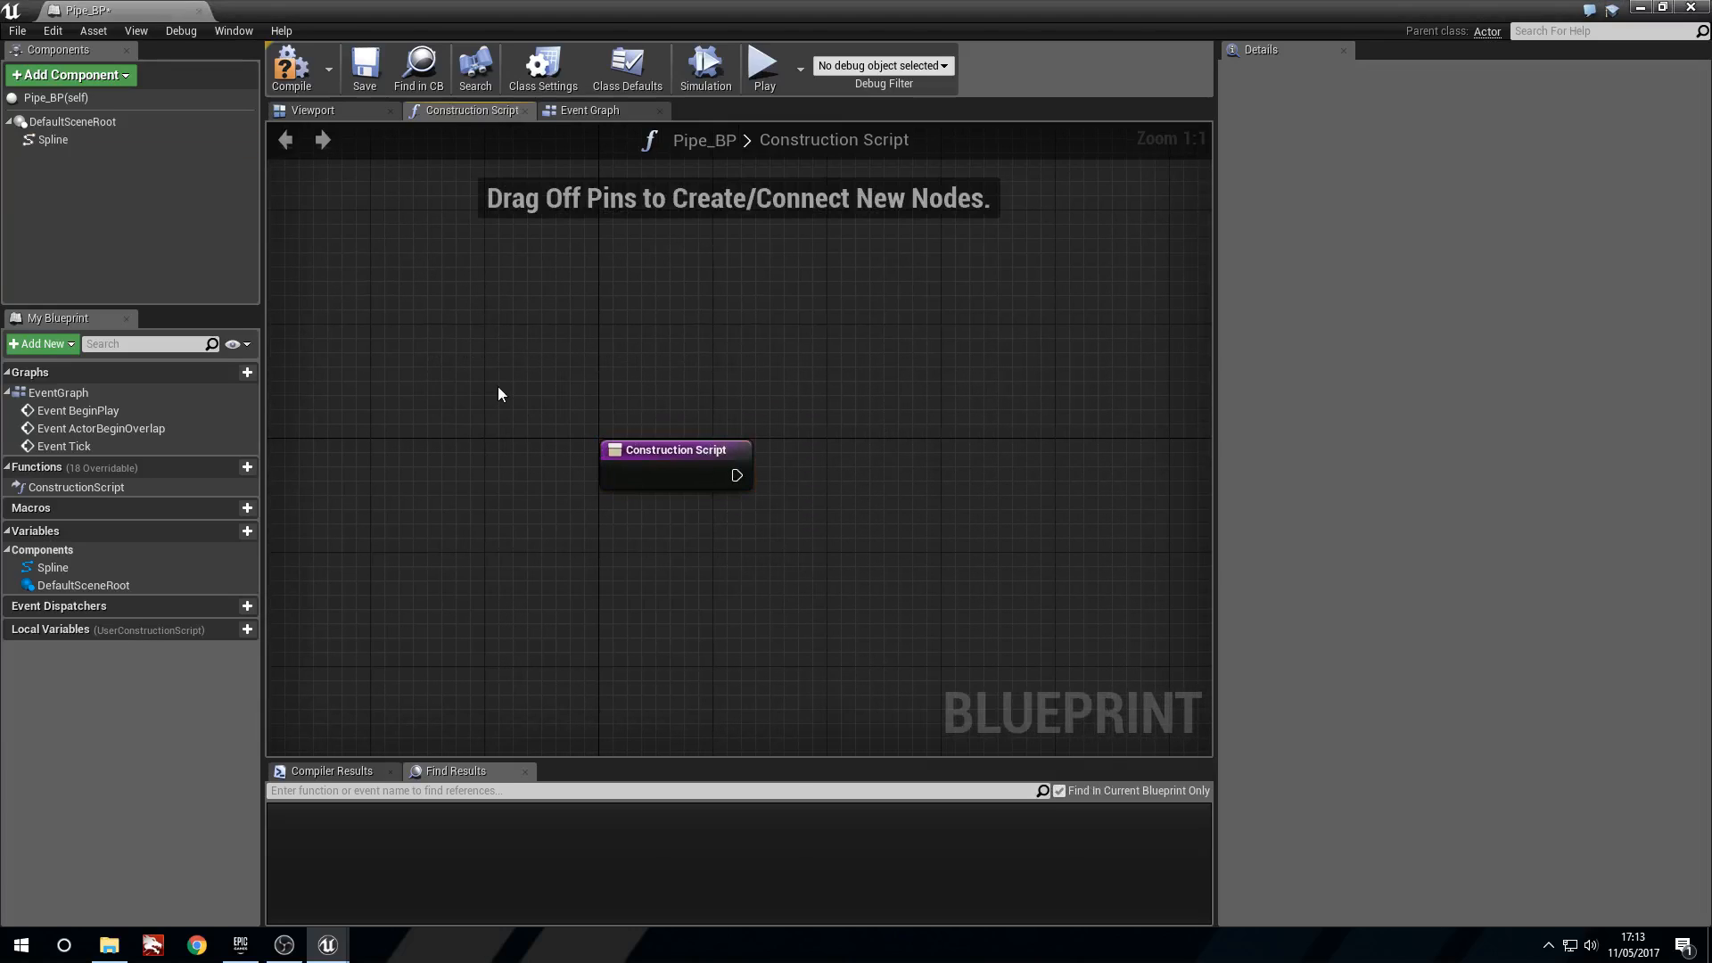
pyautogui.moveTo(675, 449)
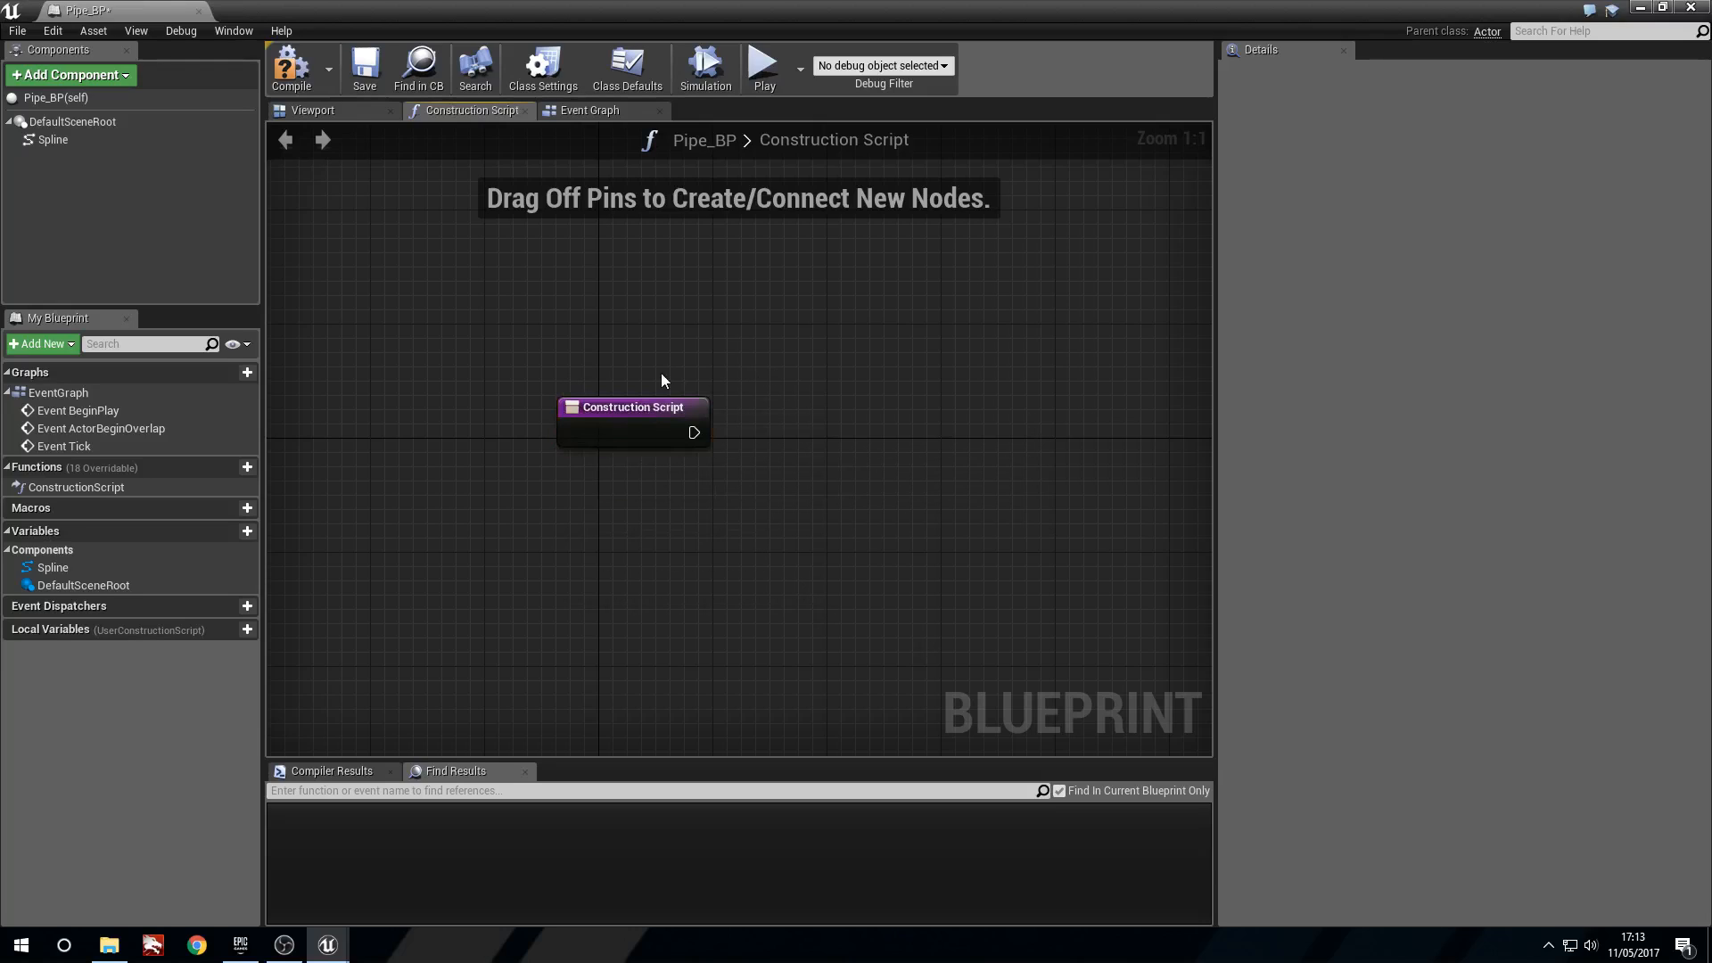
pyautogui.scroll(-3)
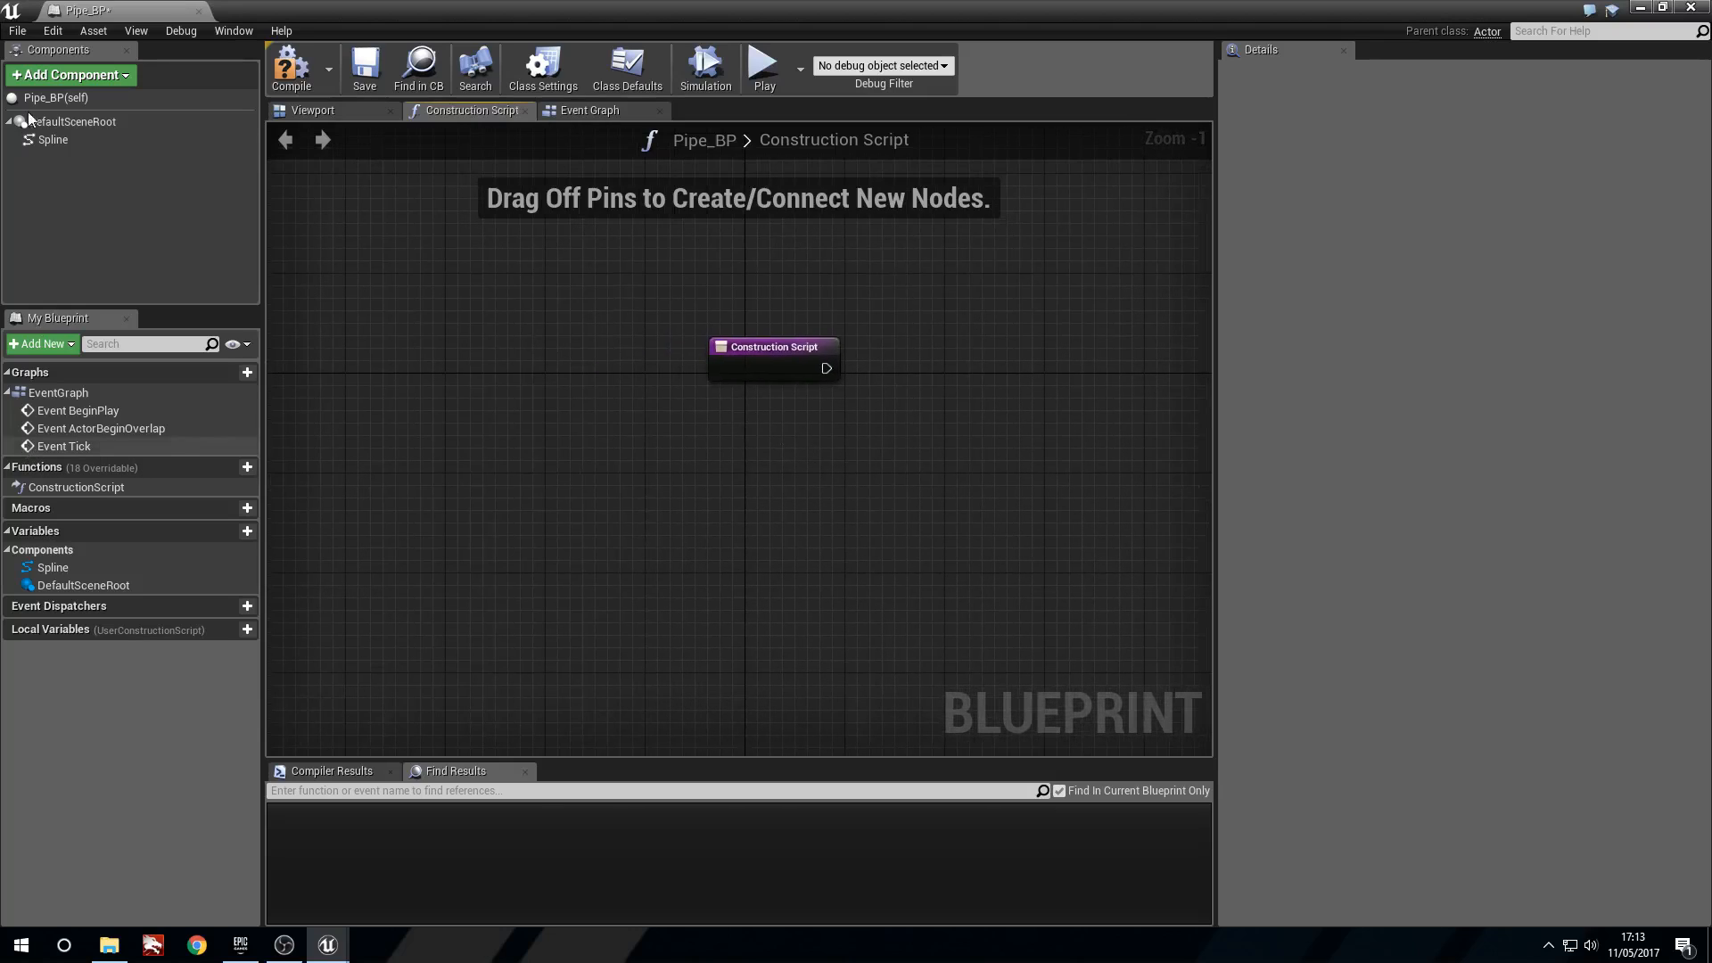
pyautogui.click(53, 140)
pyautogui.write('get nu')
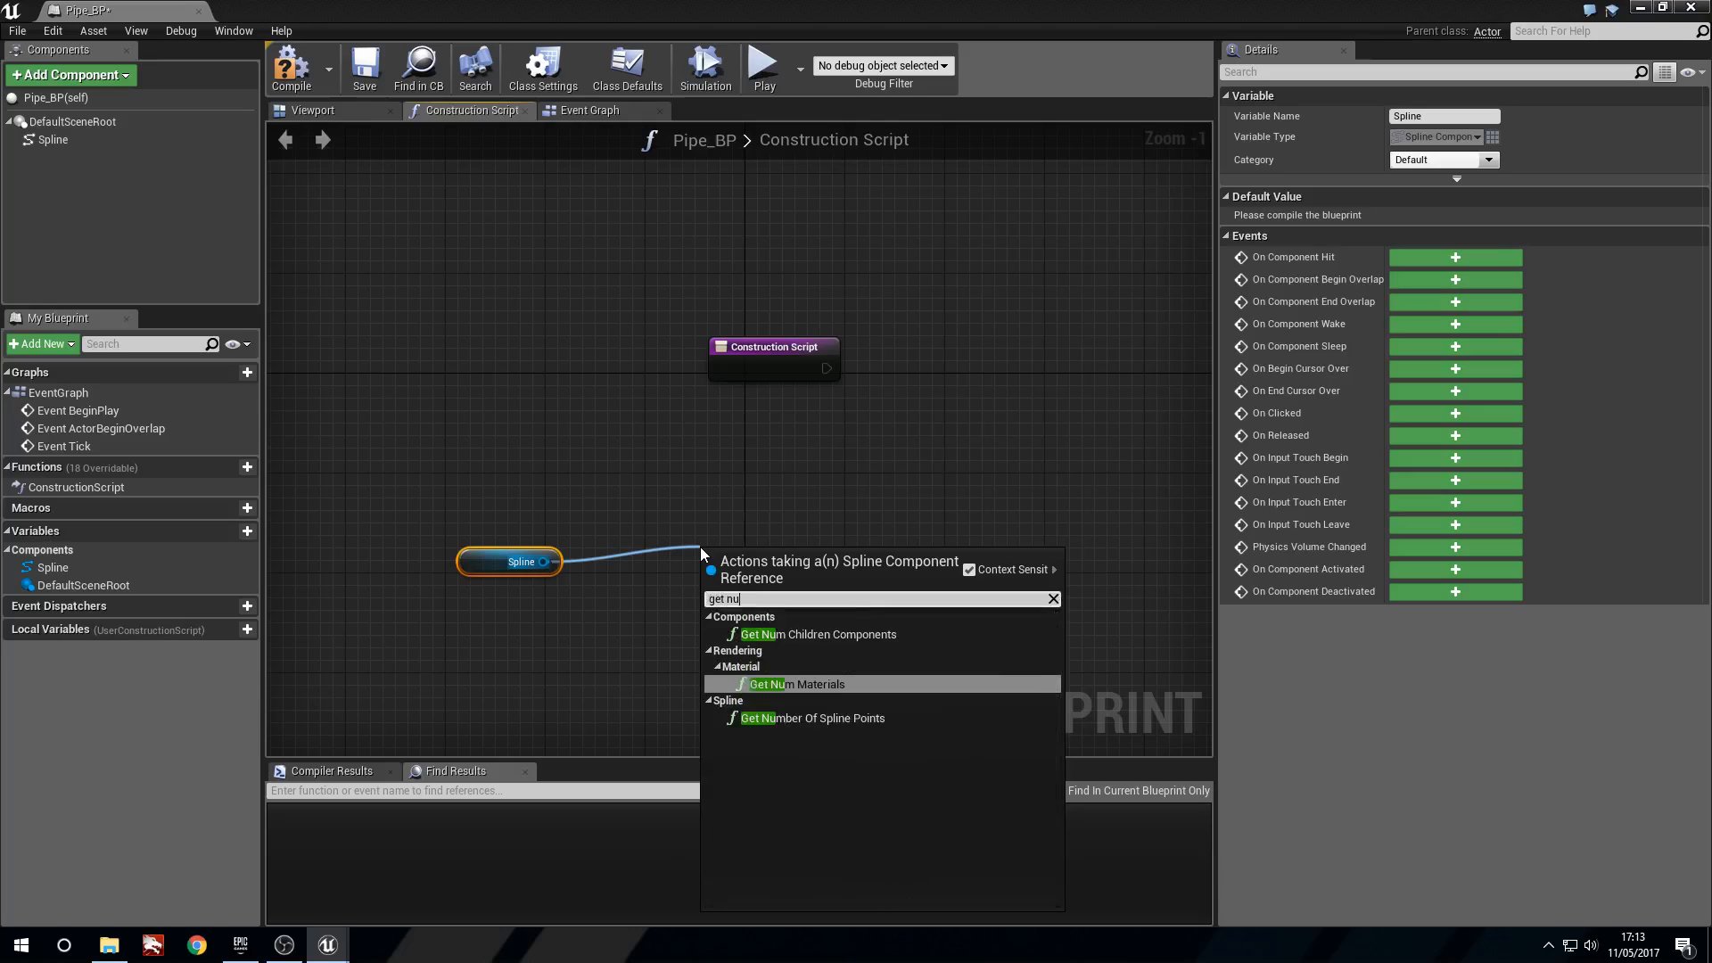
pyautogui.click(812, 717)
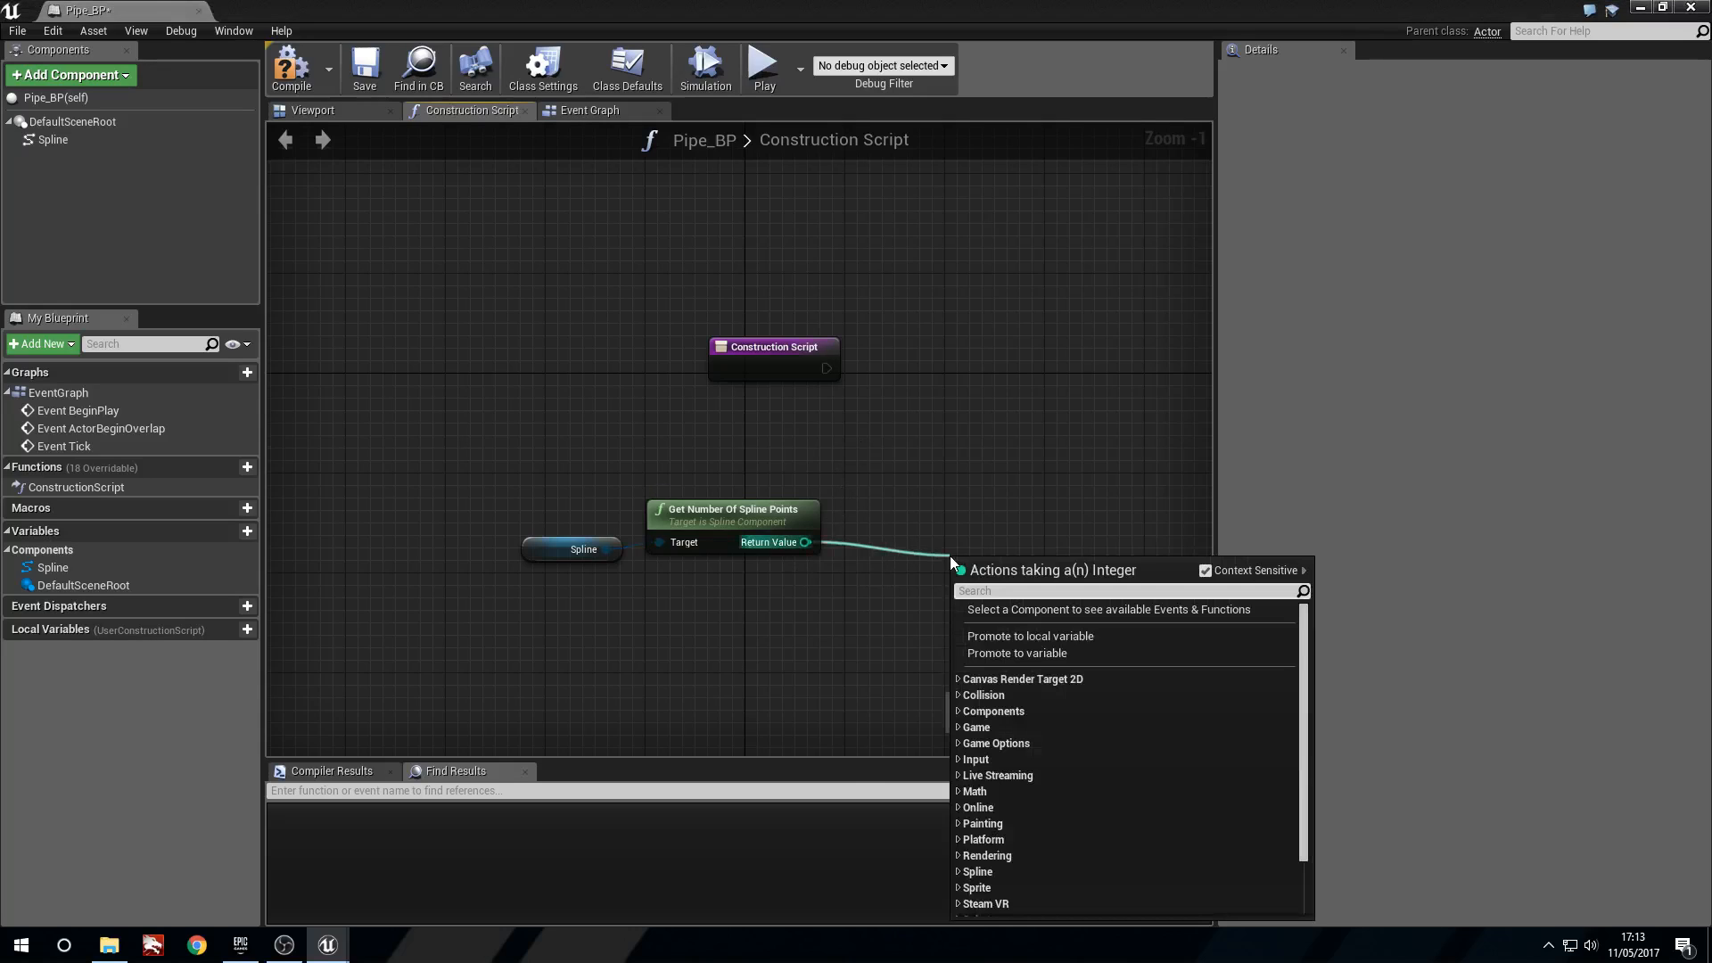
pyautogui.write('minus')
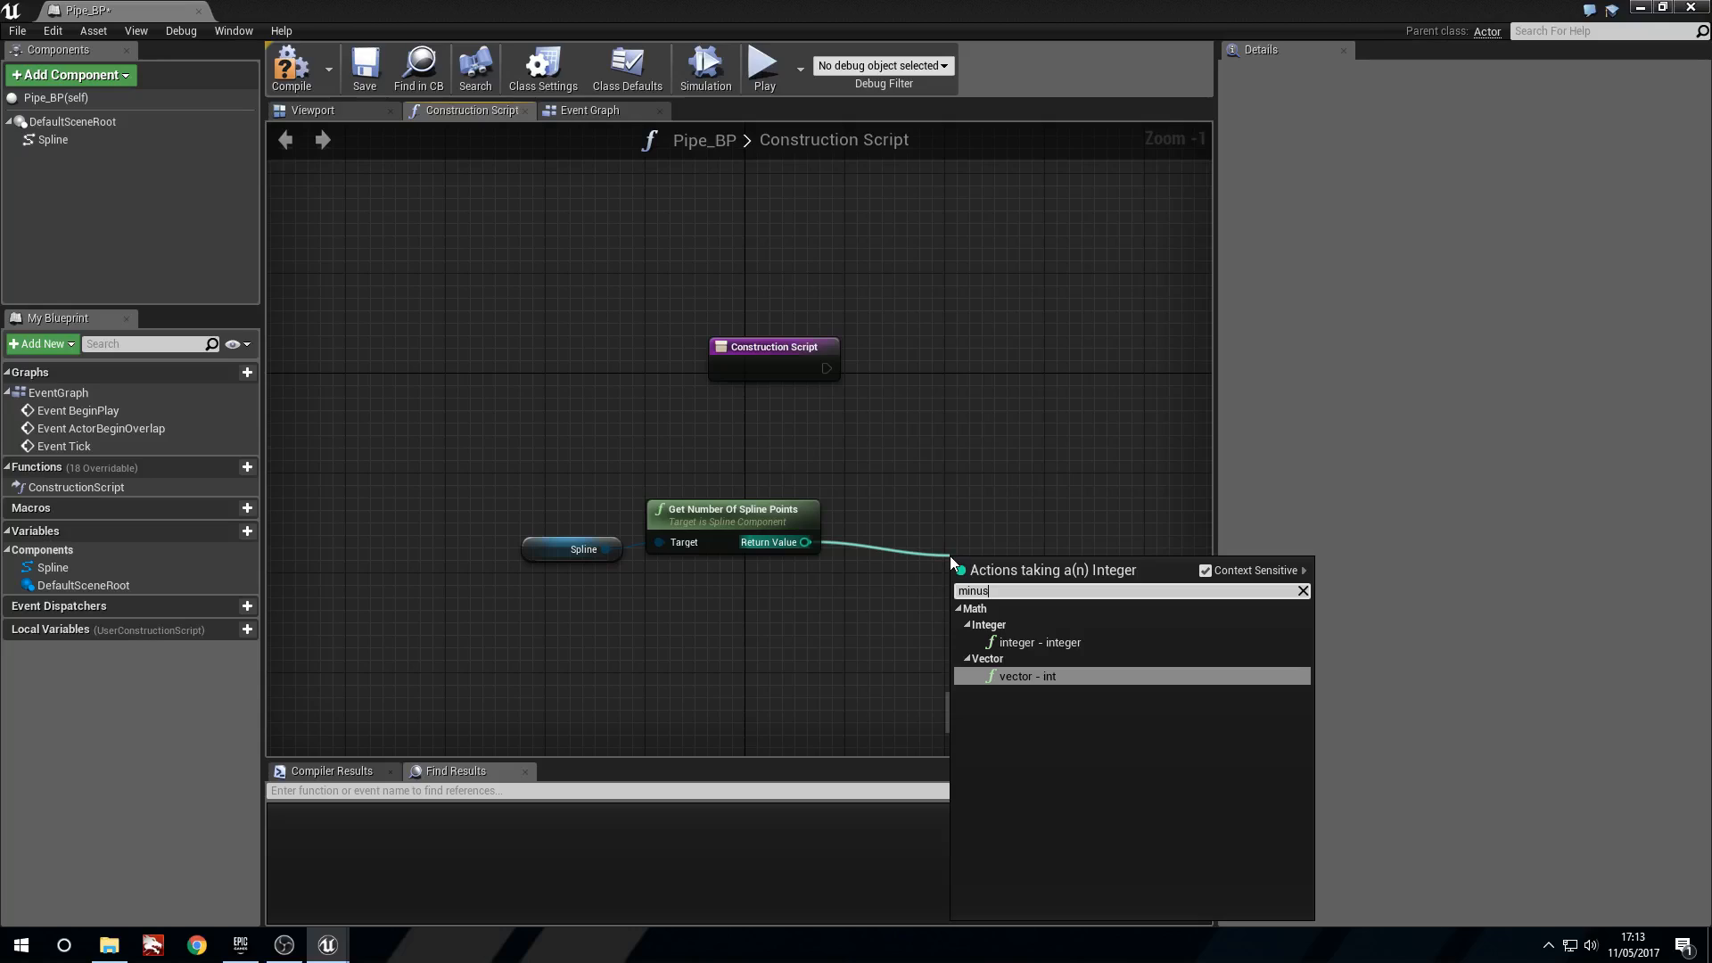
pyautogui.click(1030, 642)
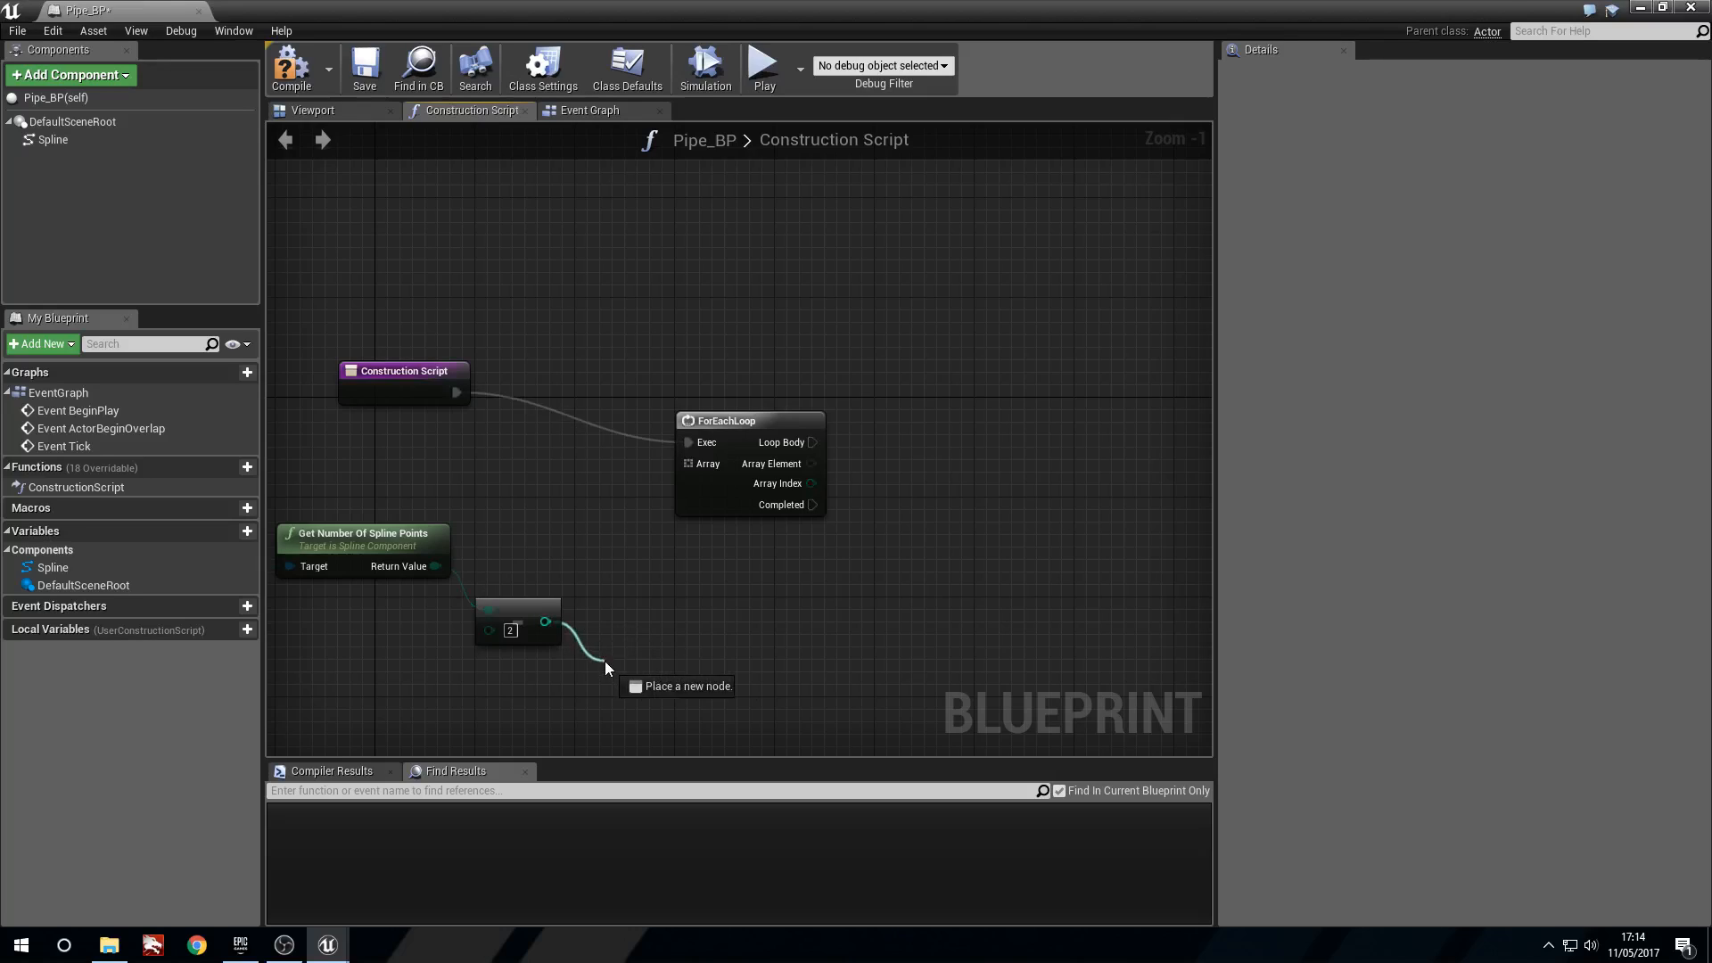
# Add a ForLoop after the Construction Script start, using the point count as Last Index
pyautogui.click(608, 652)
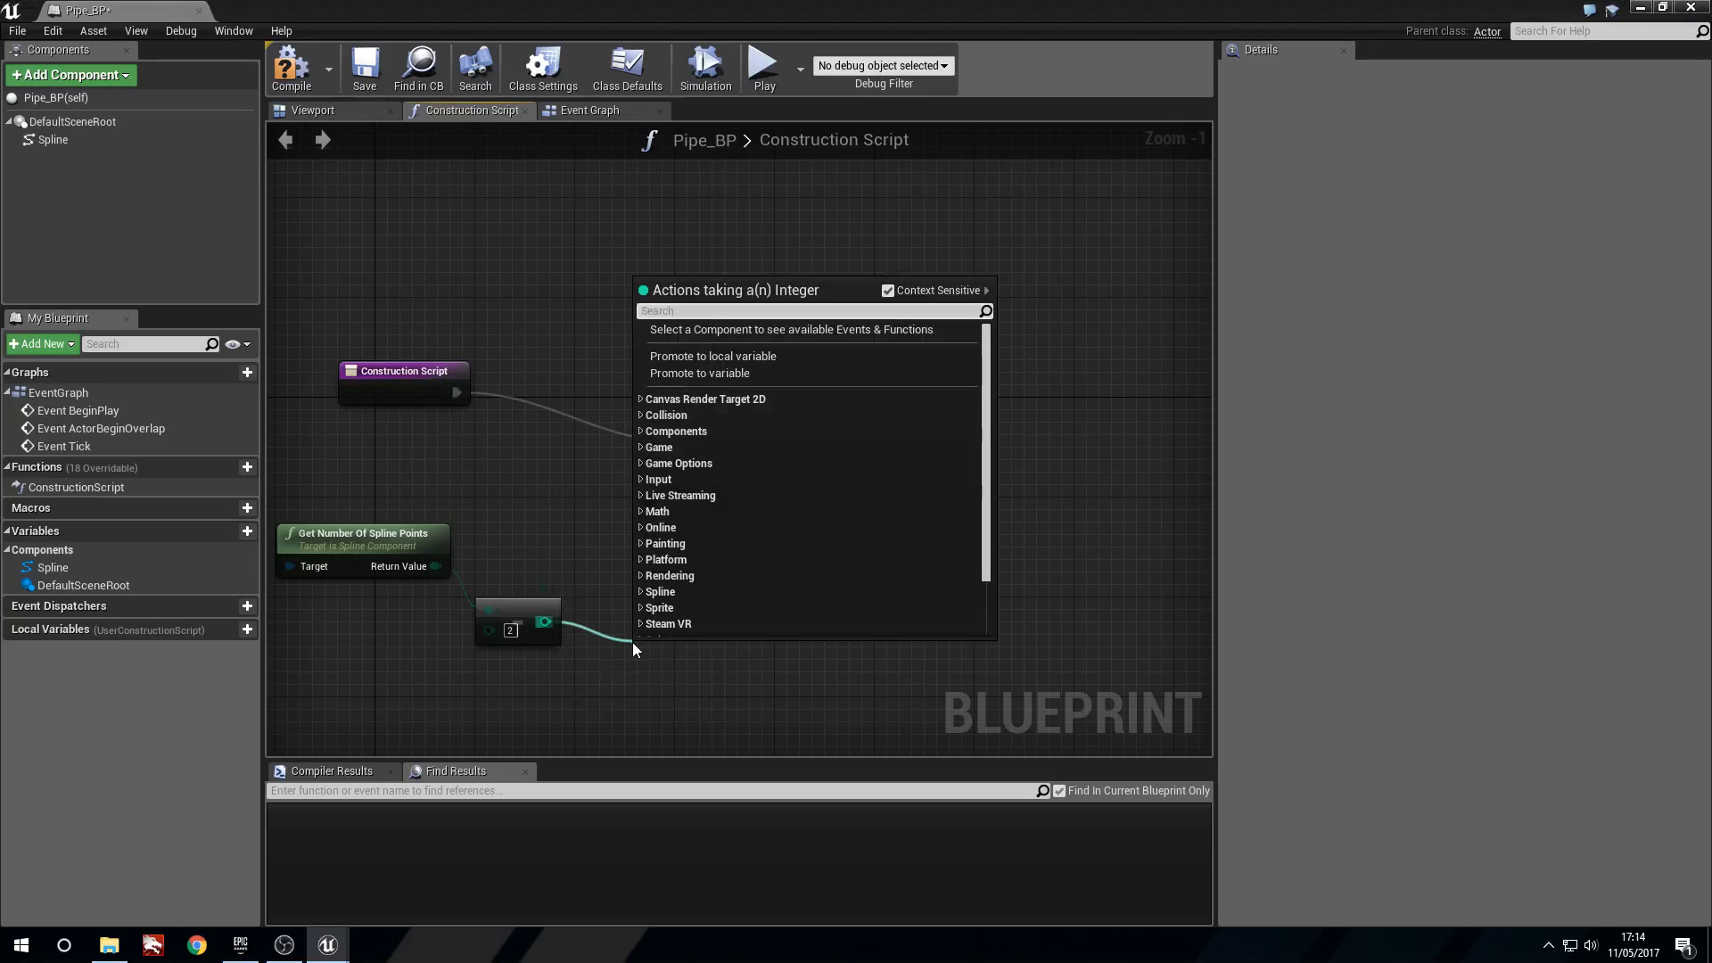
pyautogui.write('make arra')
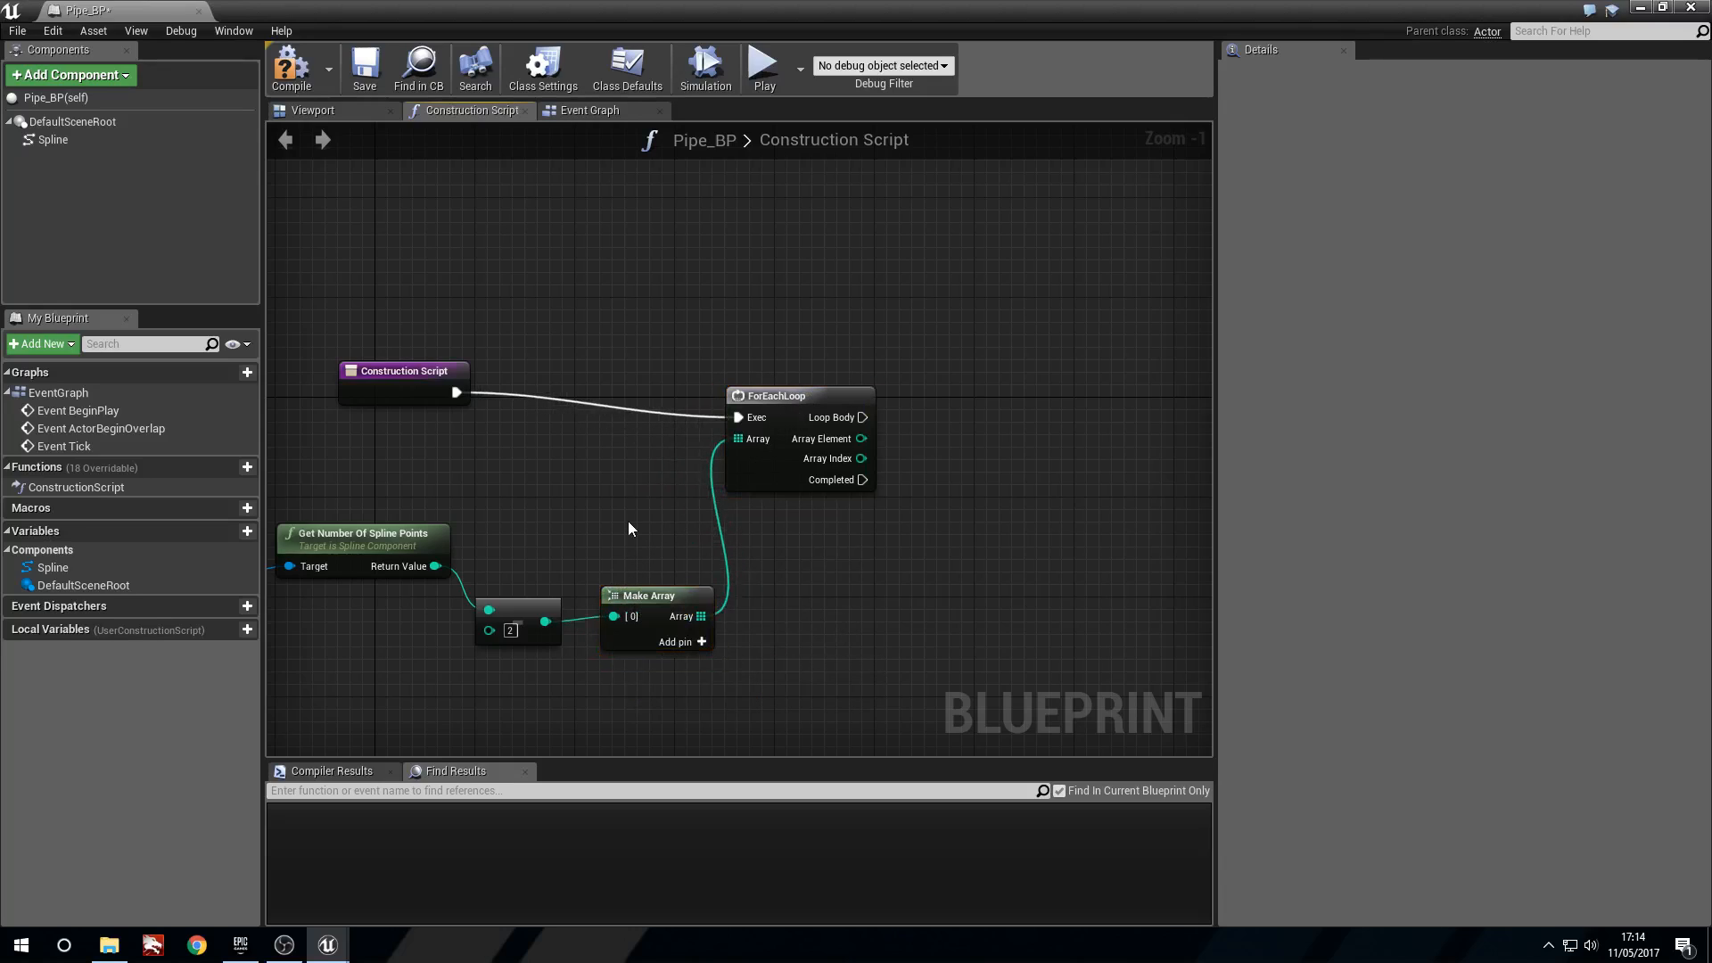
pyautogui.moveTo(457, 393); pyautogui.dragTo(544, 318)
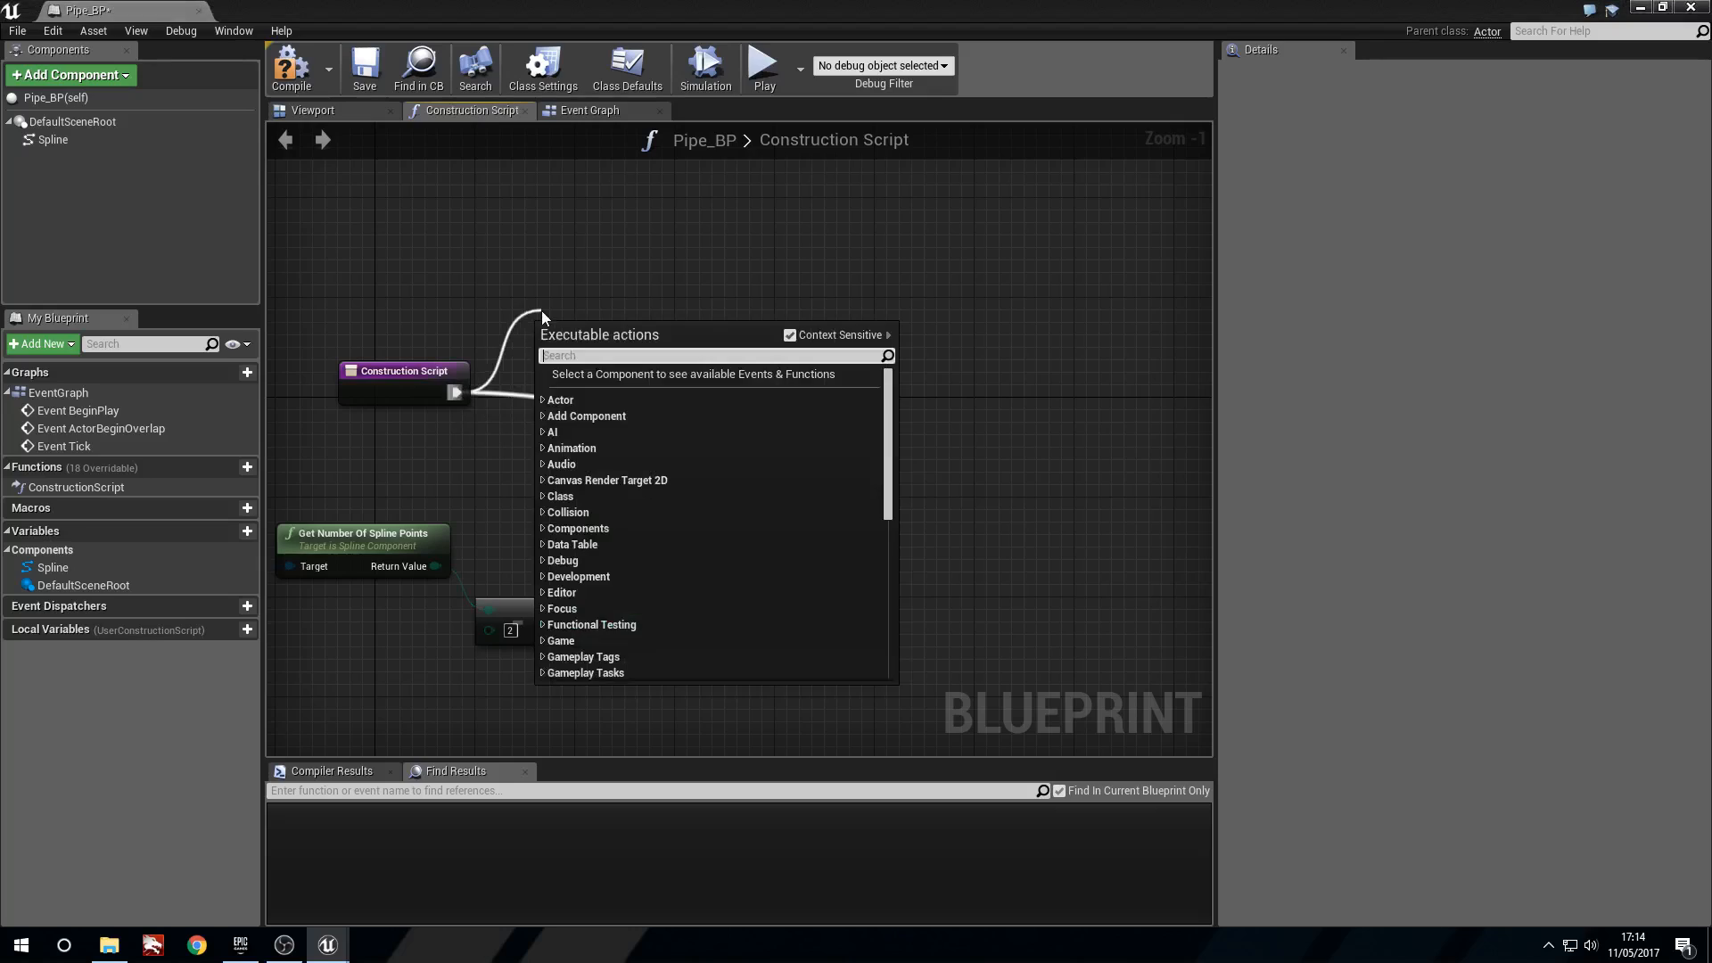
pyautogui.write('loop')
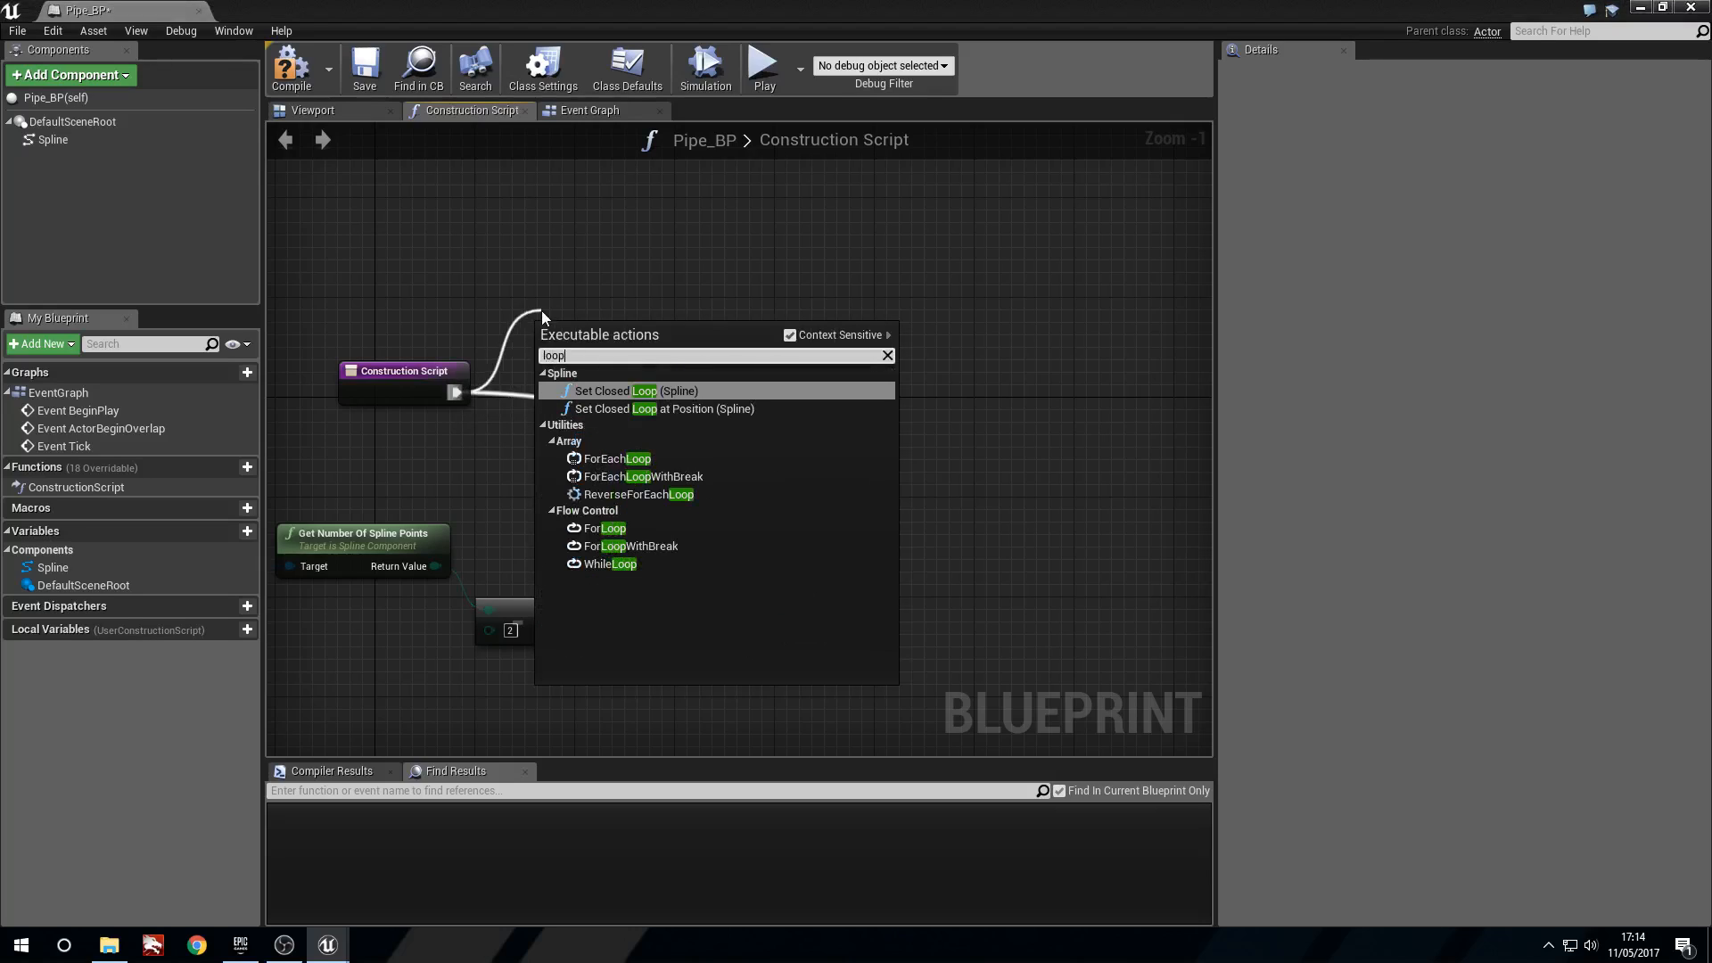
pyautogui.click(602, 529)
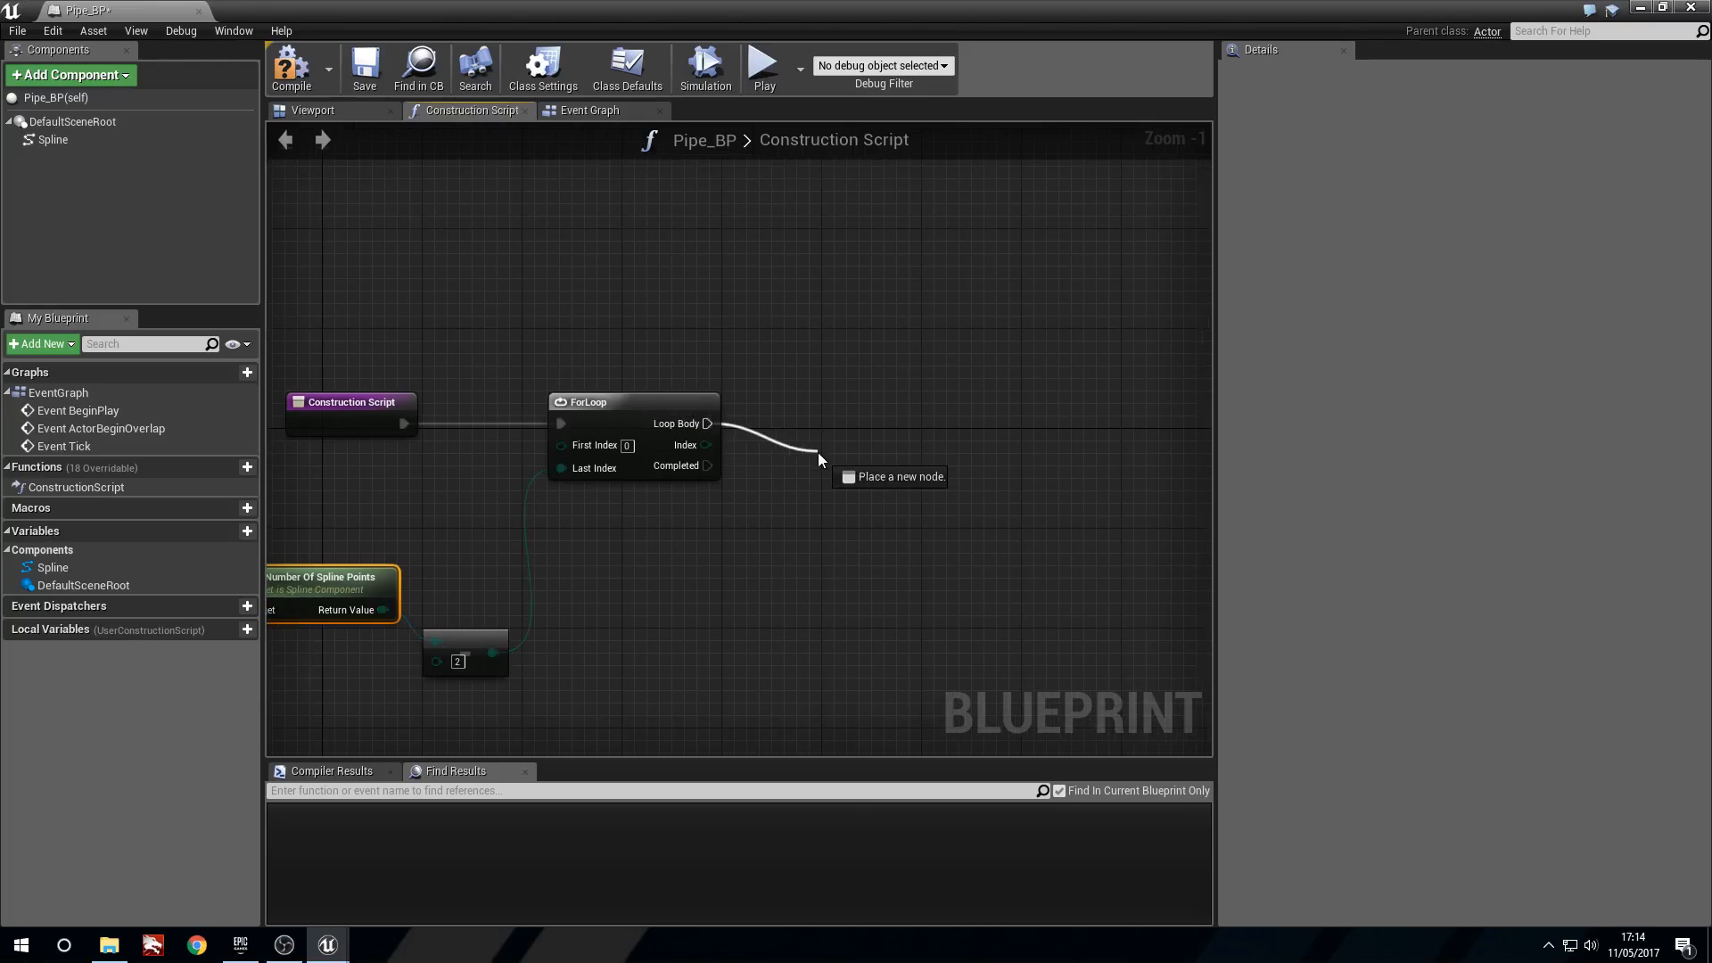
# Add Get Location and Tangent at Spline Point nodes for Index and Index + 1
pyautogui.click(813, 459)
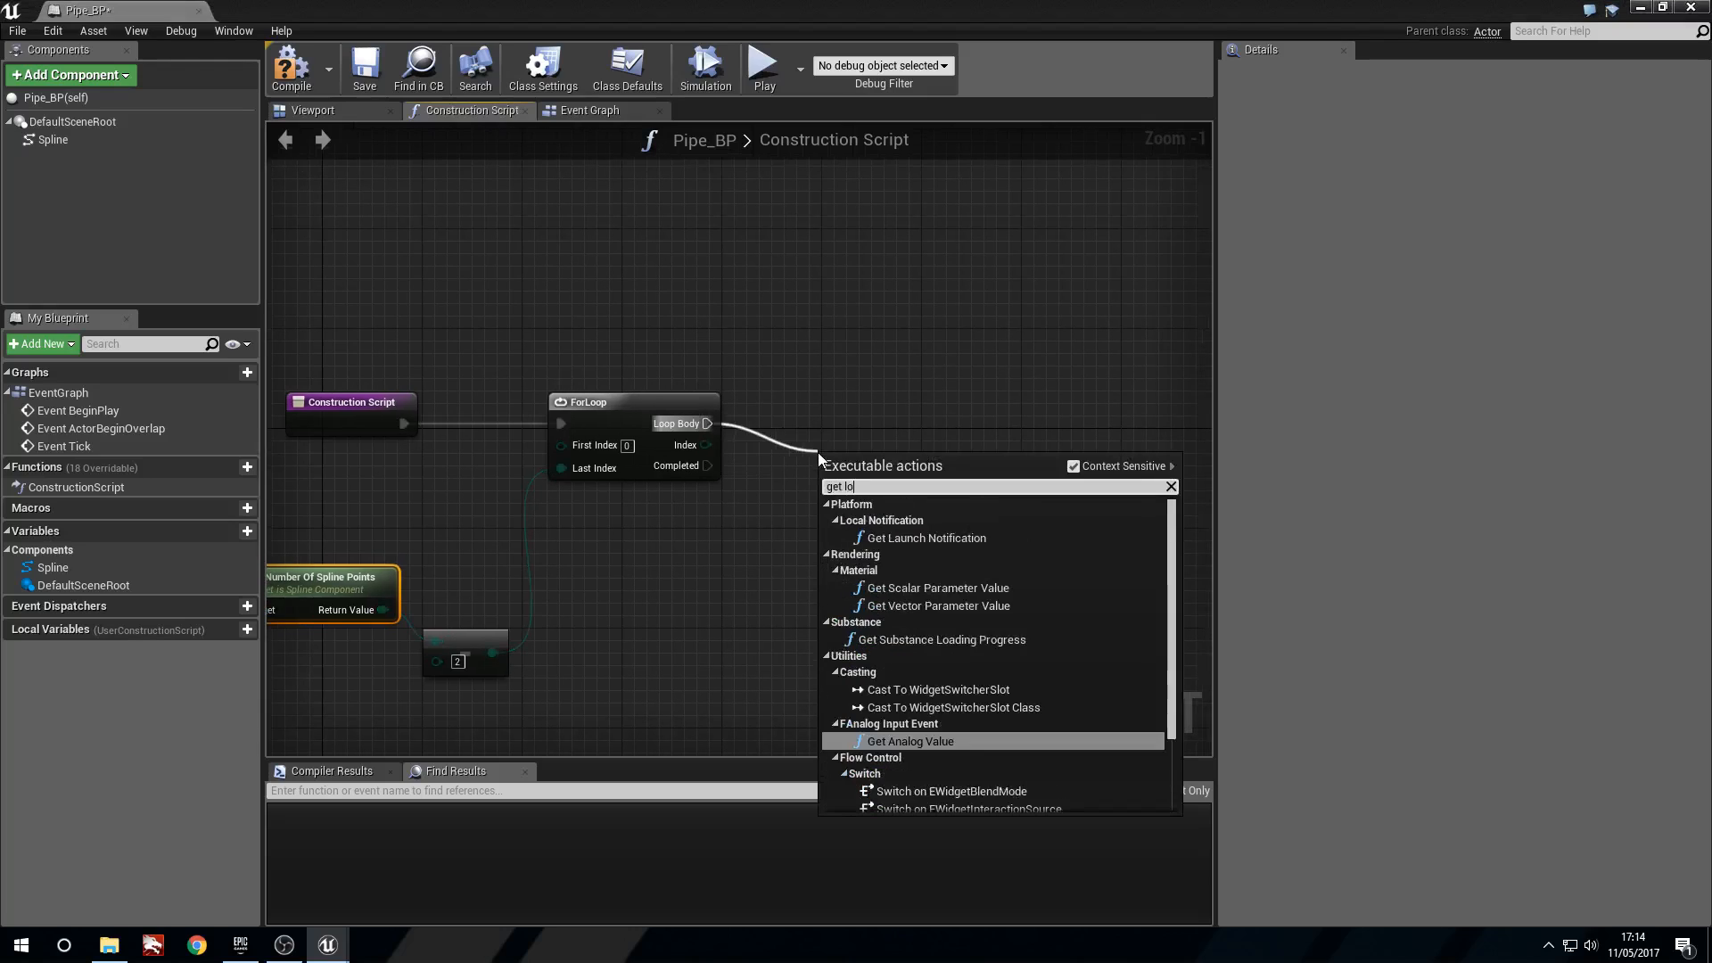
pyautogui.write('location')
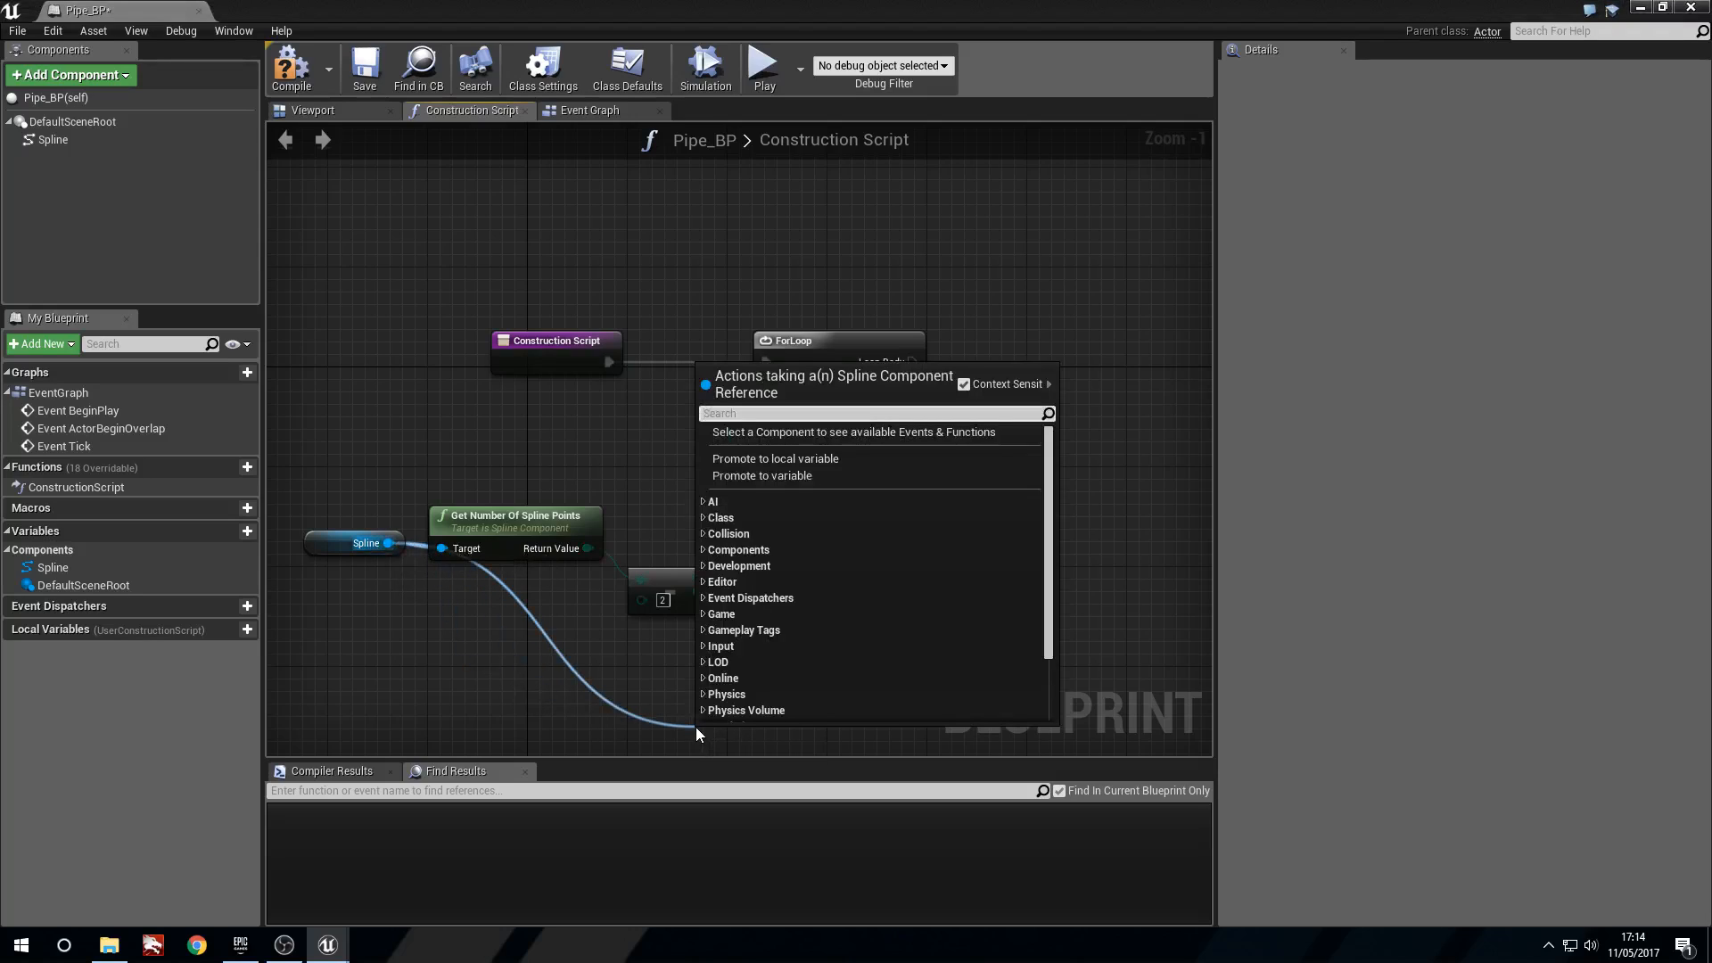
pyautogui.write('get location')
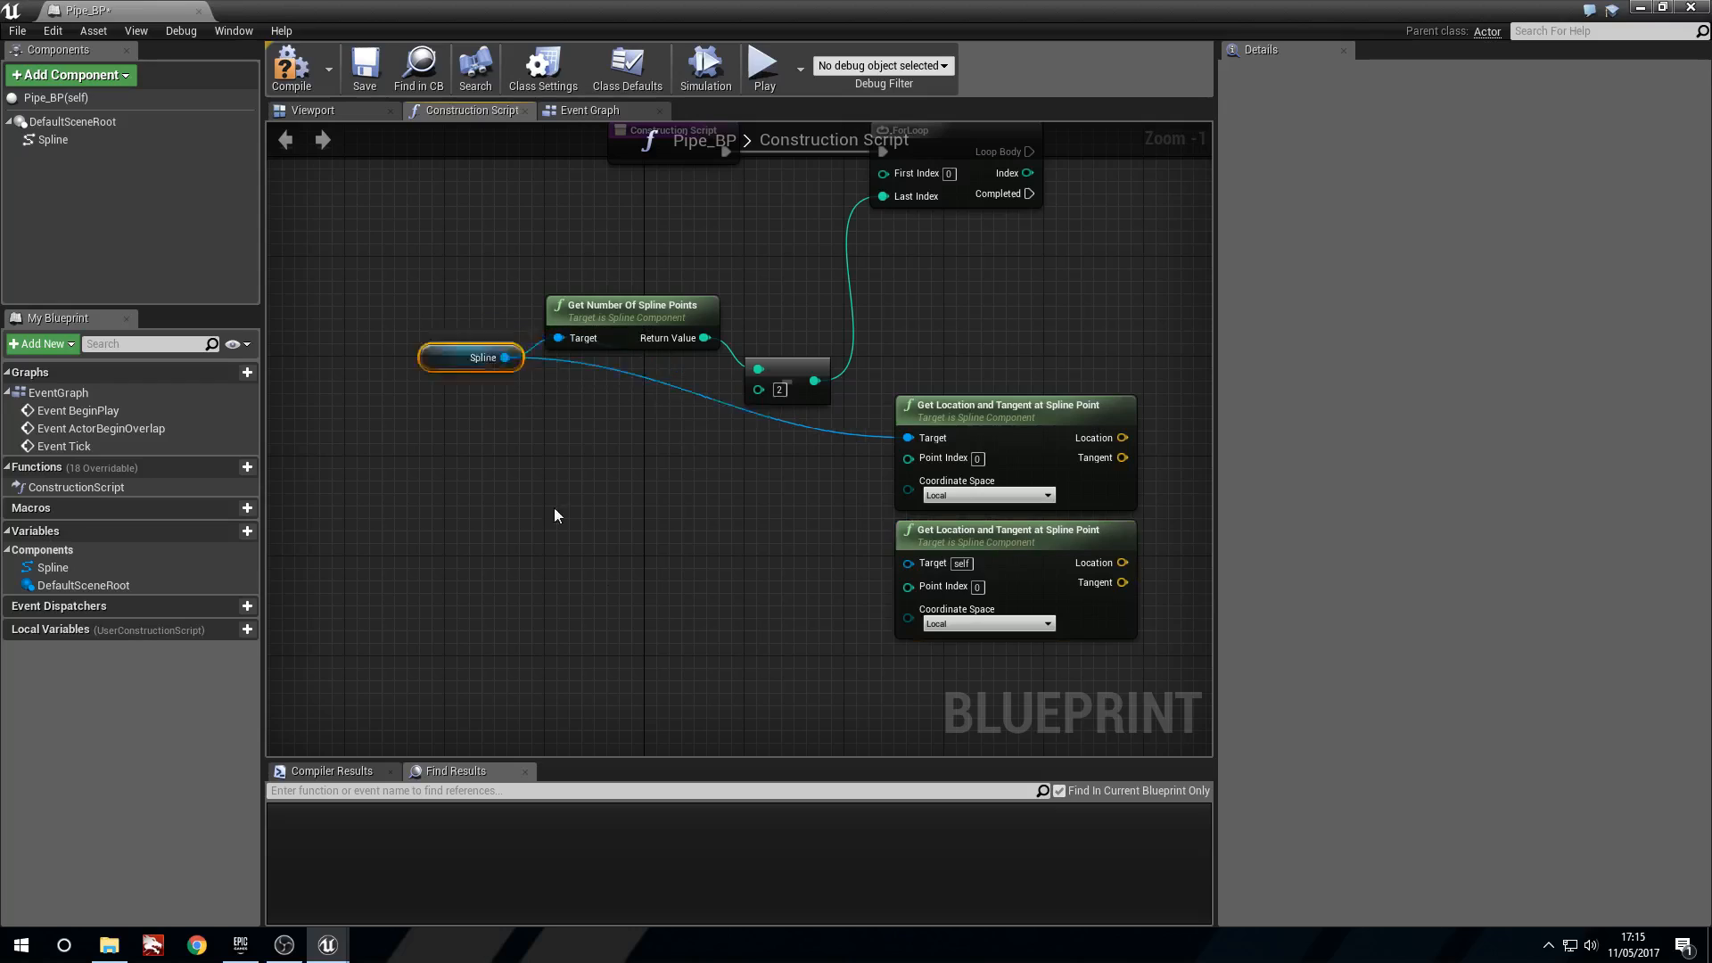
pyautogui.click(434, 470)
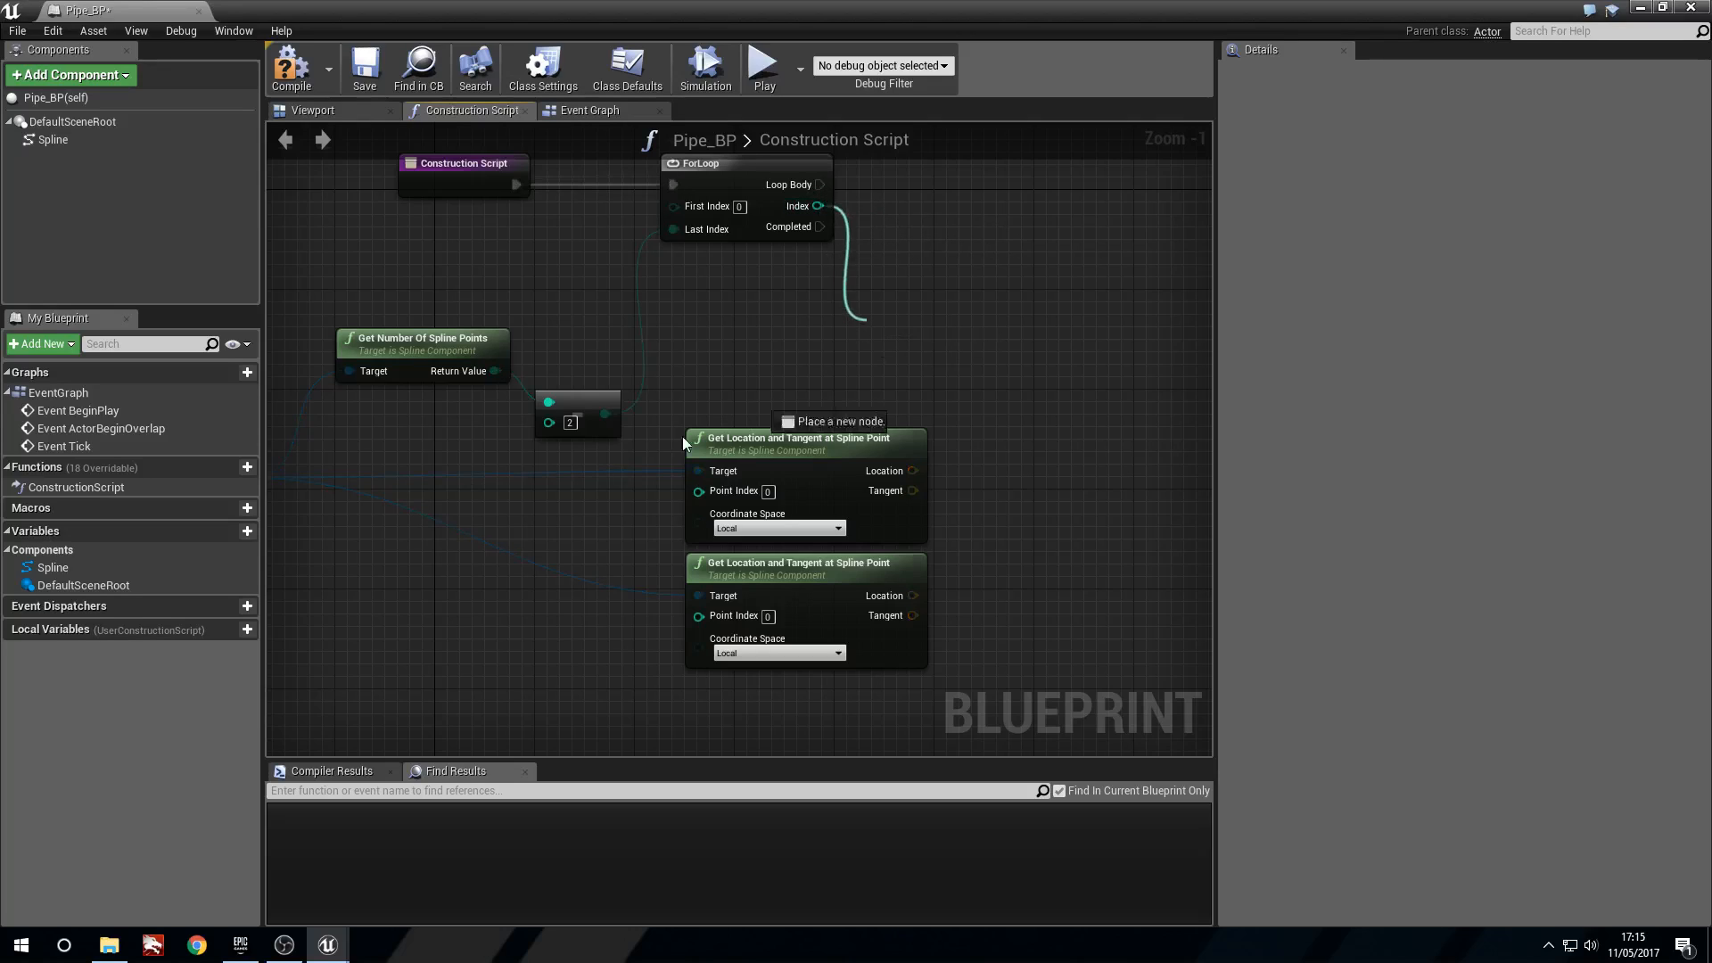
pyautogui.moveTo(724, 471)
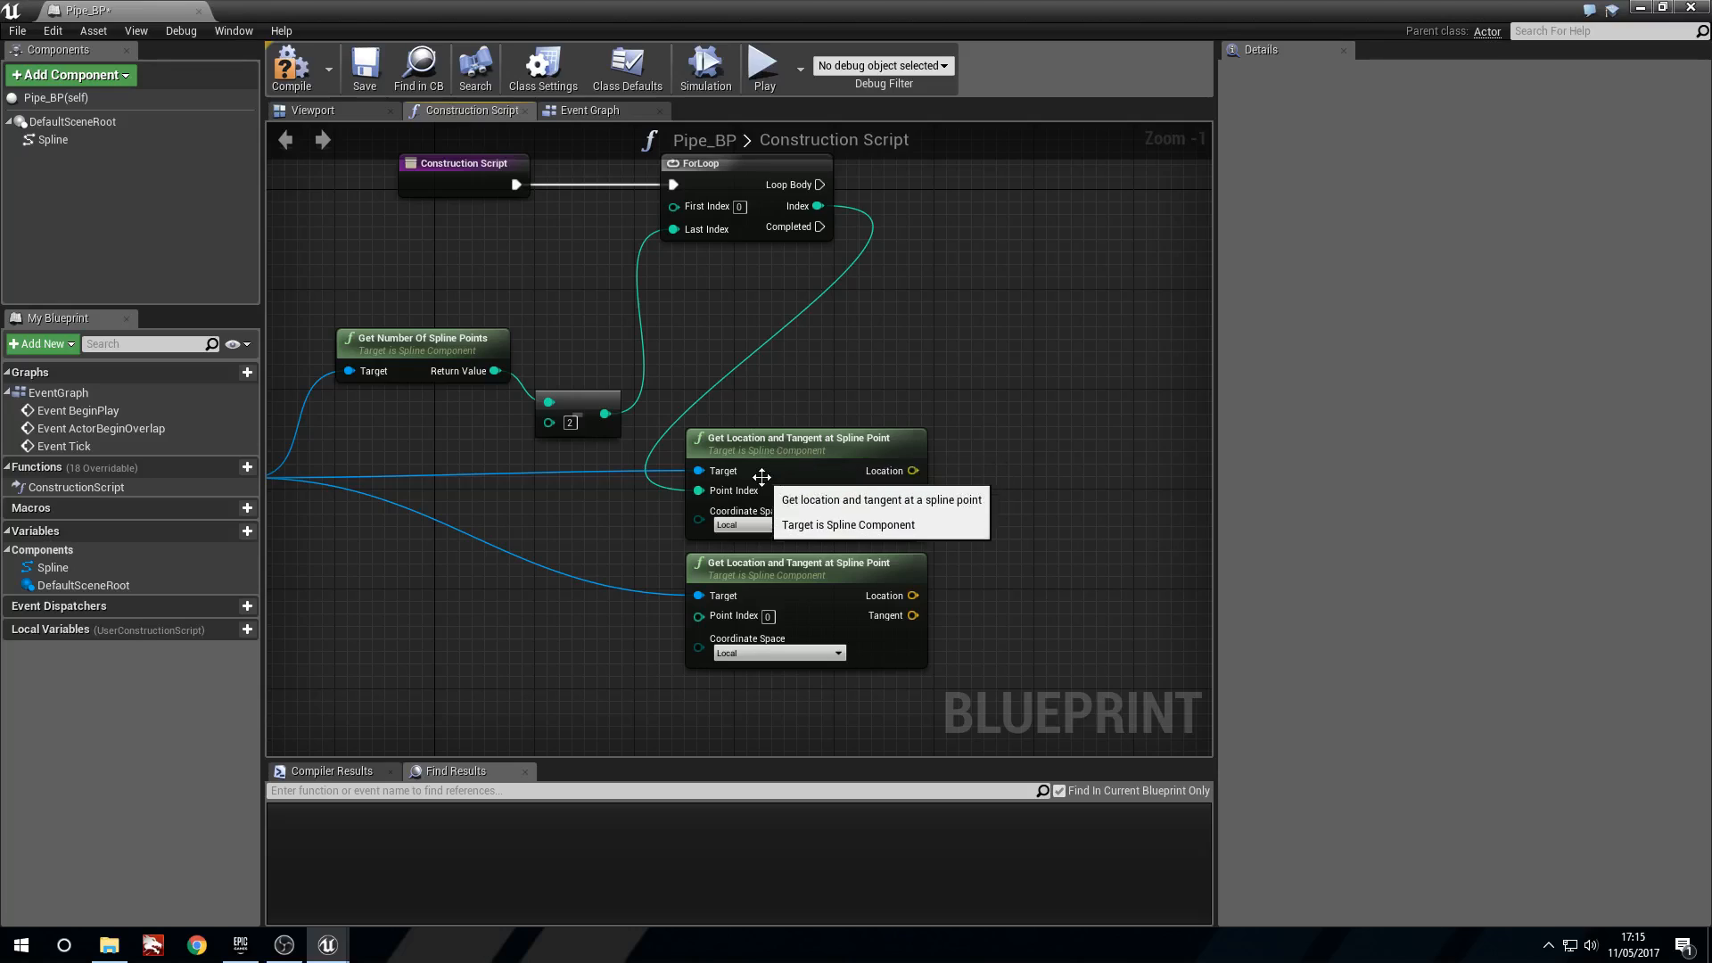
pyautogui.moveTo(848, 224)
pyautogui.write('plus')
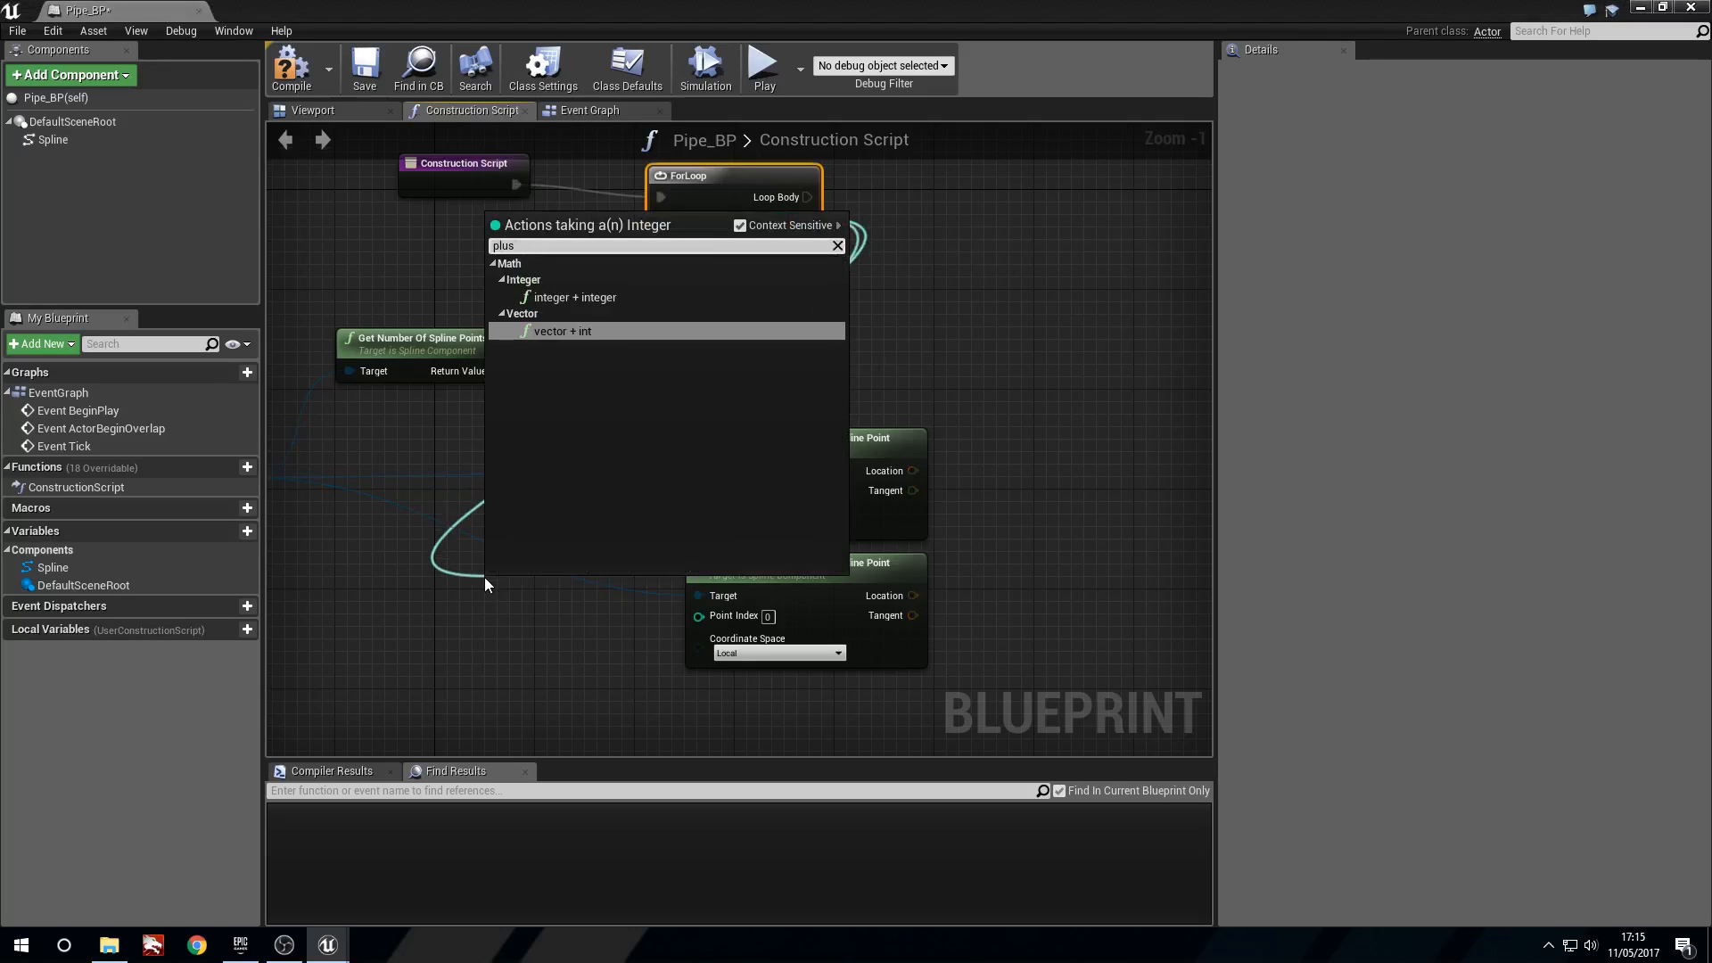
pyautogui.click(573, 297)
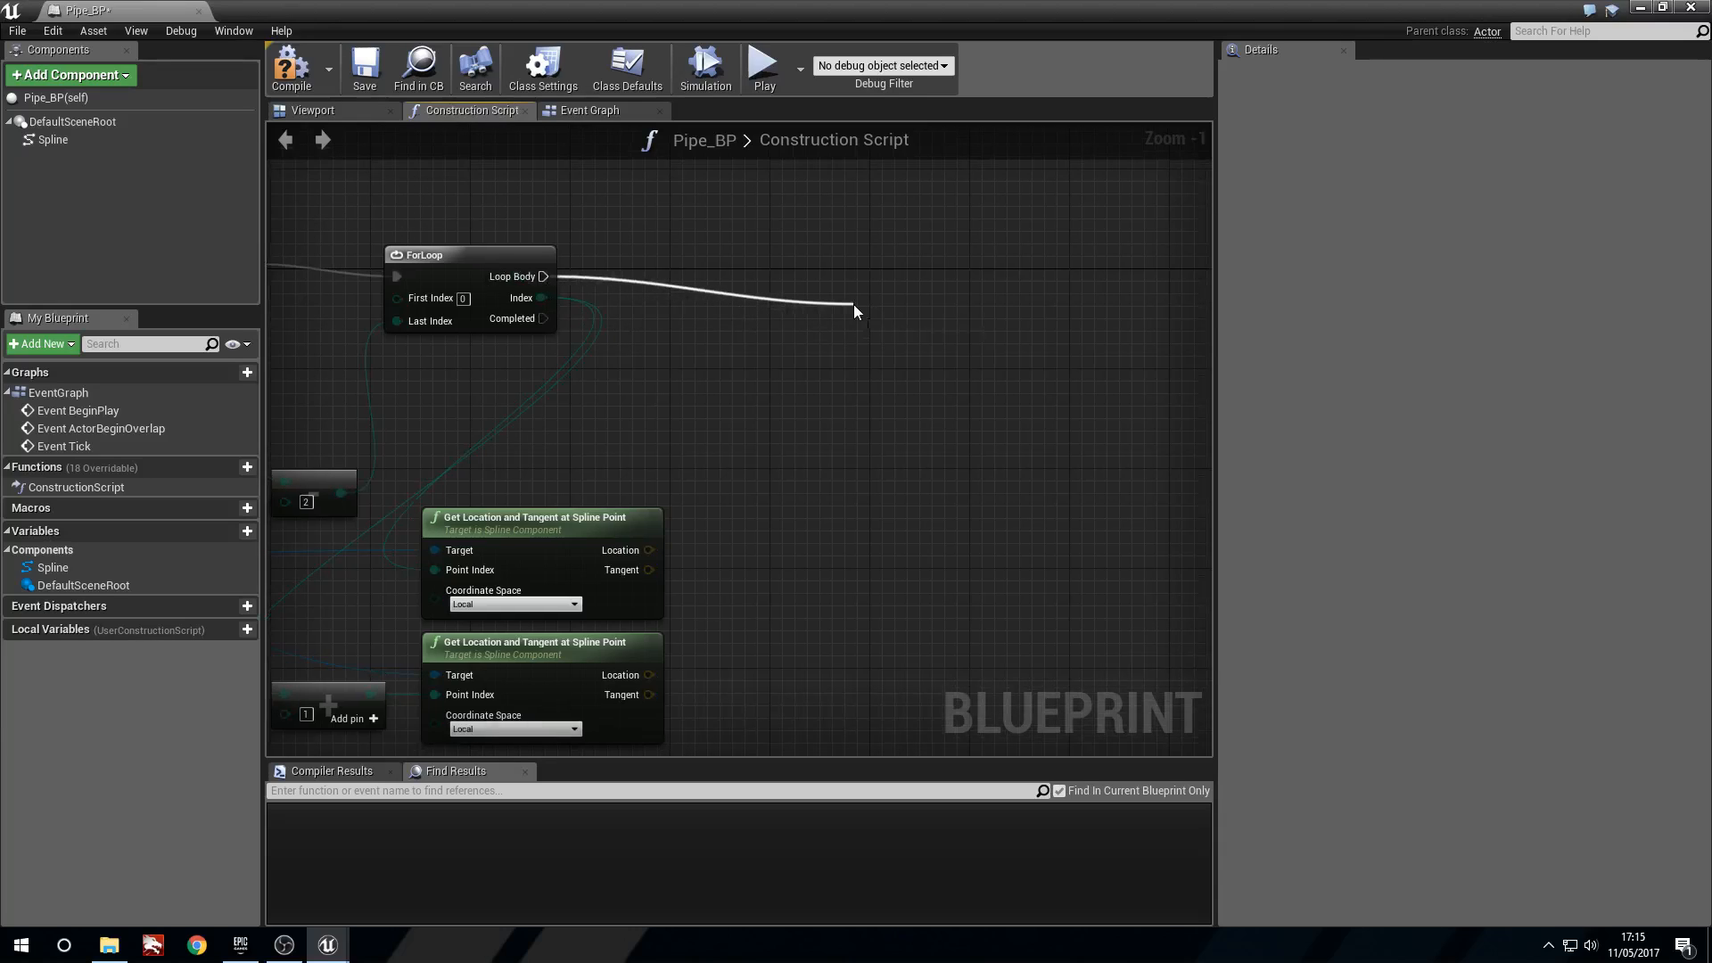
# Add an Add Spline Mesh Component node from Loop Body with Static Mesh Pipe_SM
pyautogui.click(855, 312)
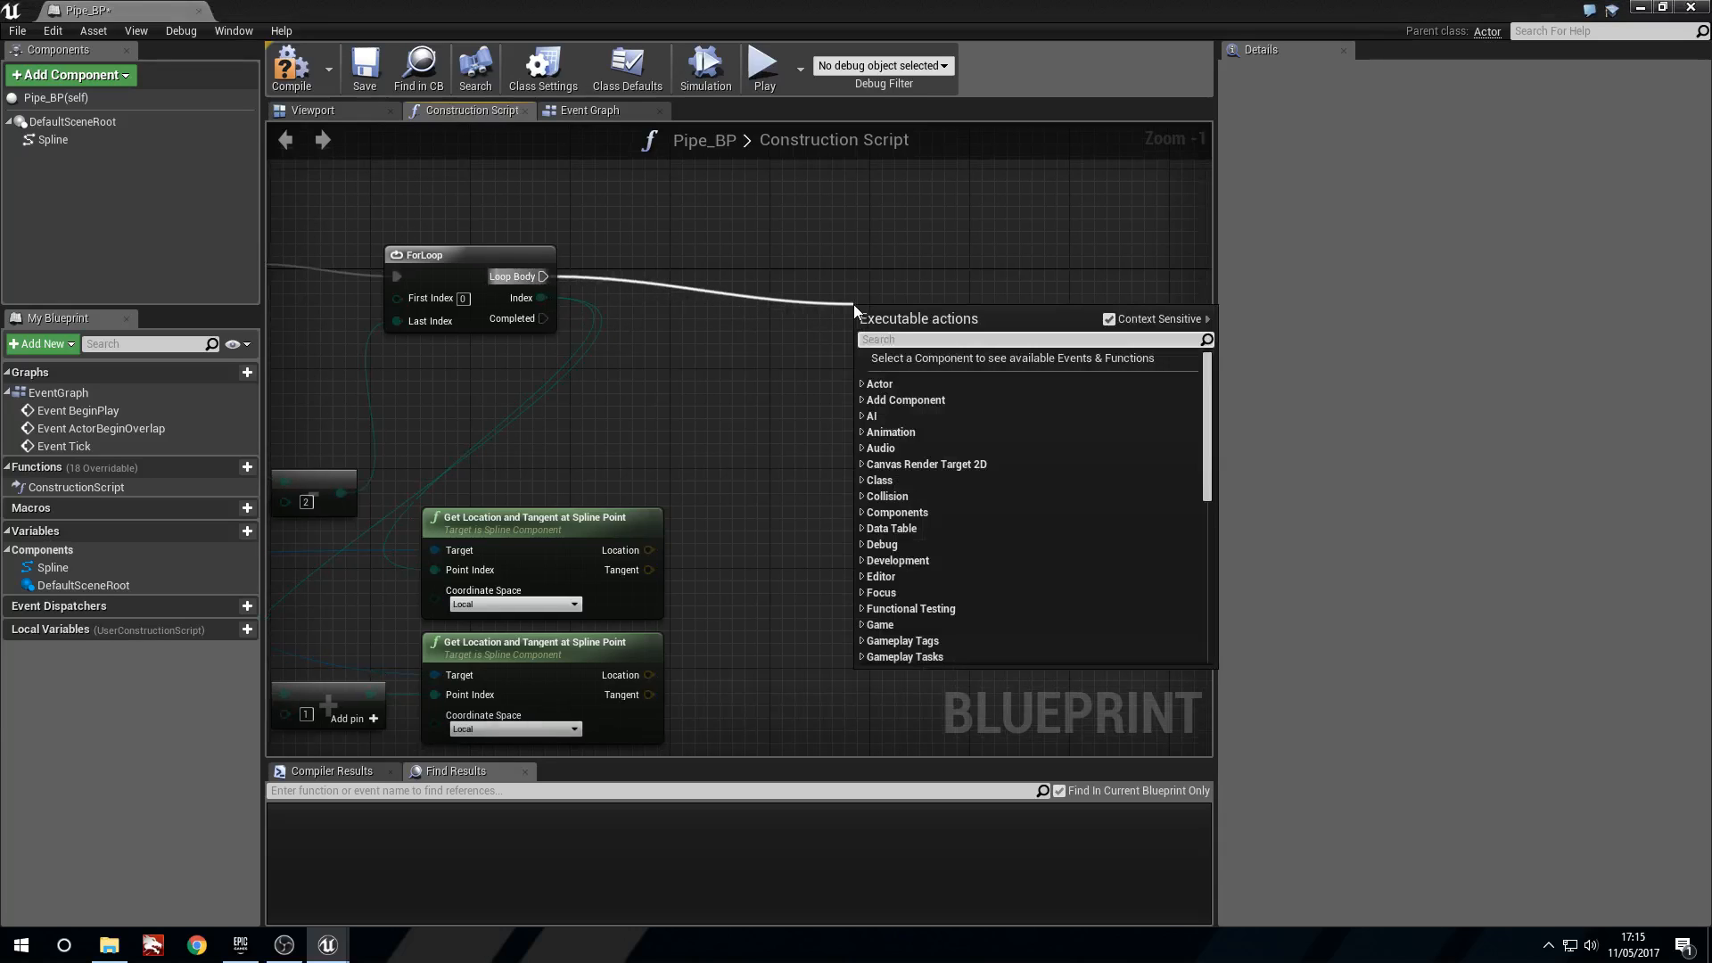
pyautogui.write('add spline m')
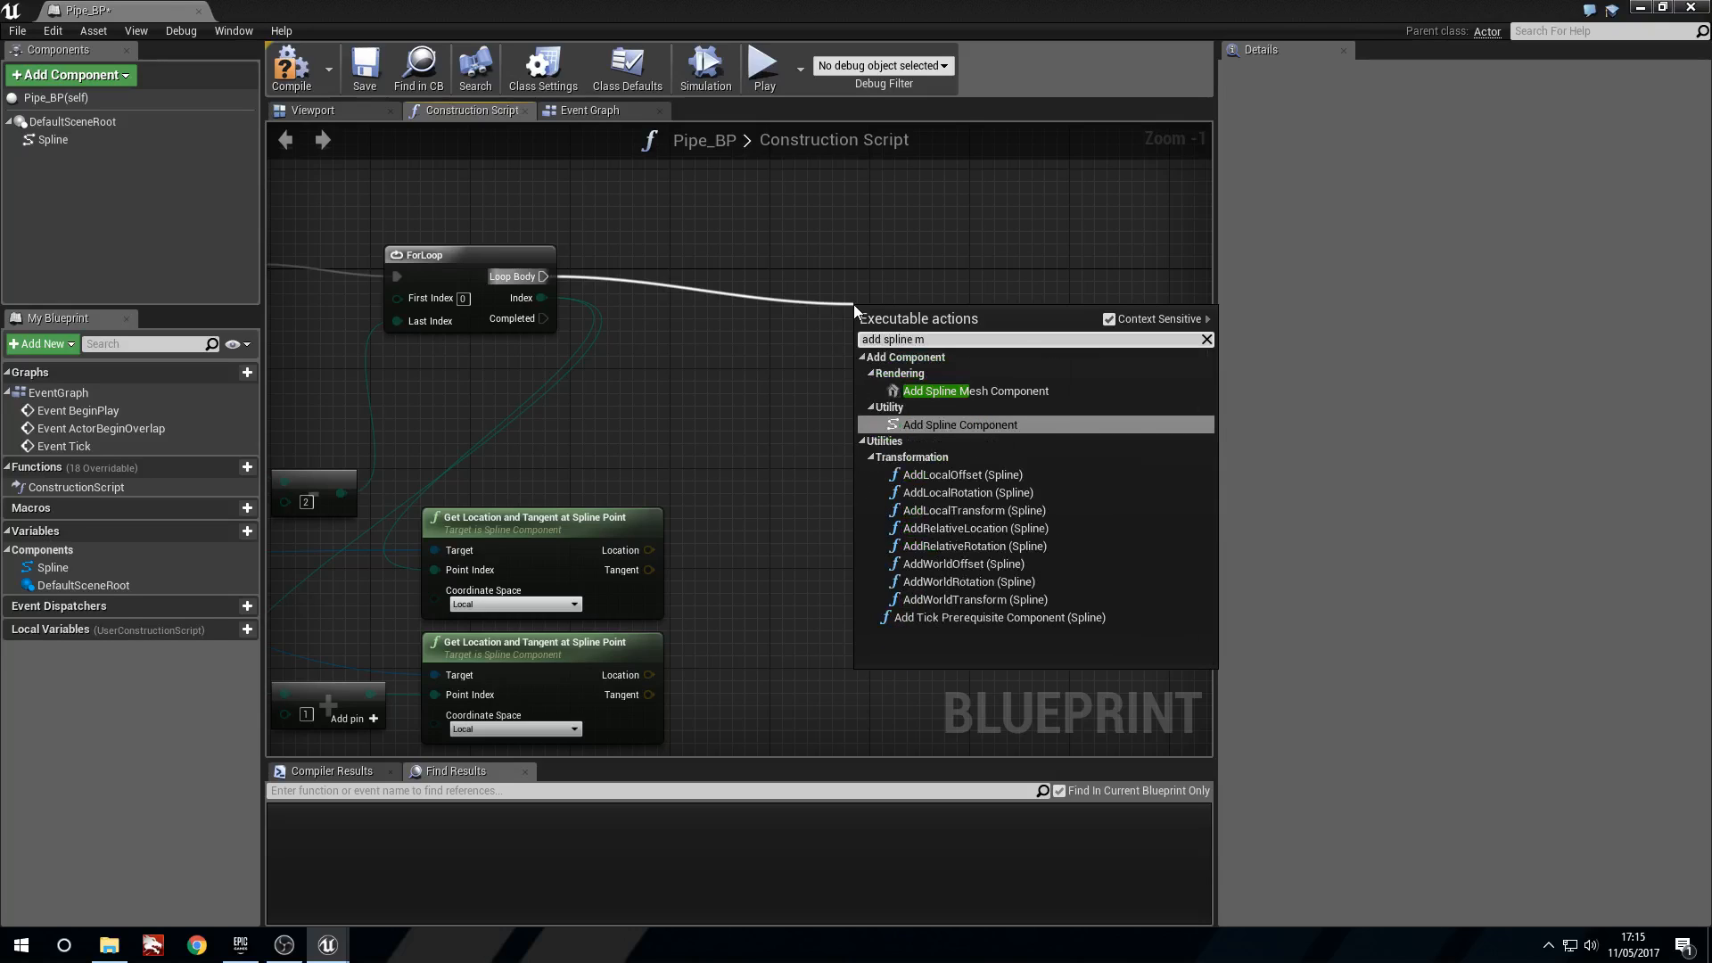
pyautogui.click(973, 391)
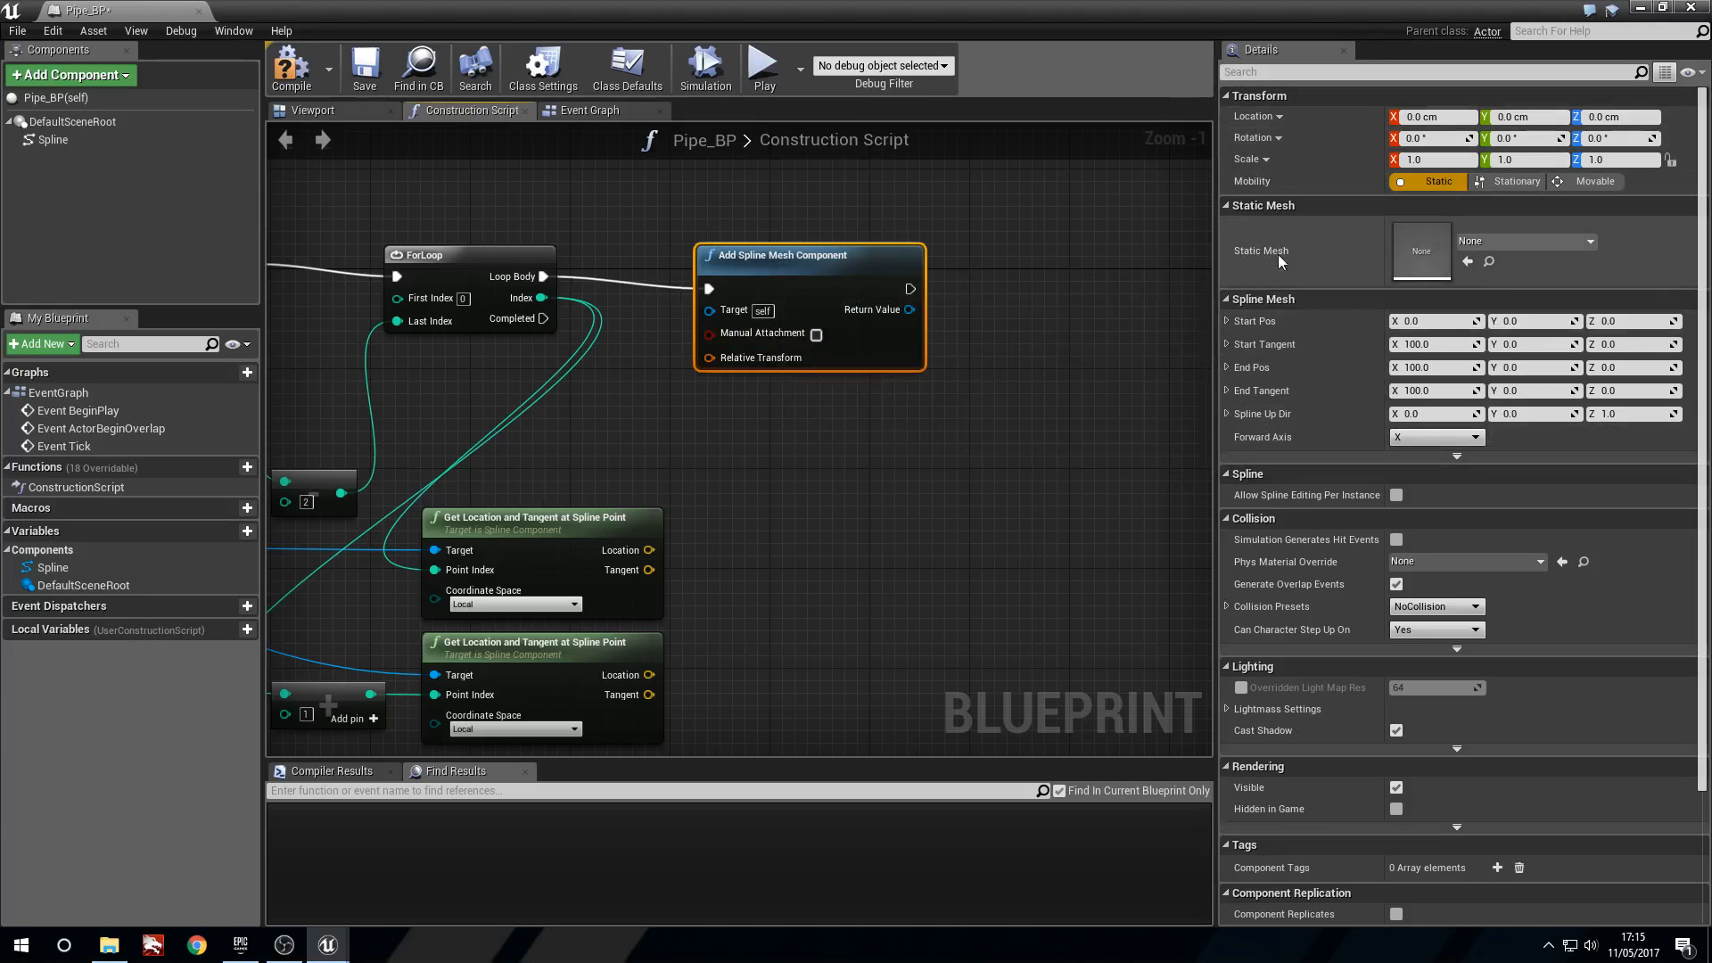
pyautogui.click(1577, 241)
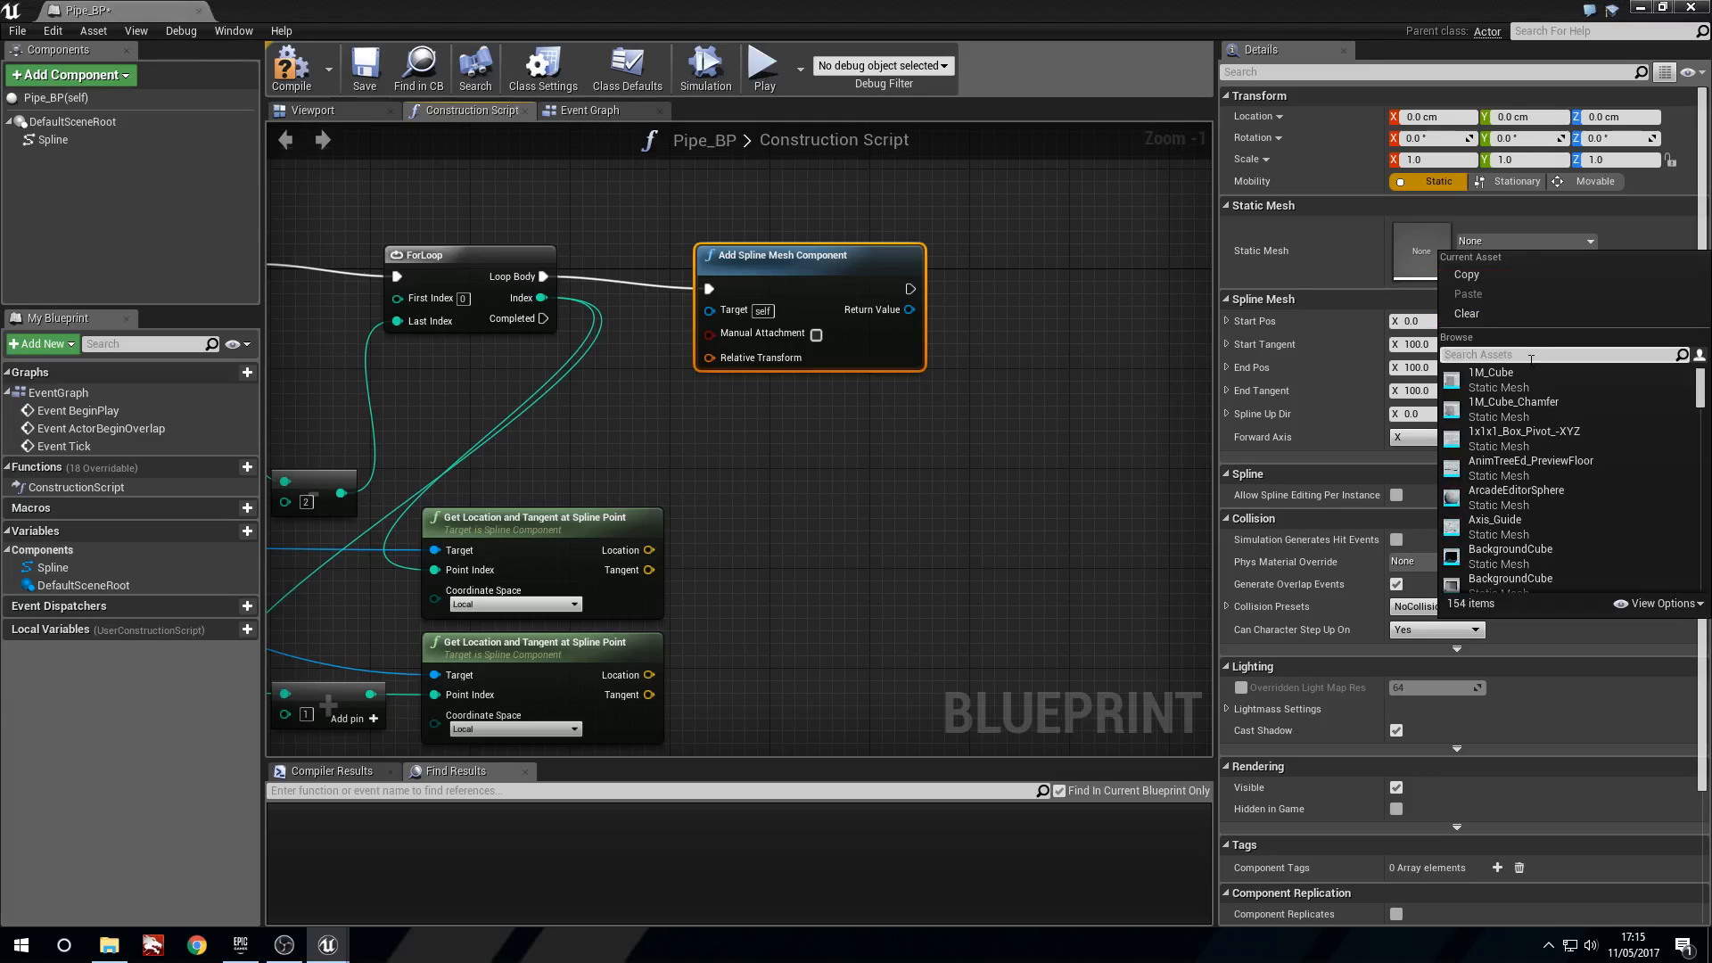
pyautogui.write('pipe')
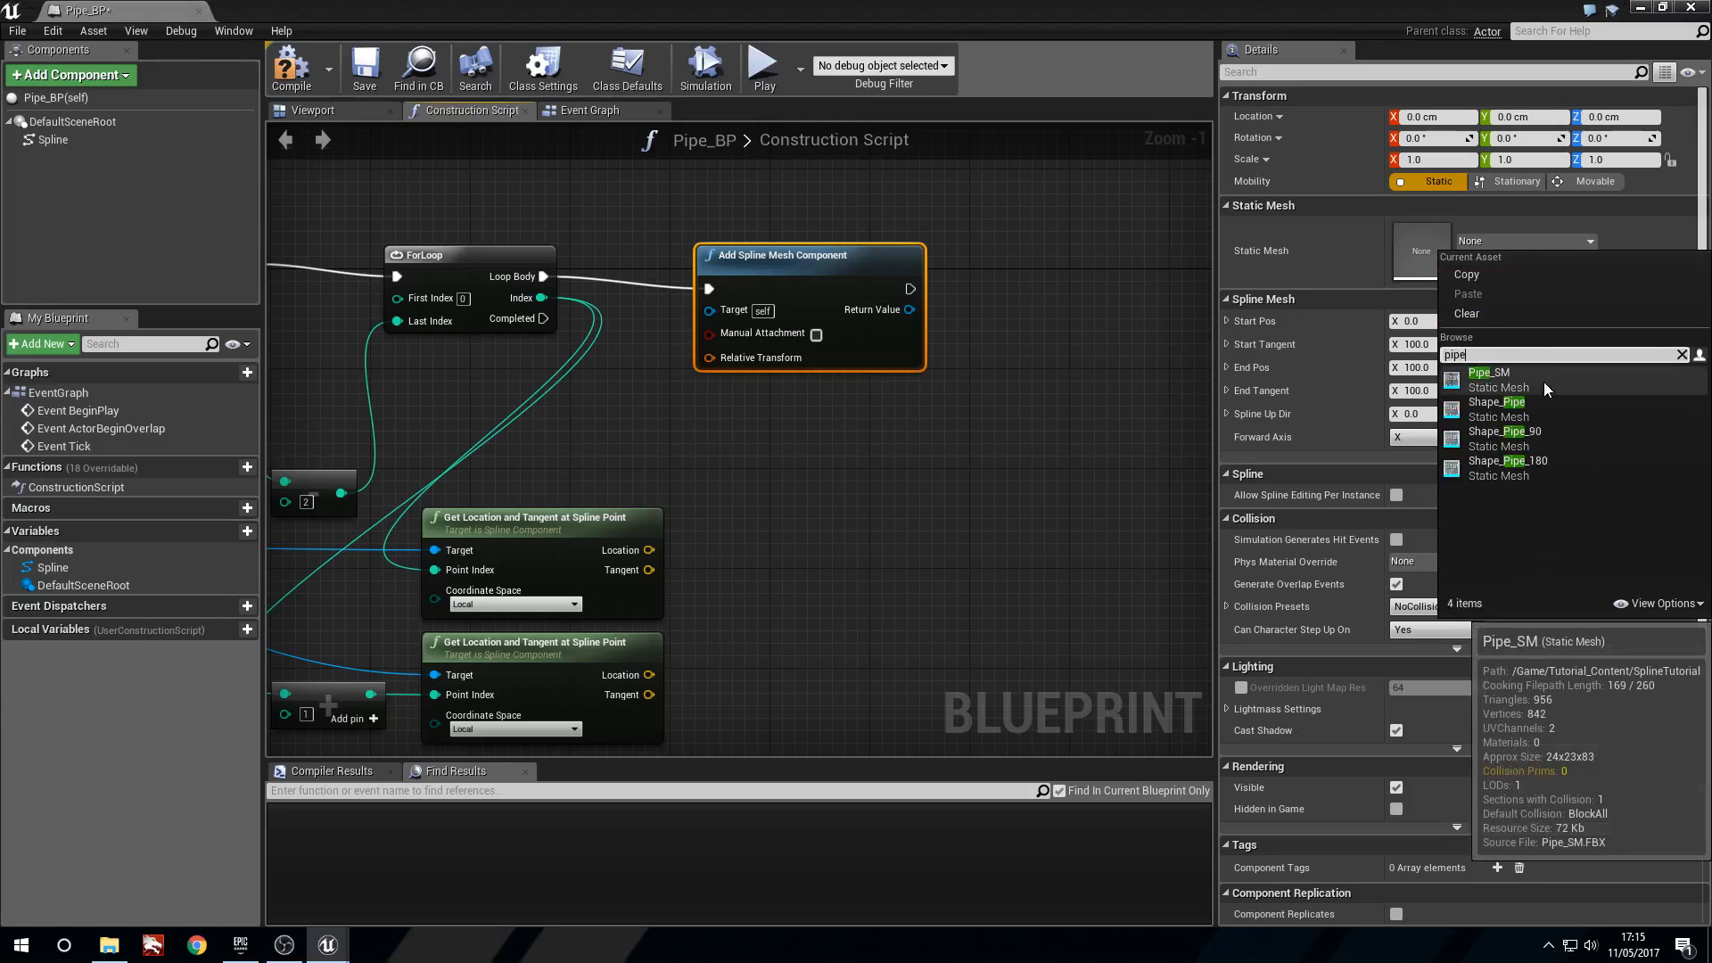
pyautogui.click(1488, 373)
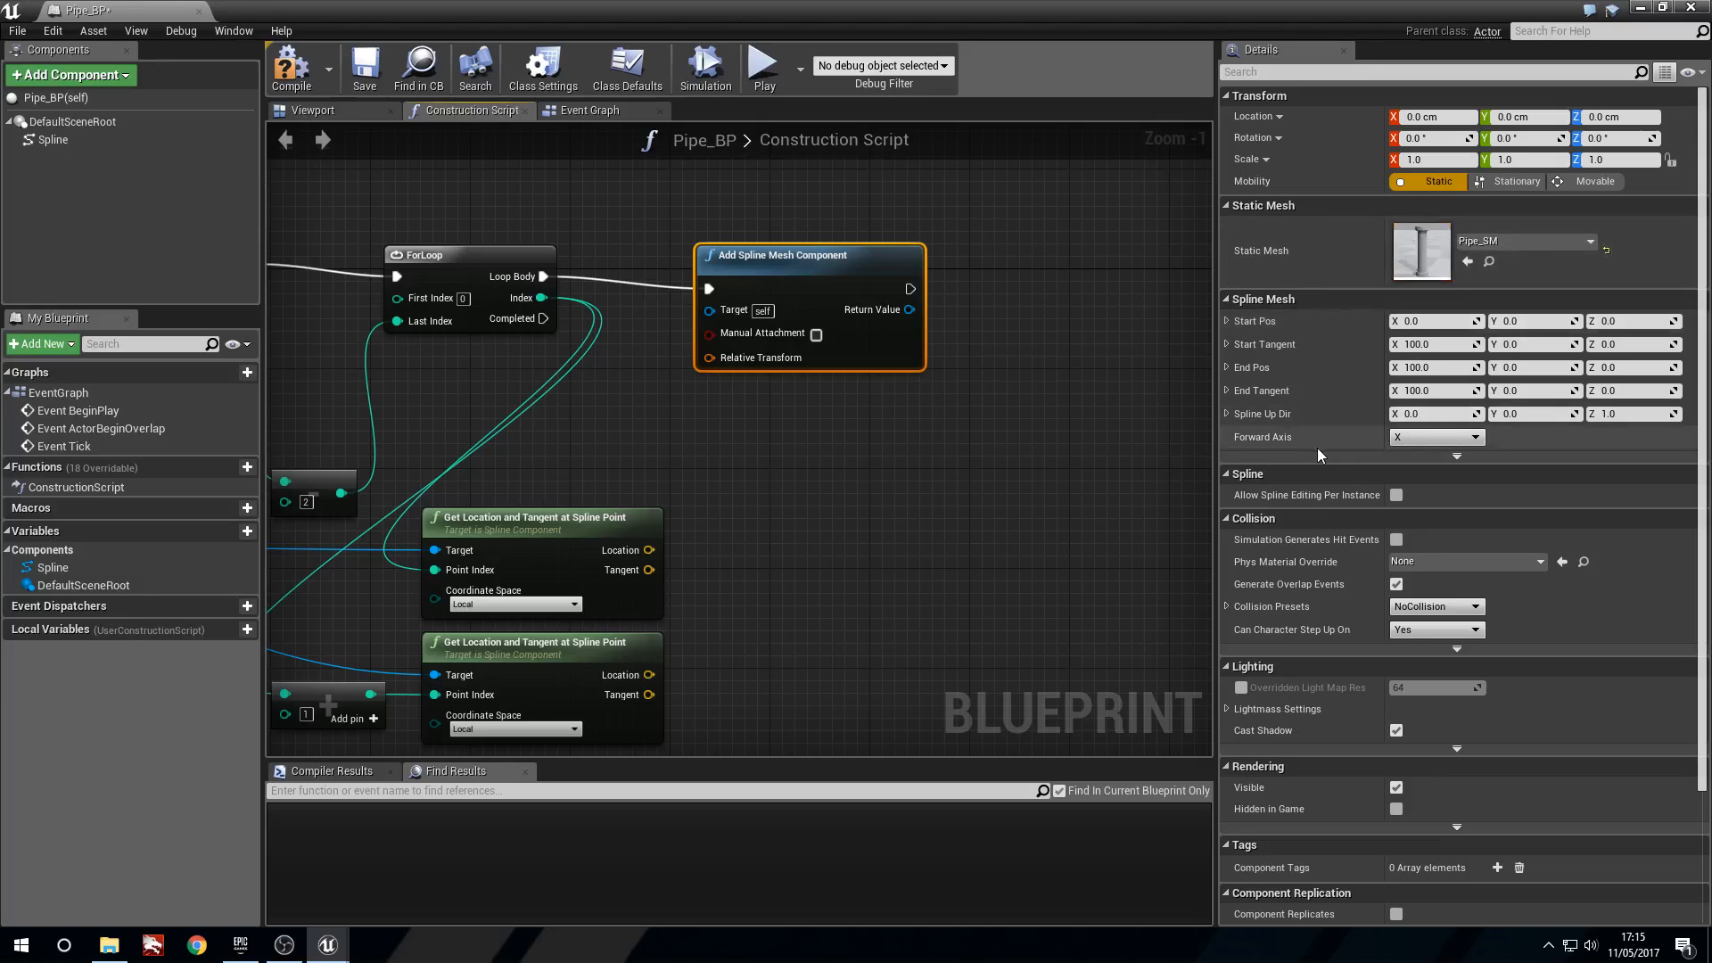
pyautogui.click(1436, 437)
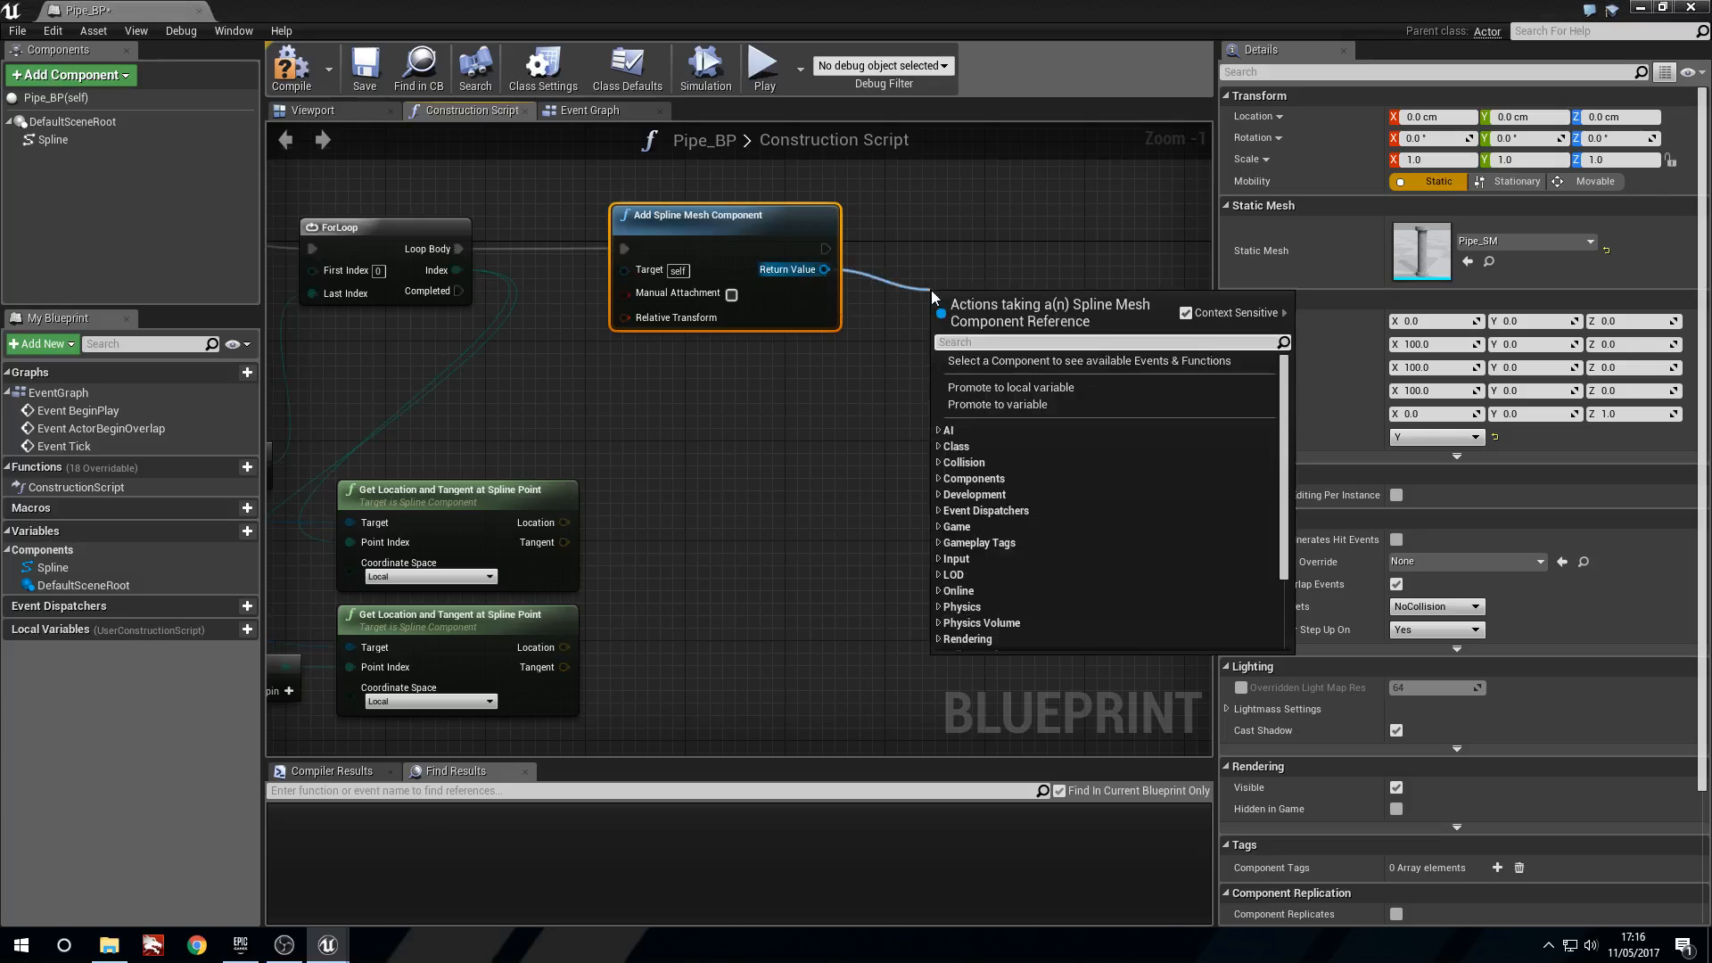
# Add AttachToComponent for the new spline mesh, parented to DefaultSceneRoot
pyautogui.write('attach to')
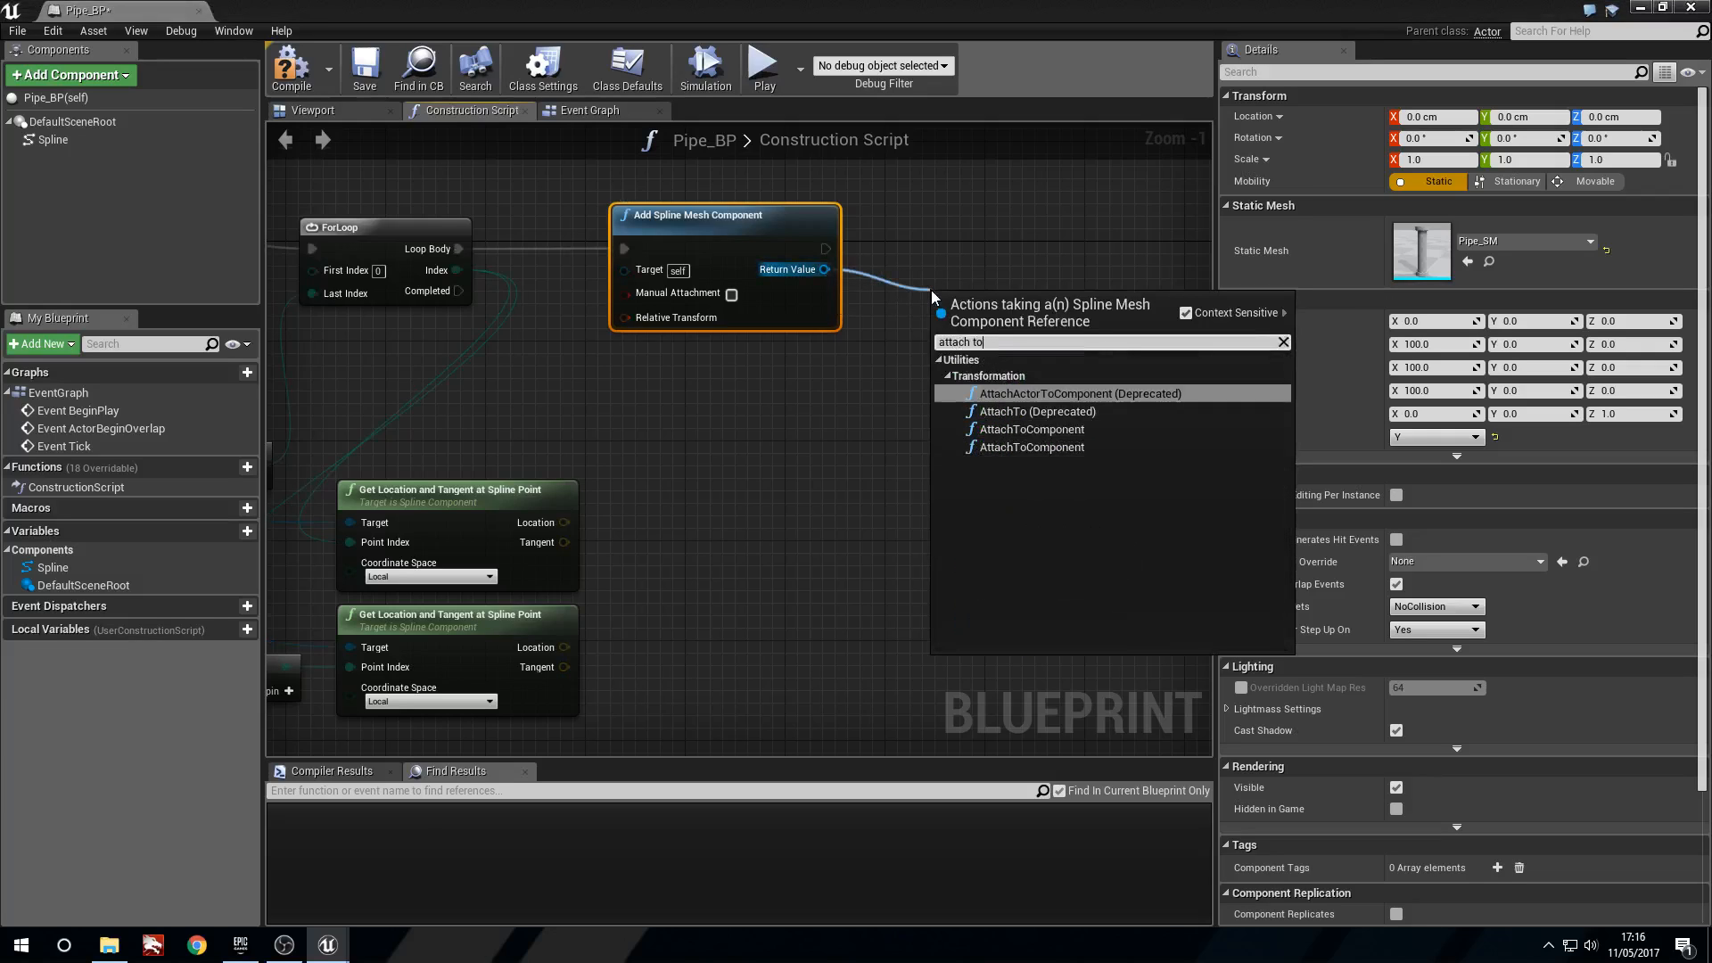
pyautogui.write('c')
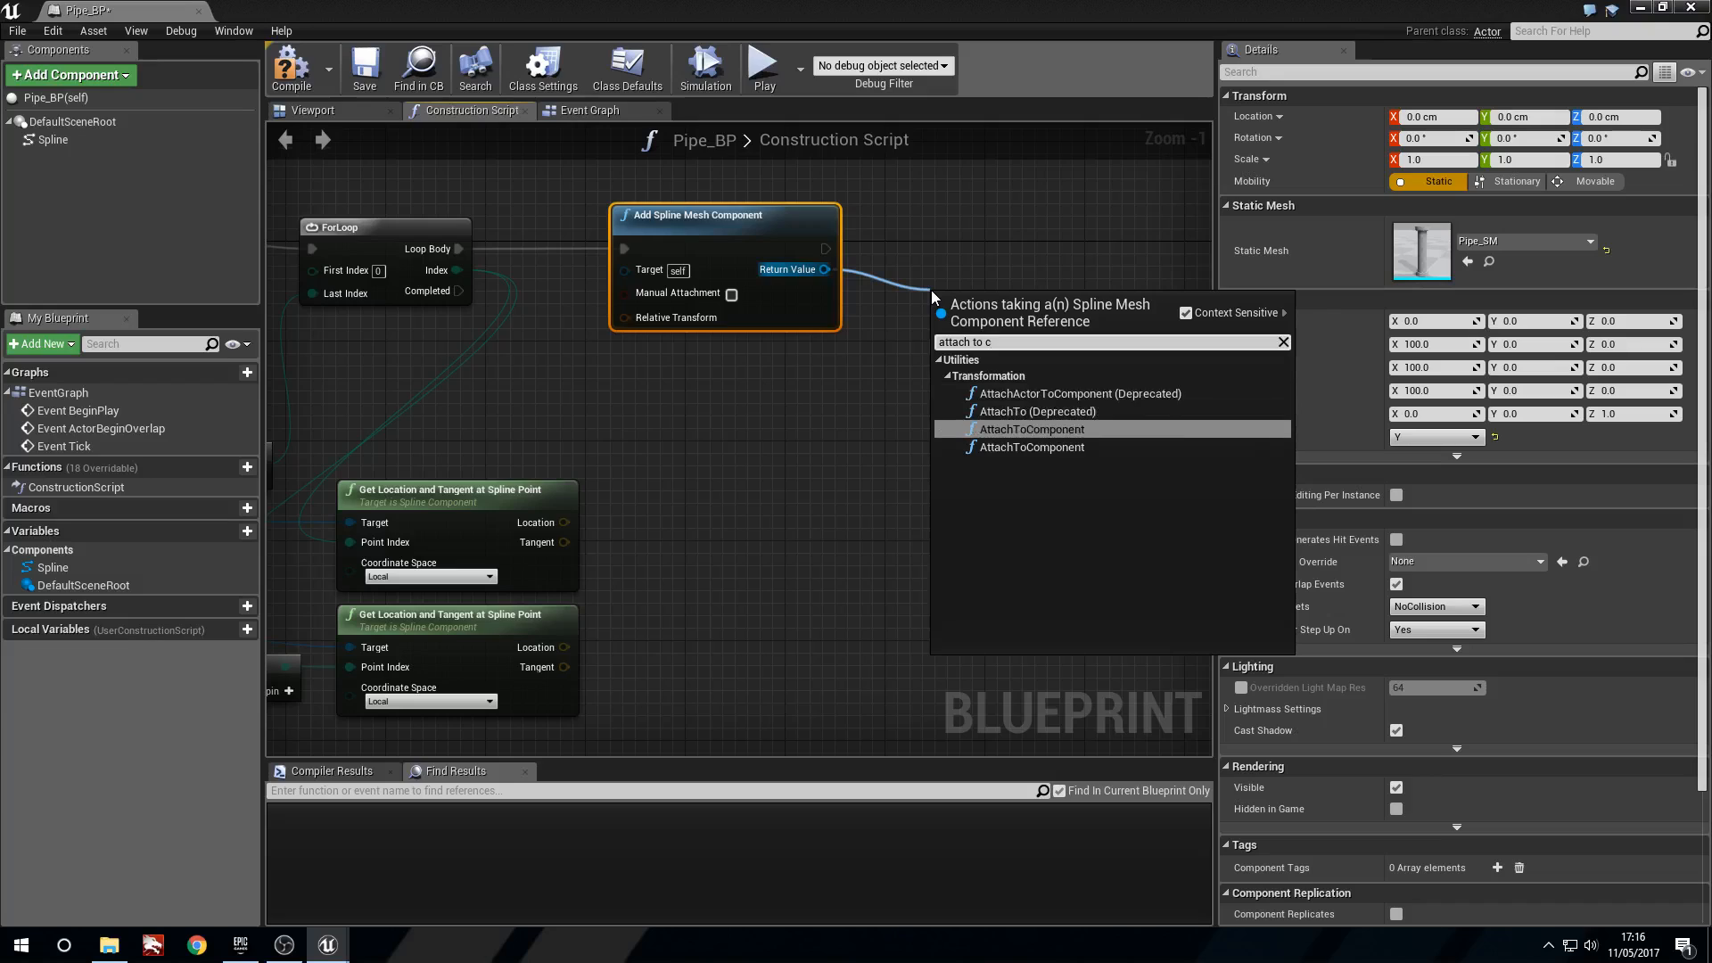
pyautogui.click(1028, 429)
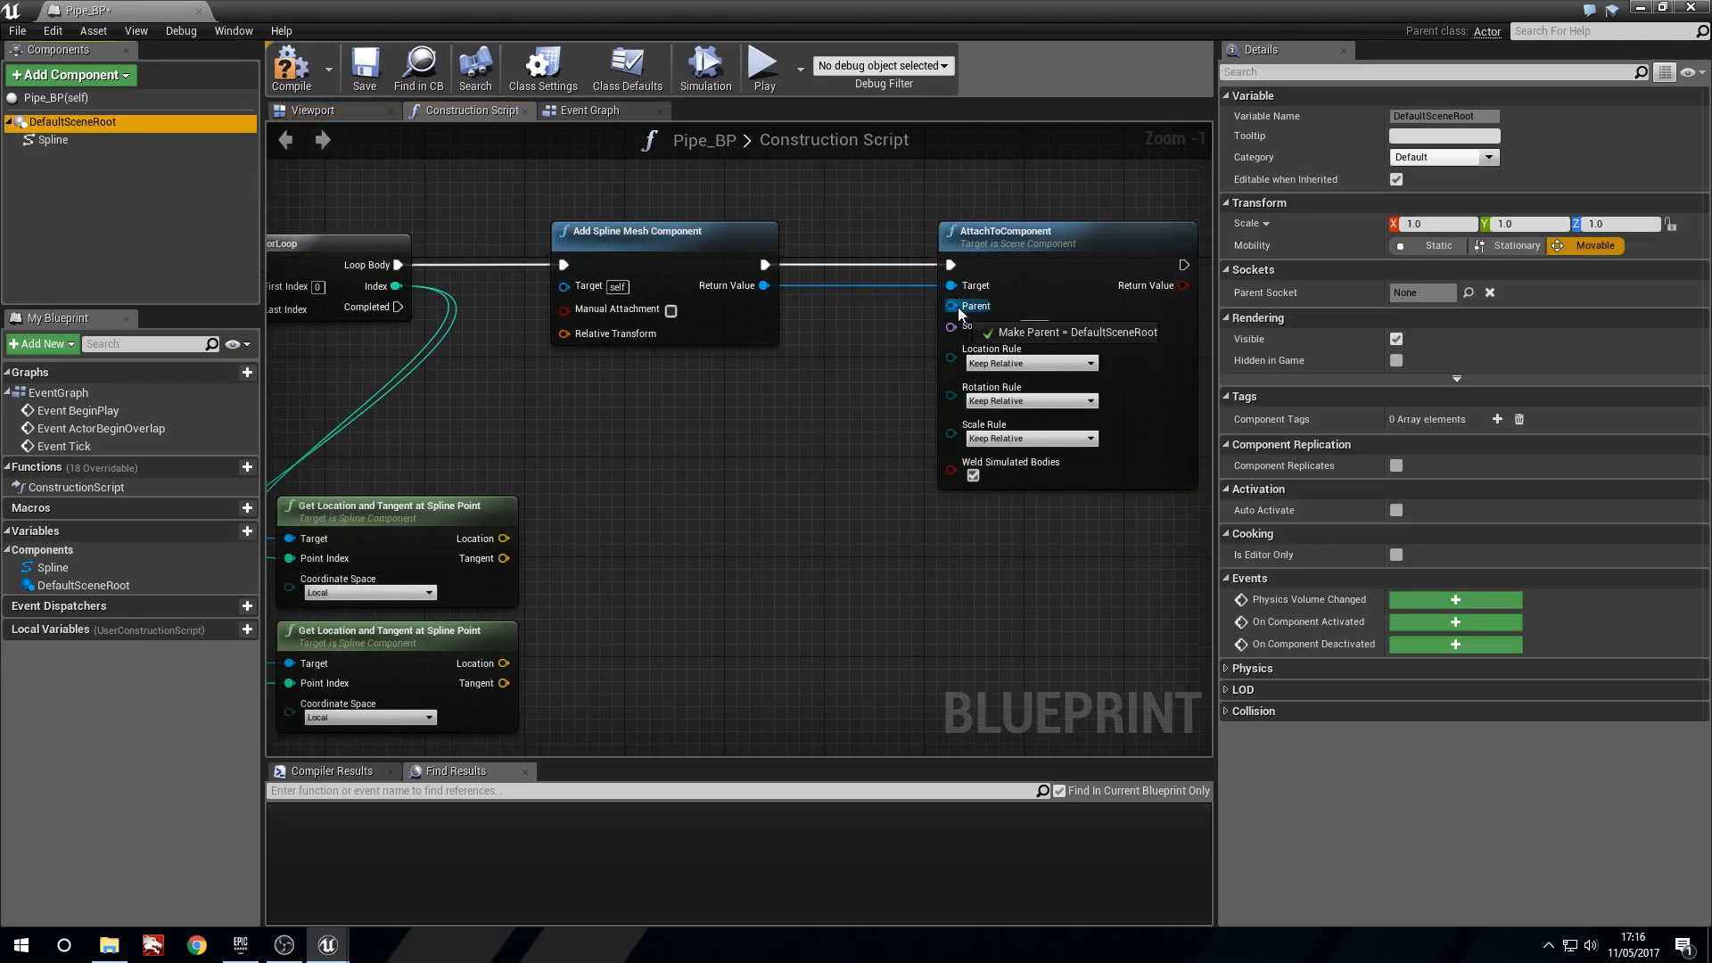
pyautogui.click(1060, 332)
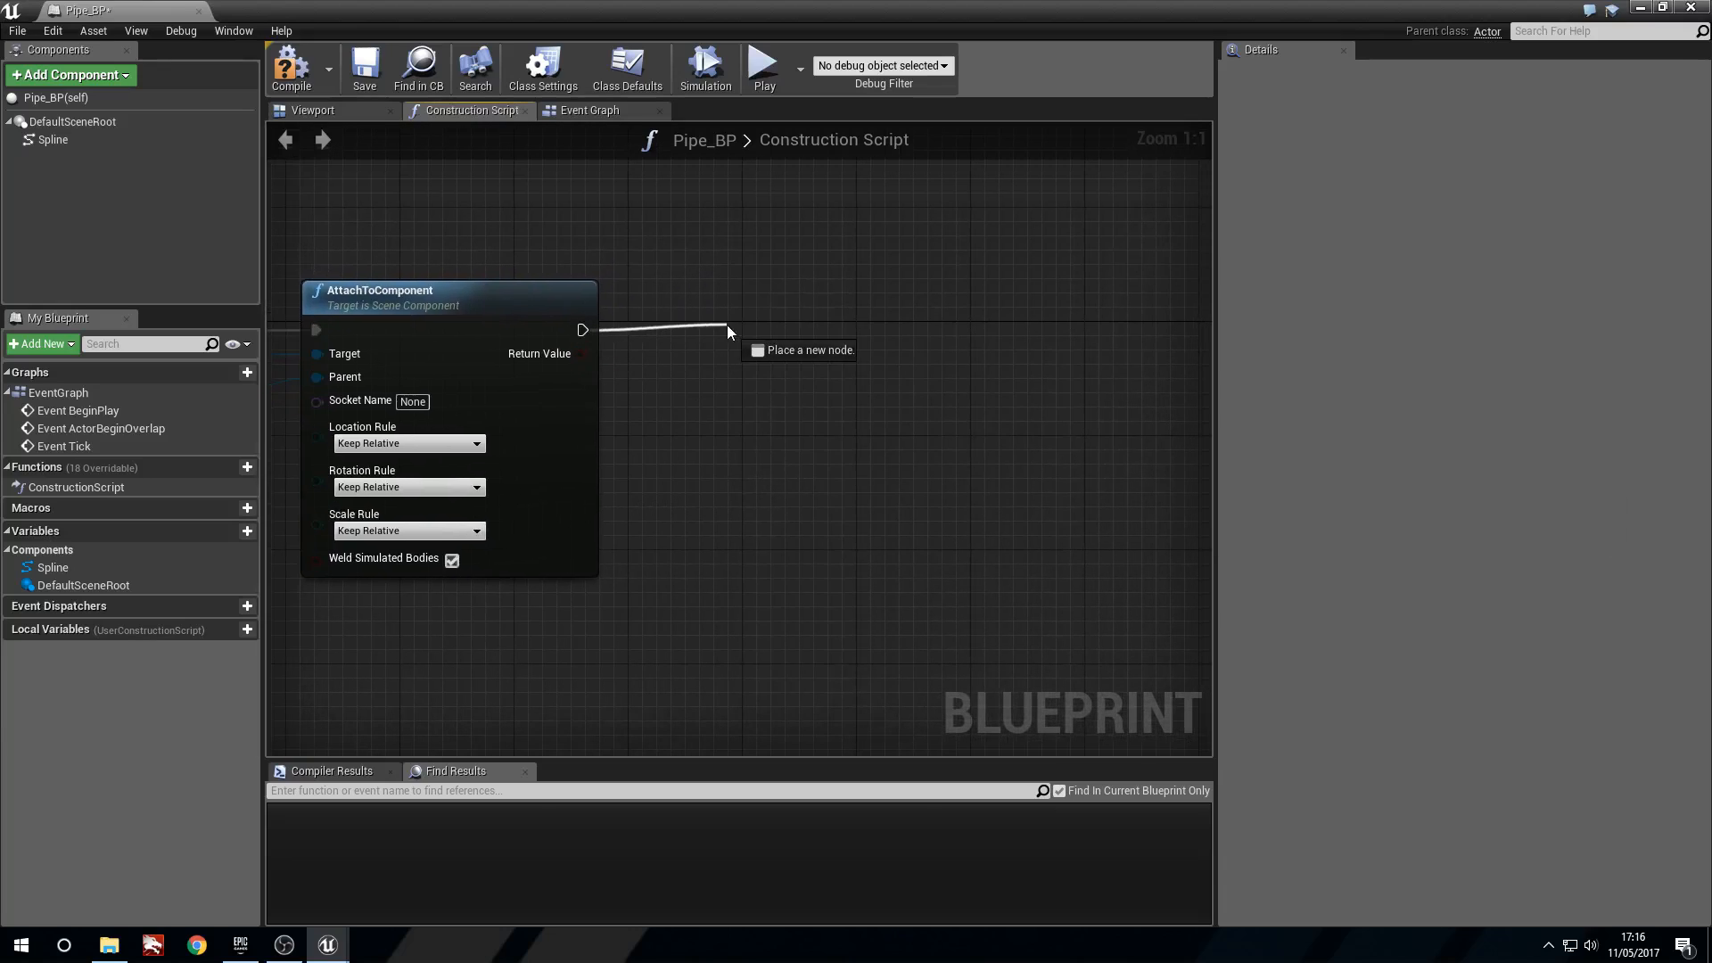
# Add a Set Start and End node targeting the new spline mesh component
pyautogui.scroll(-3)
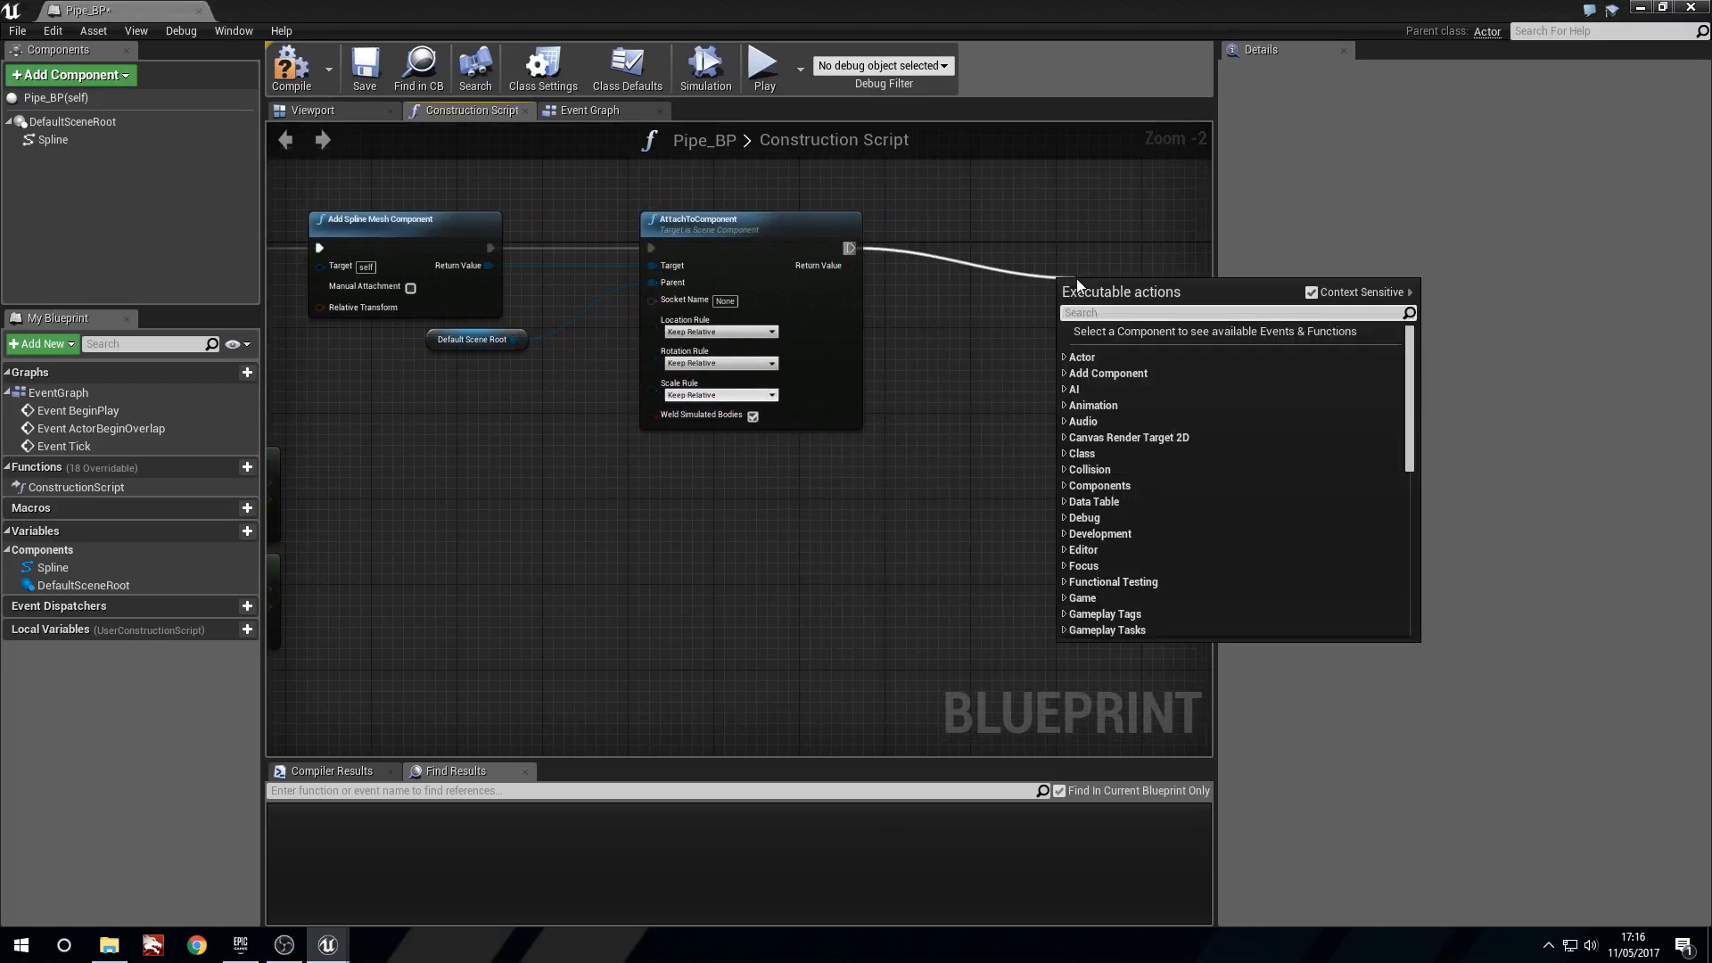
pyautogui.write('set start and')
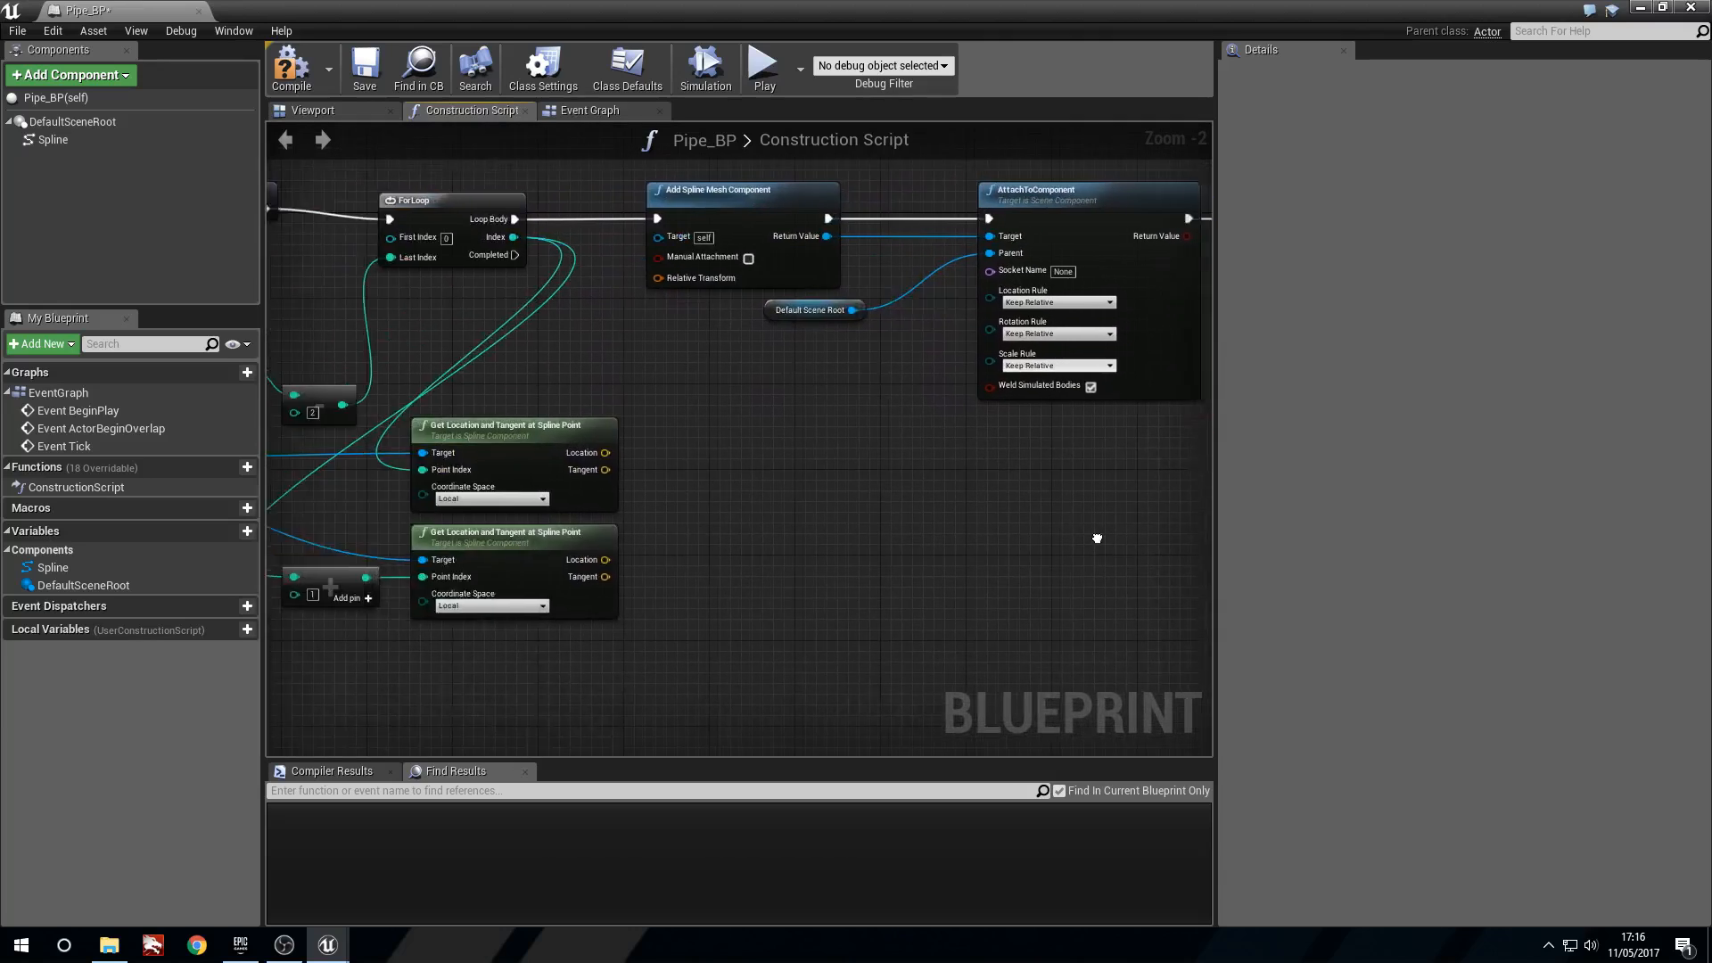
pyautogui.click(53, 140)
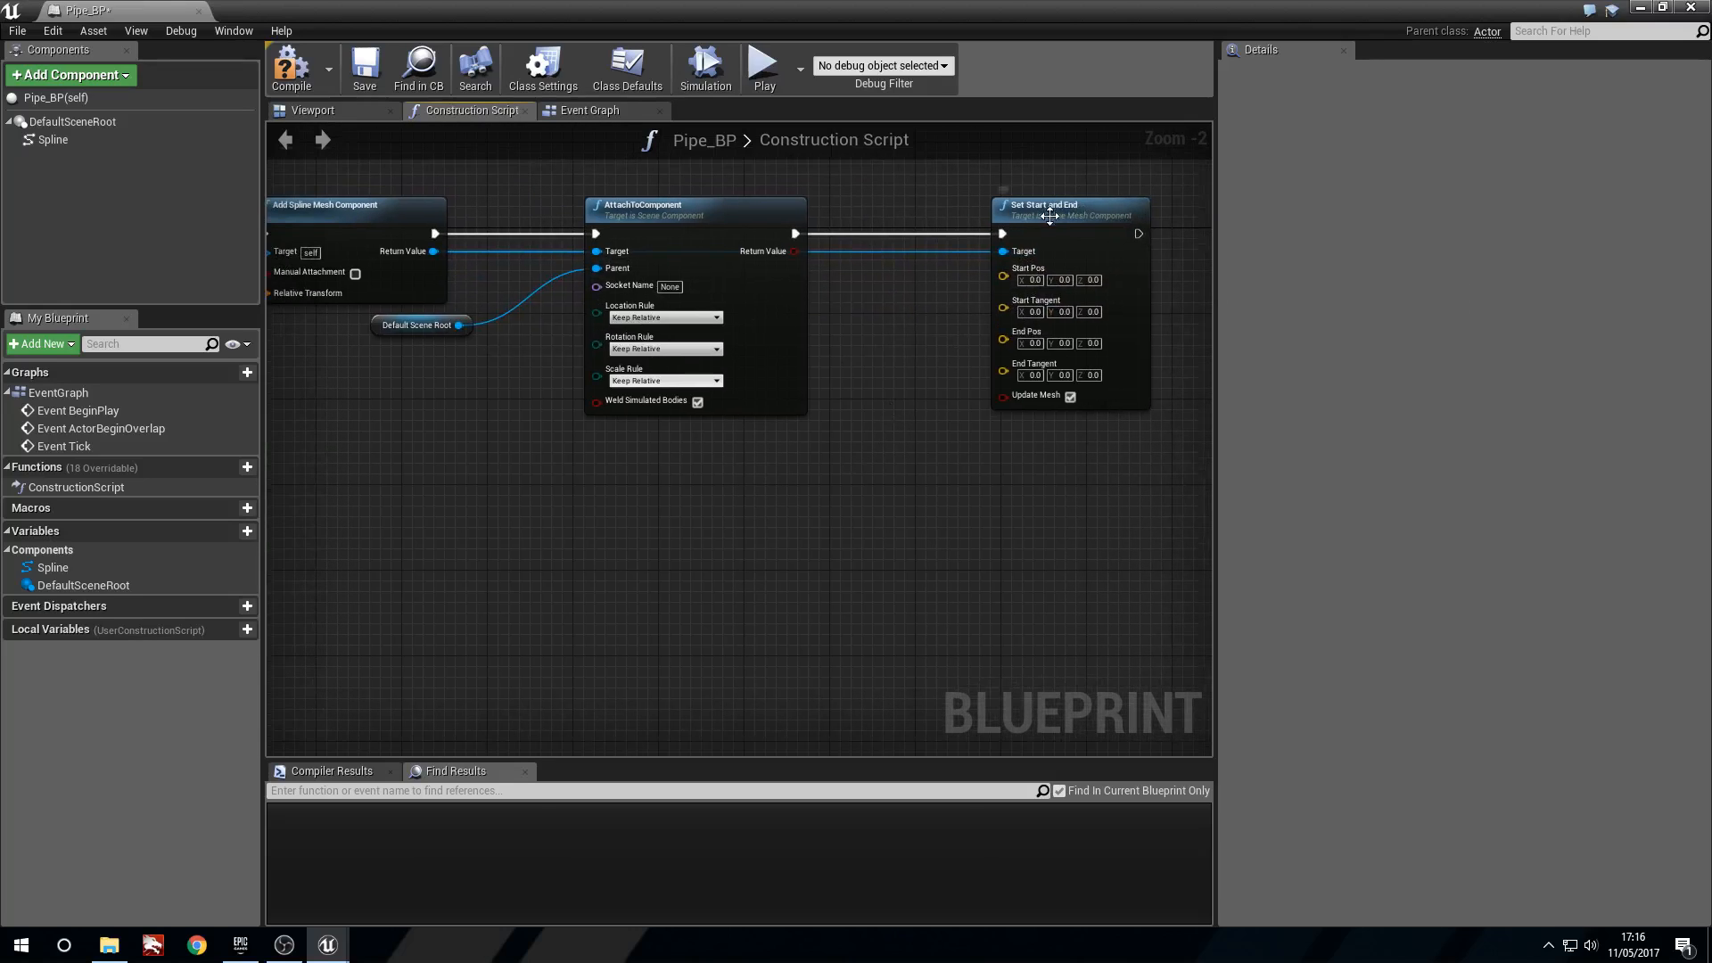
pyautogui.scroll(-3)
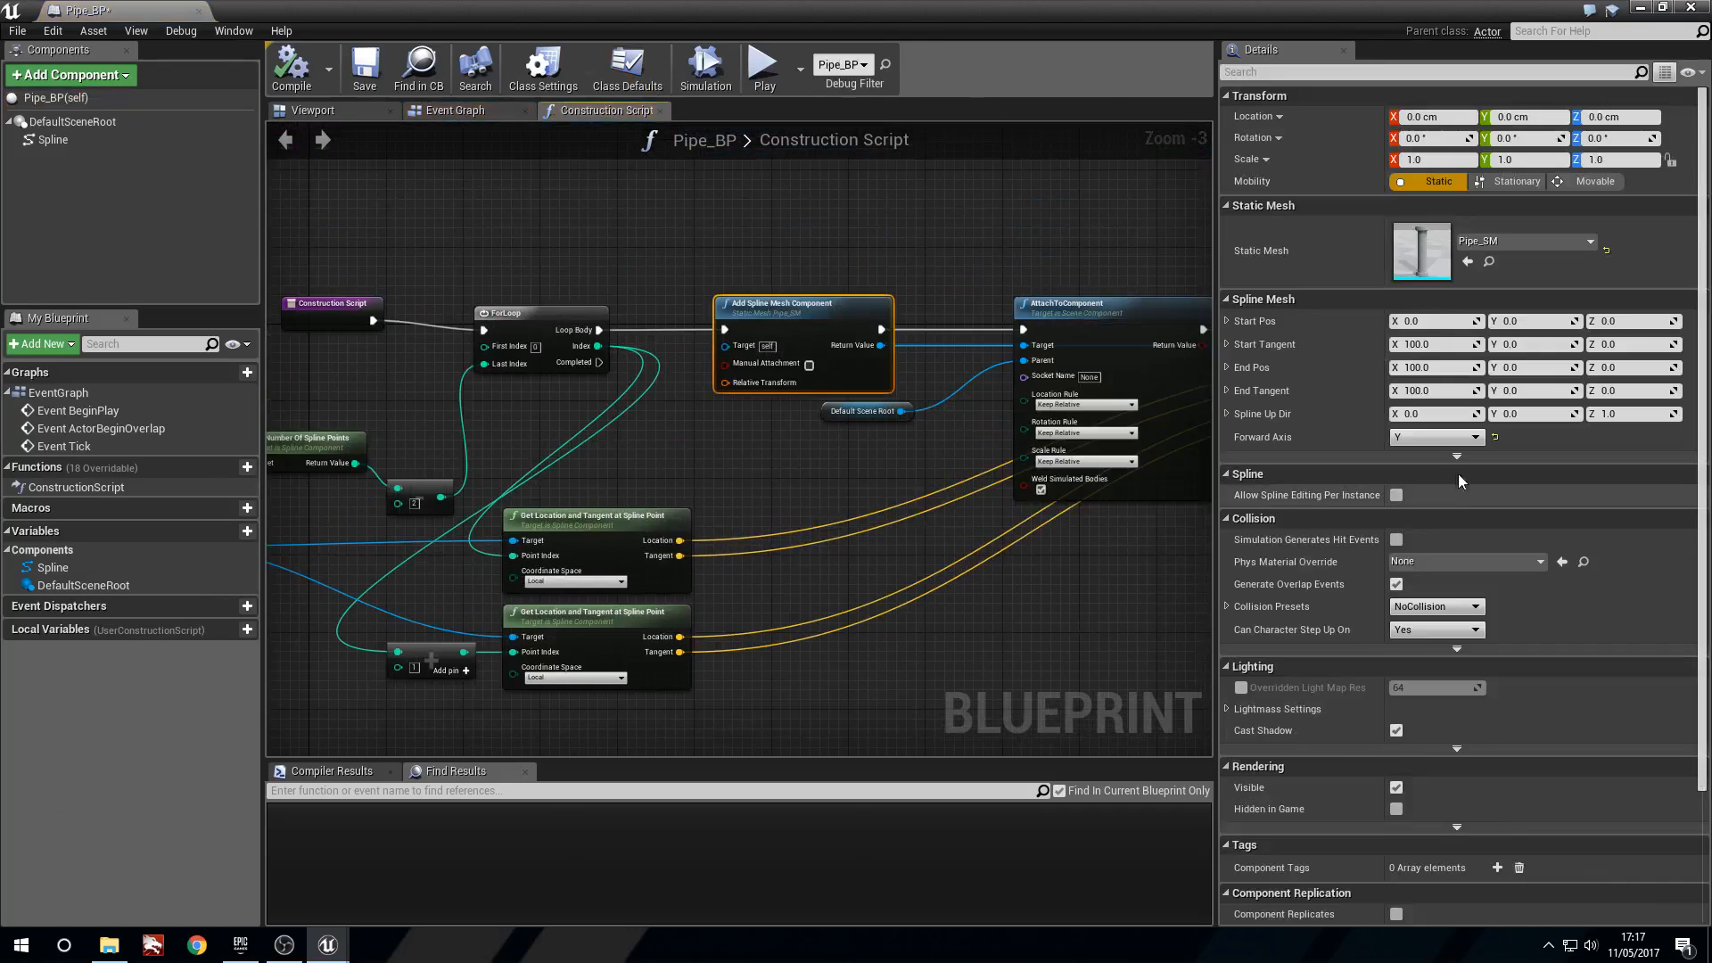
# Change the spline mesh Forward Axis to X and check the pipe in the level
pyautogui.click(290, 68)
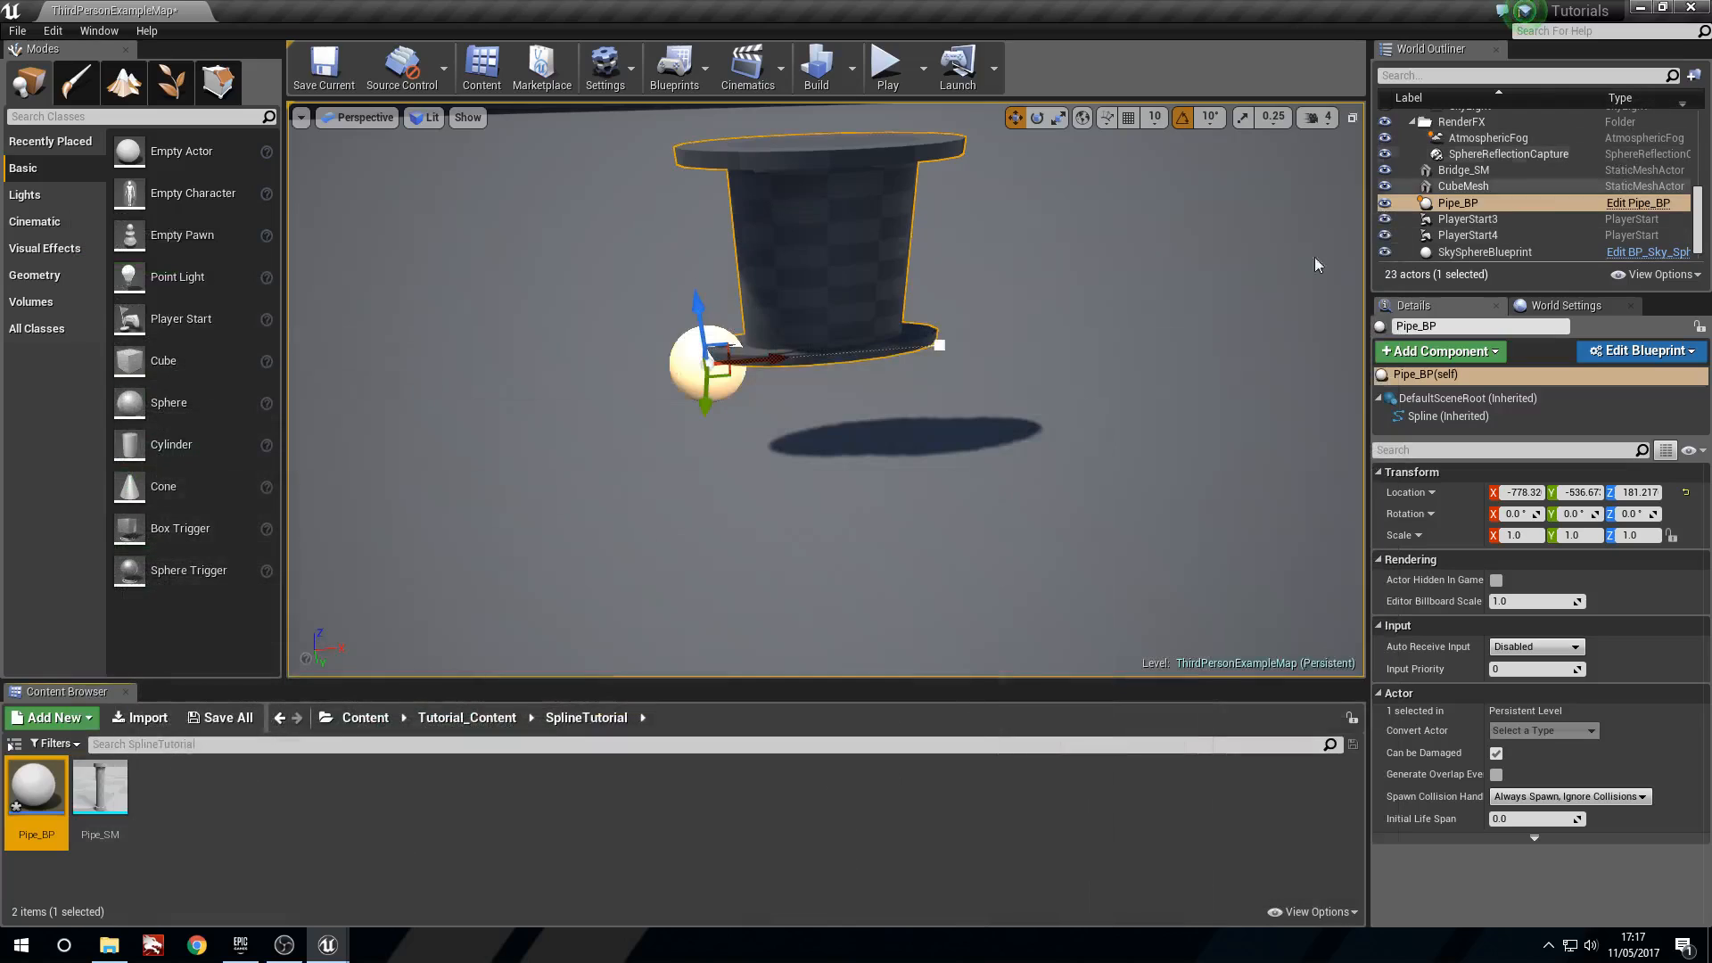
pyautogui.click(1637, 350)
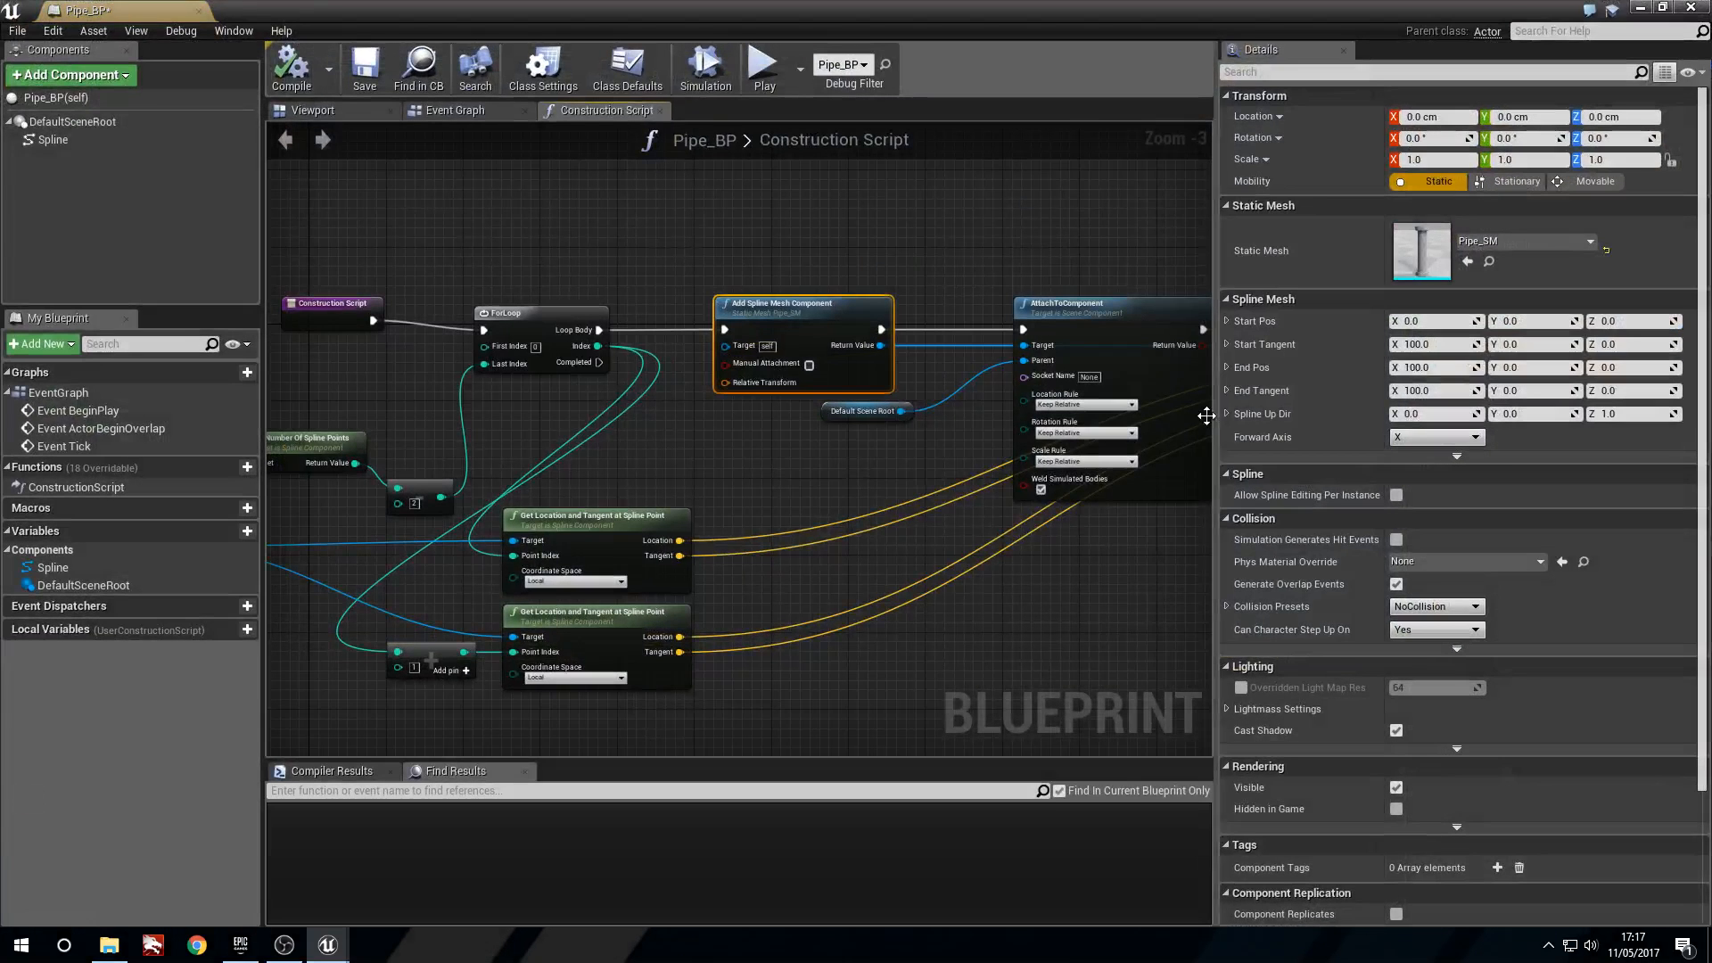
pyautogui.click(1436, 437)
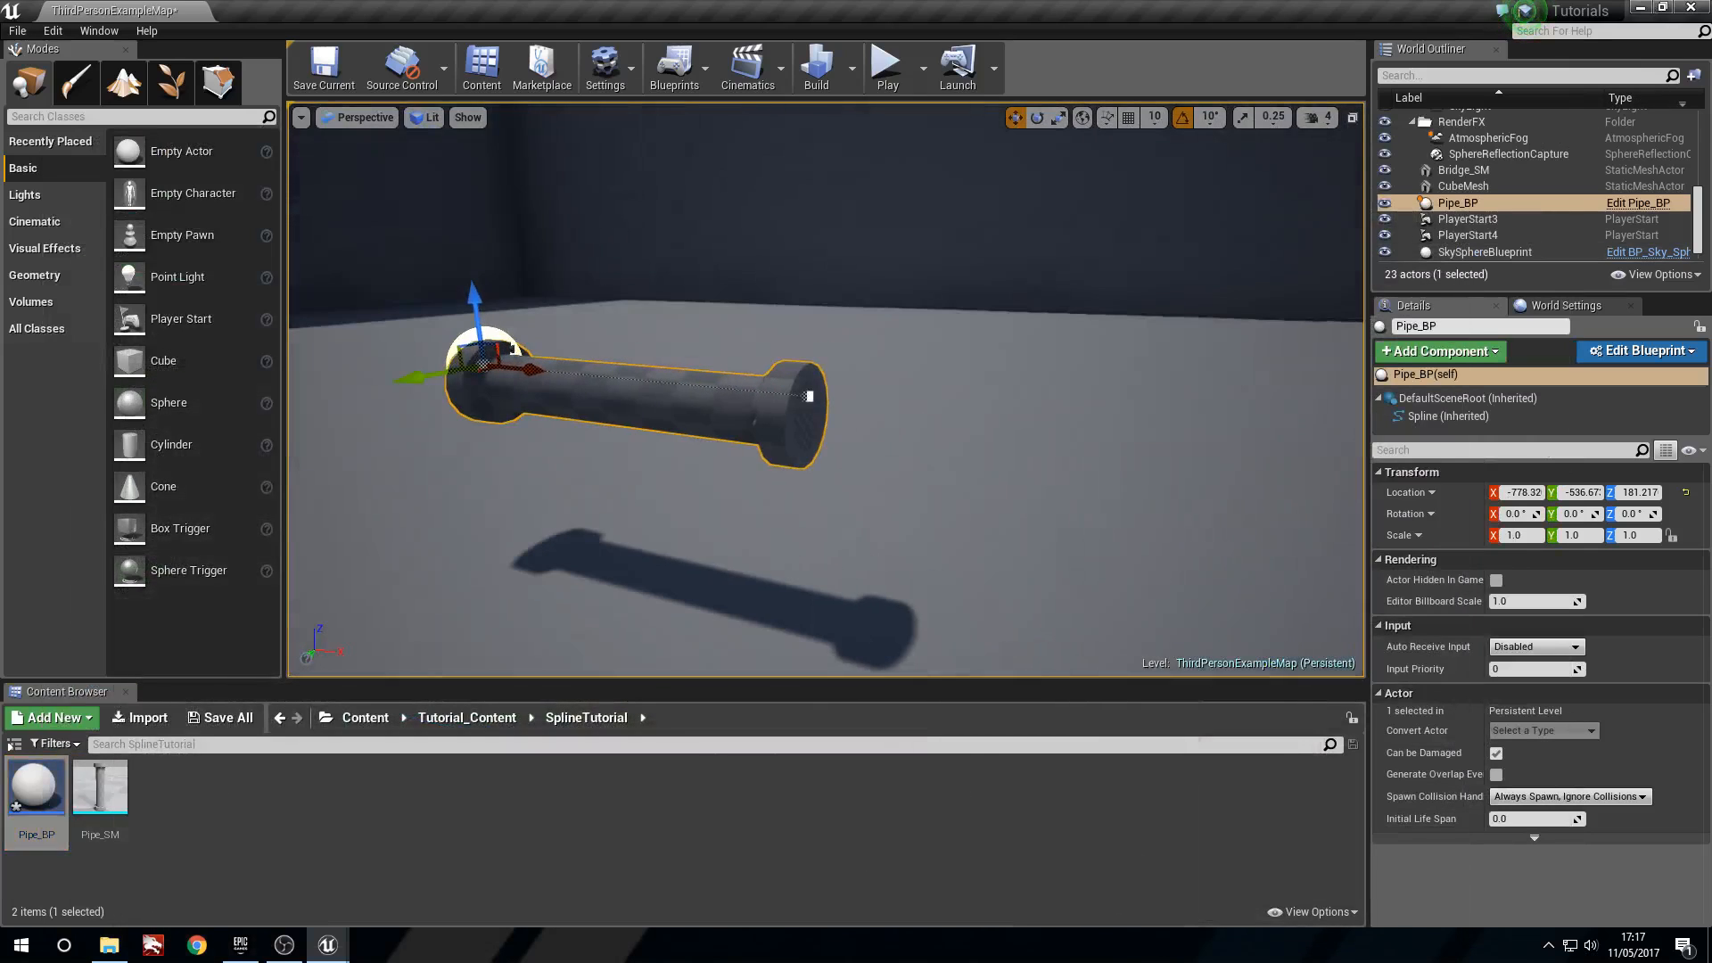
pyautogui.click(1638, 351)
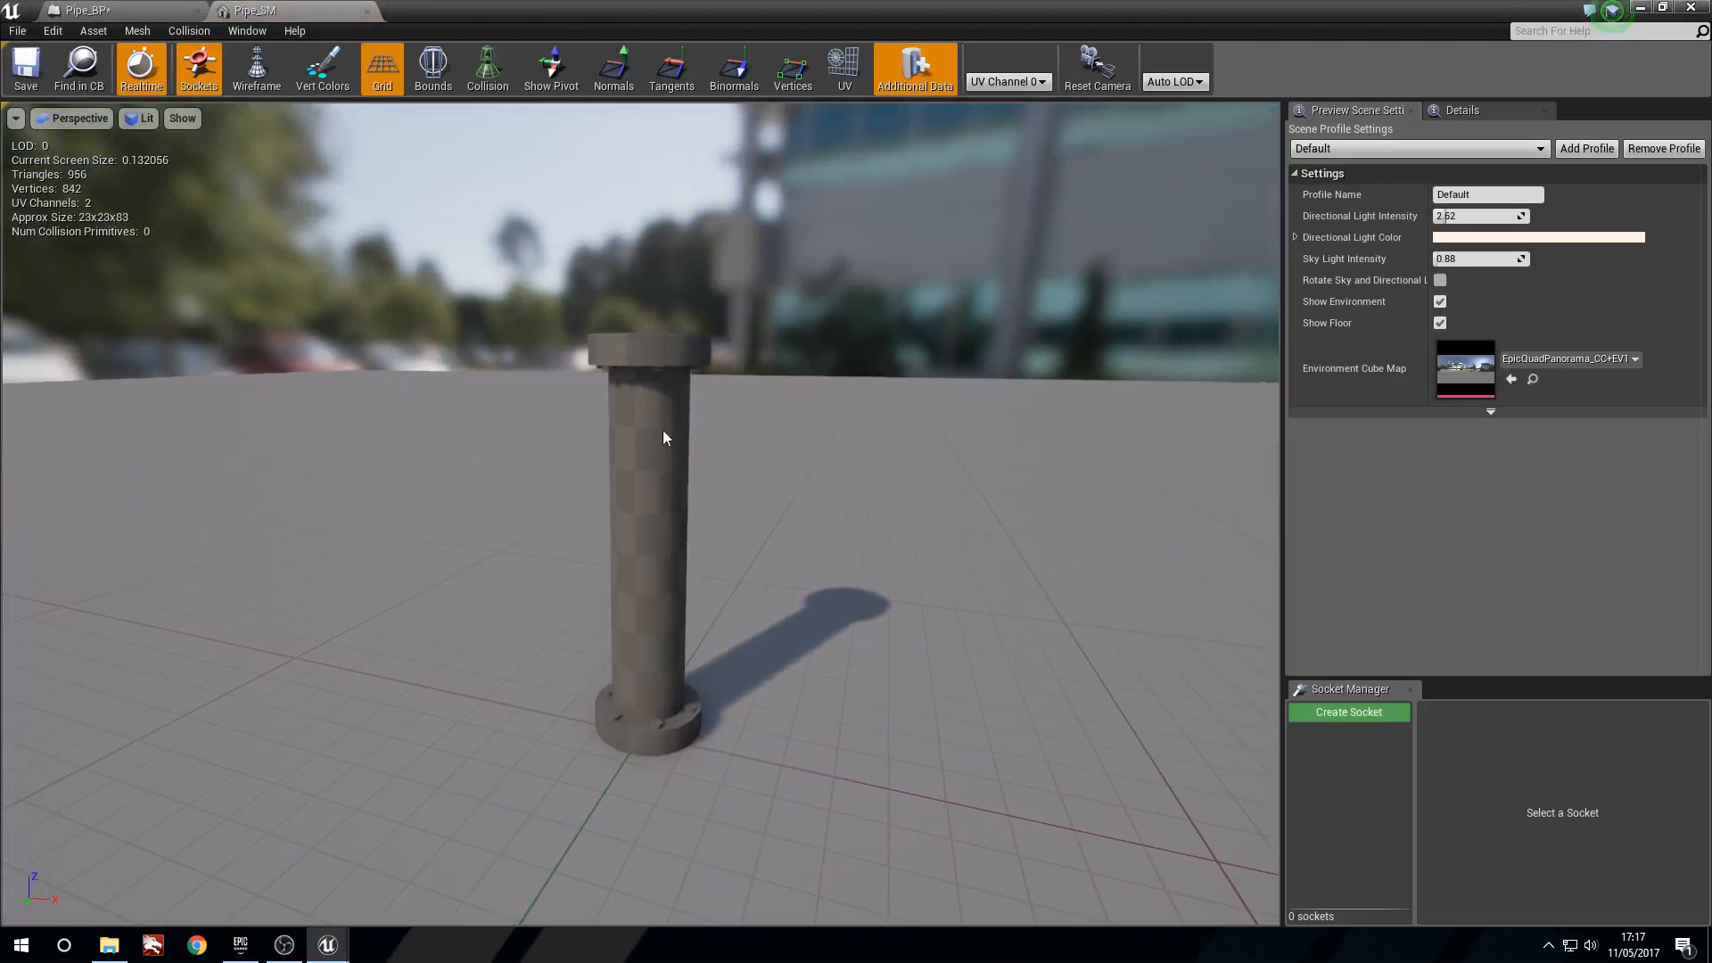
pyautogui.moveTo(1088, 628)
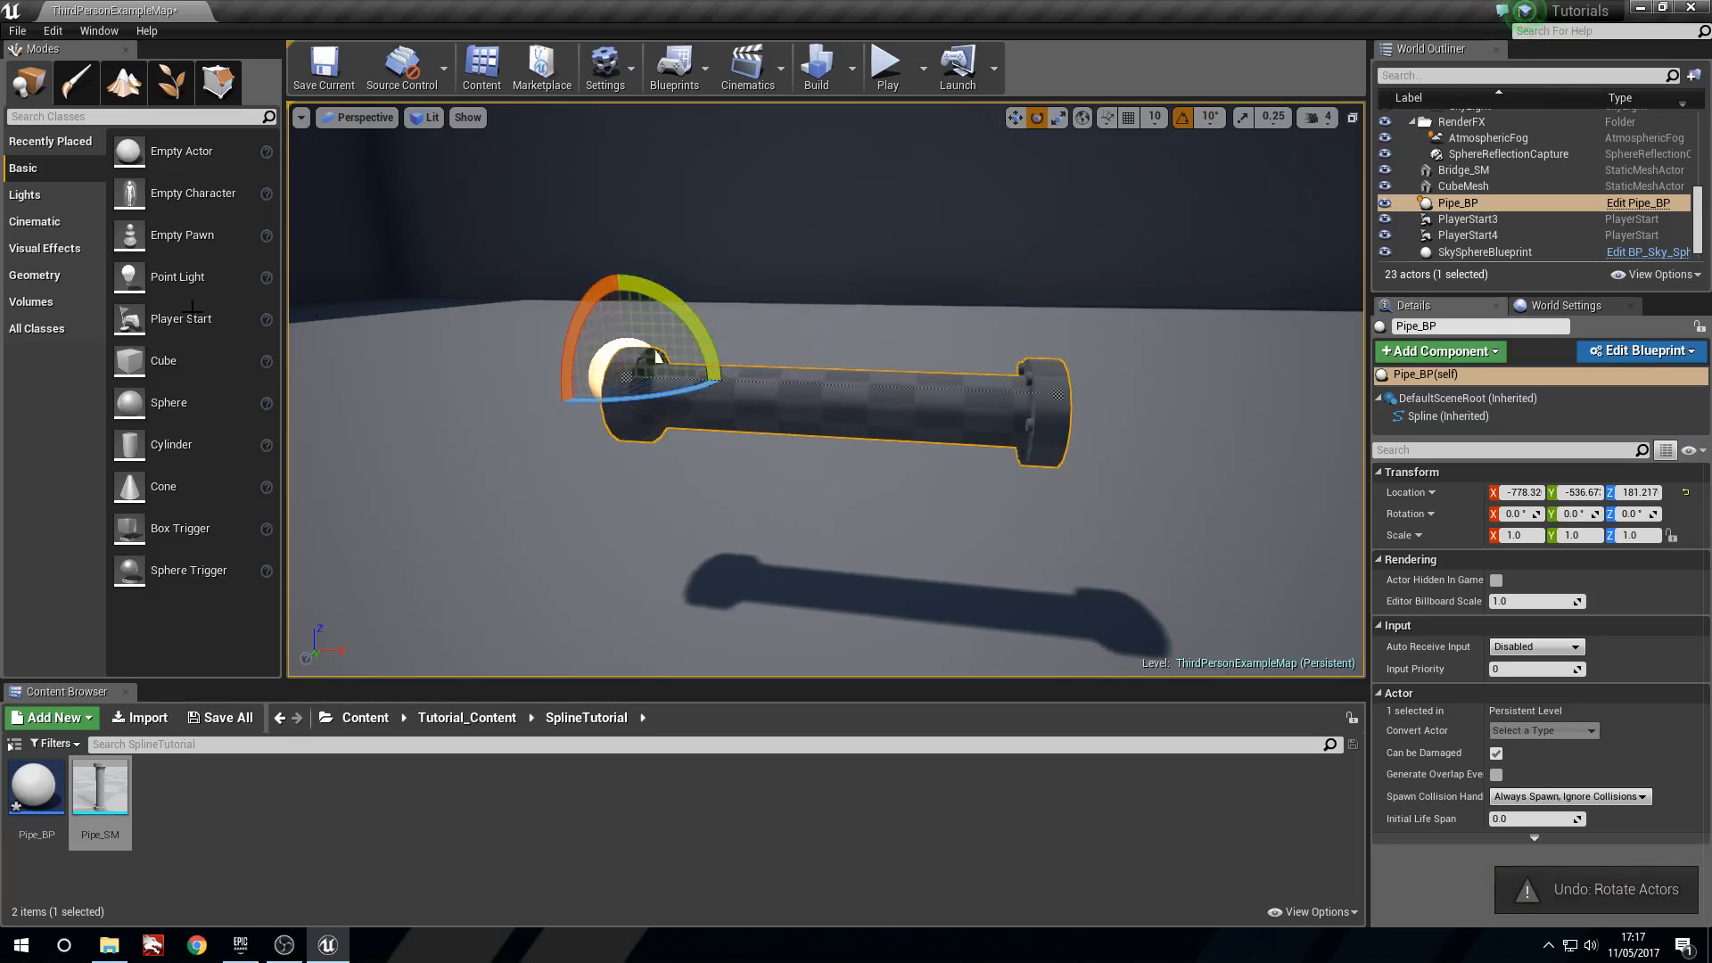
pyautogui.click(1638, 351)
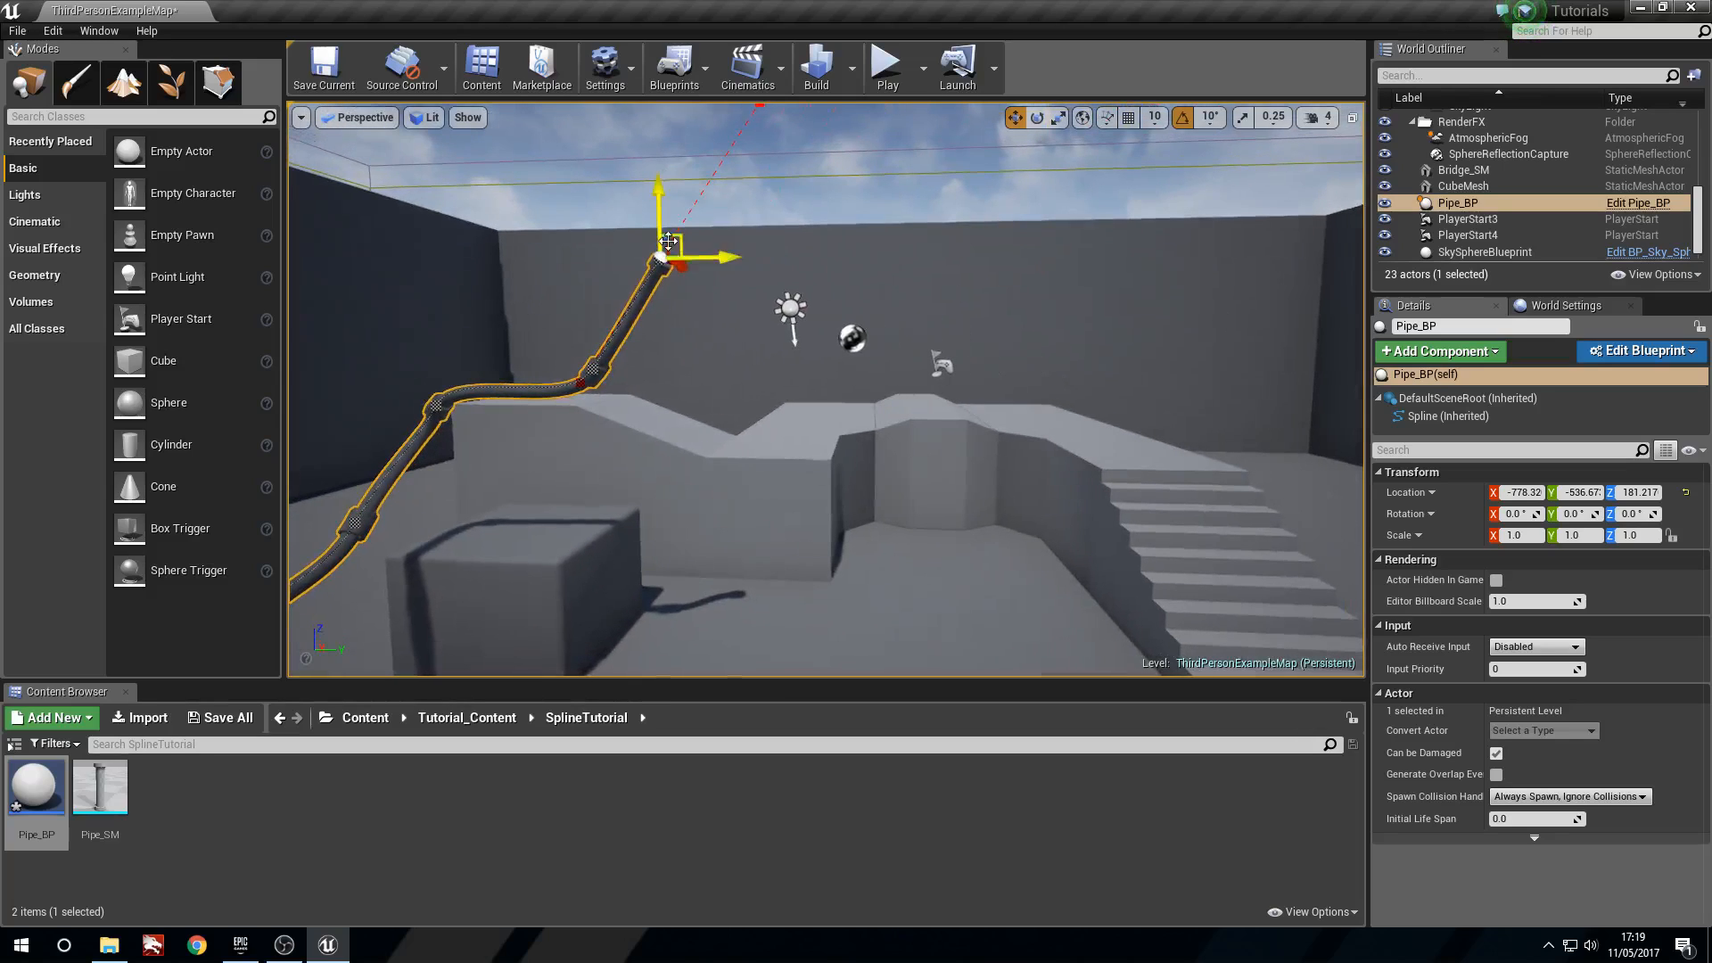
# Drag the spline's end point upward so the pipe climbs toward the wall top
pyautogui.moveTo(667, 246); pyautogui.dragTo(726, 246)
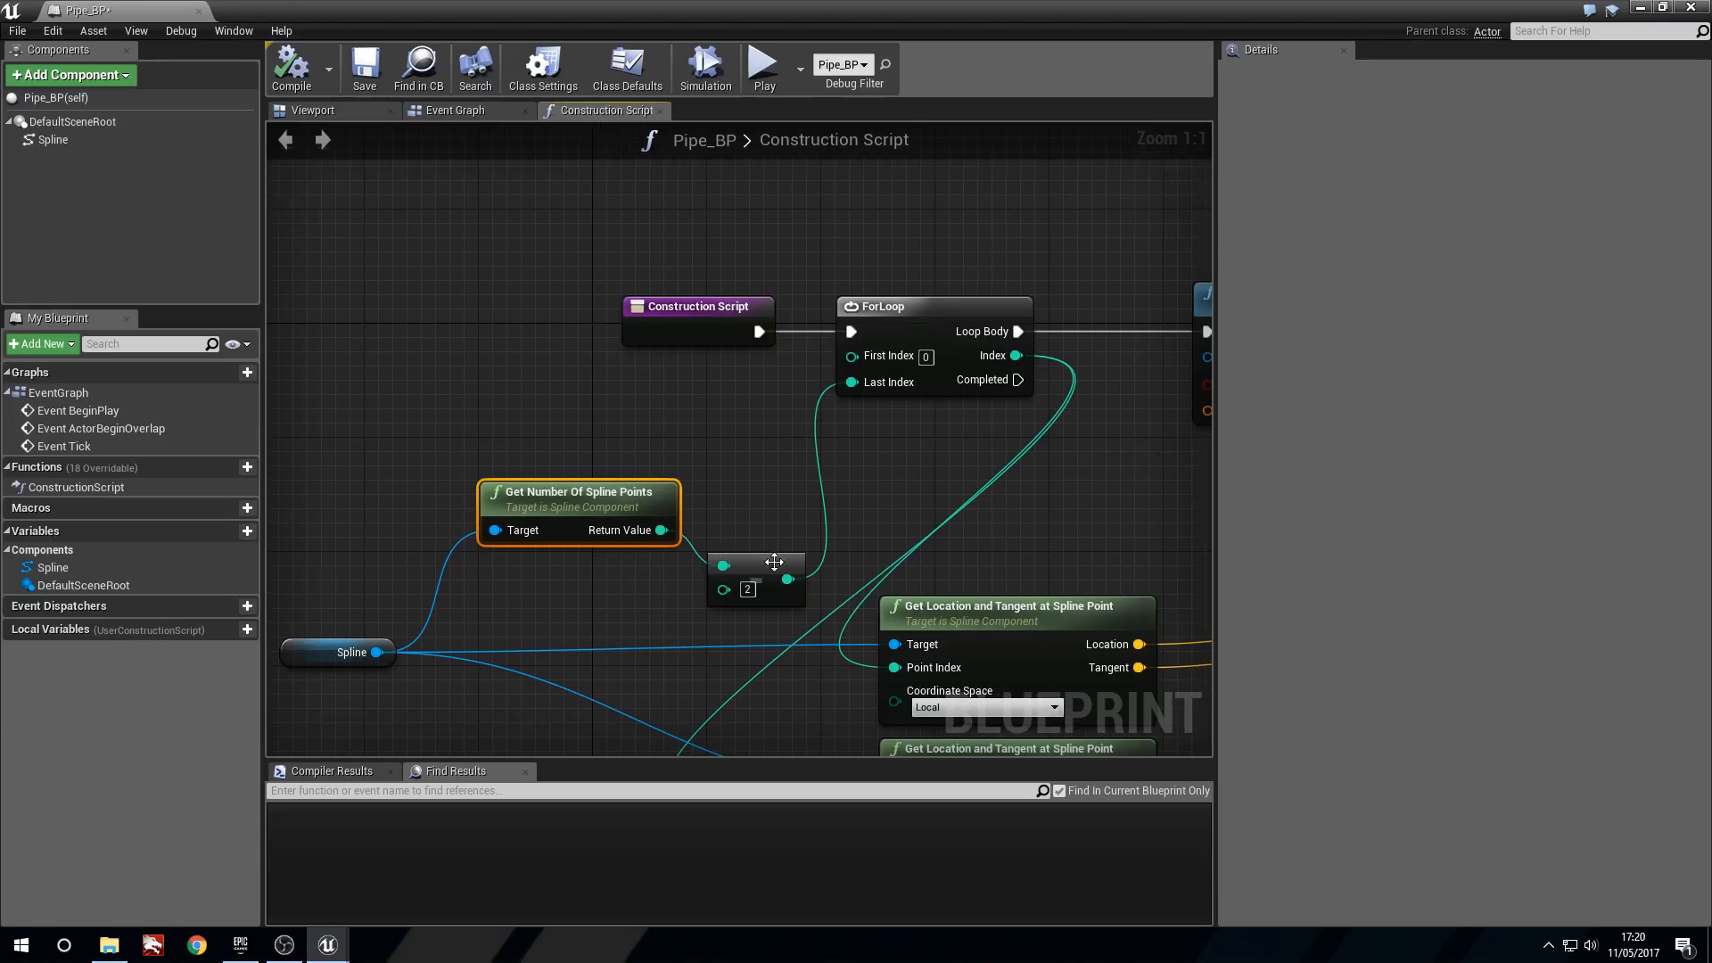
# Inspect the subtract node after the spline point count and set Spline Mesh Forward Axis to Z
pyautogui.click(754, 578)
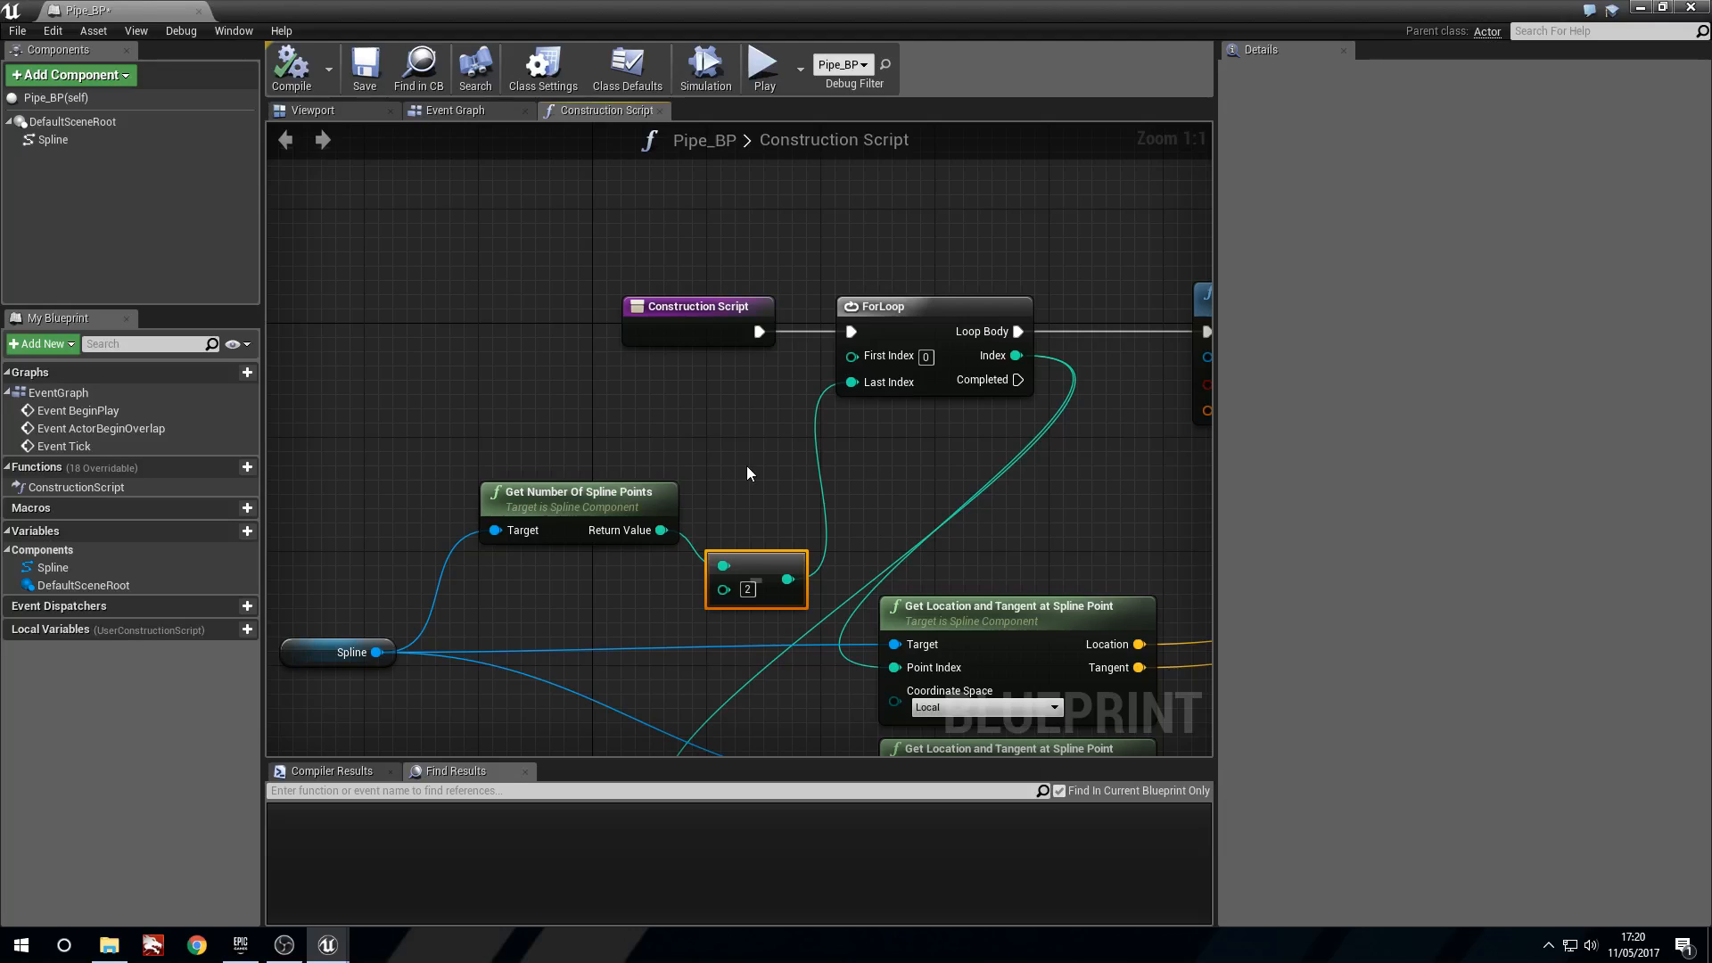
pyautogui.moveTo(1641, 12)
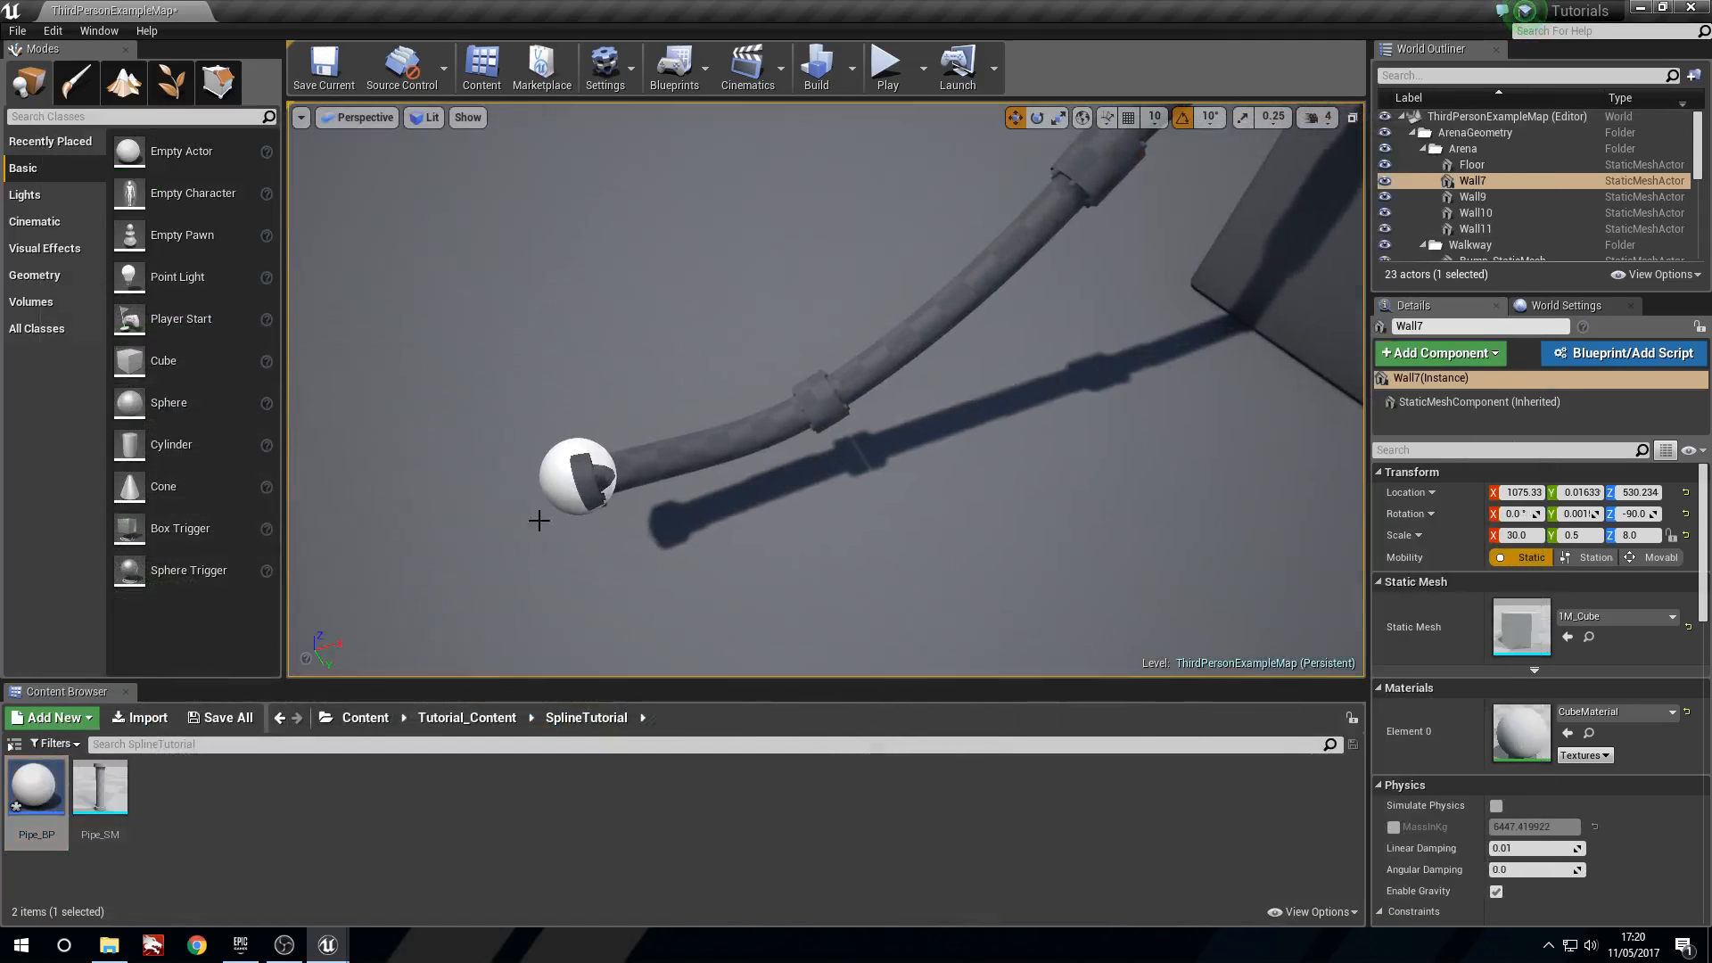
pyautogui.click(1456, 192)
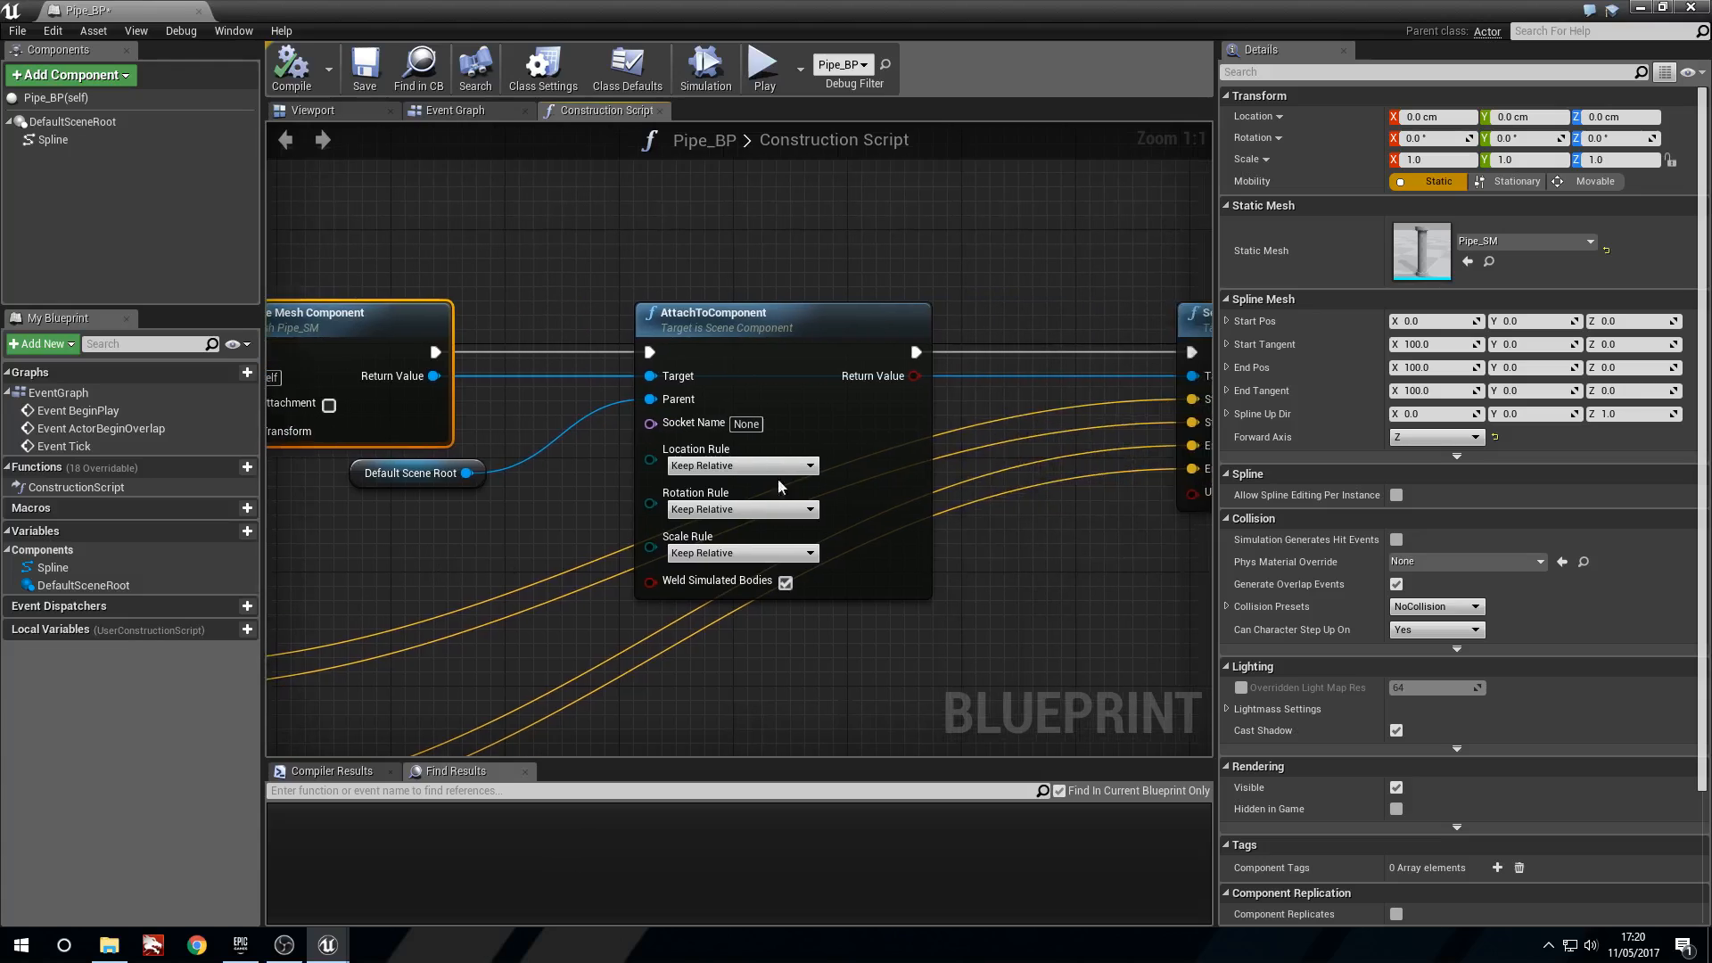
pyautogui.scroll(-3)
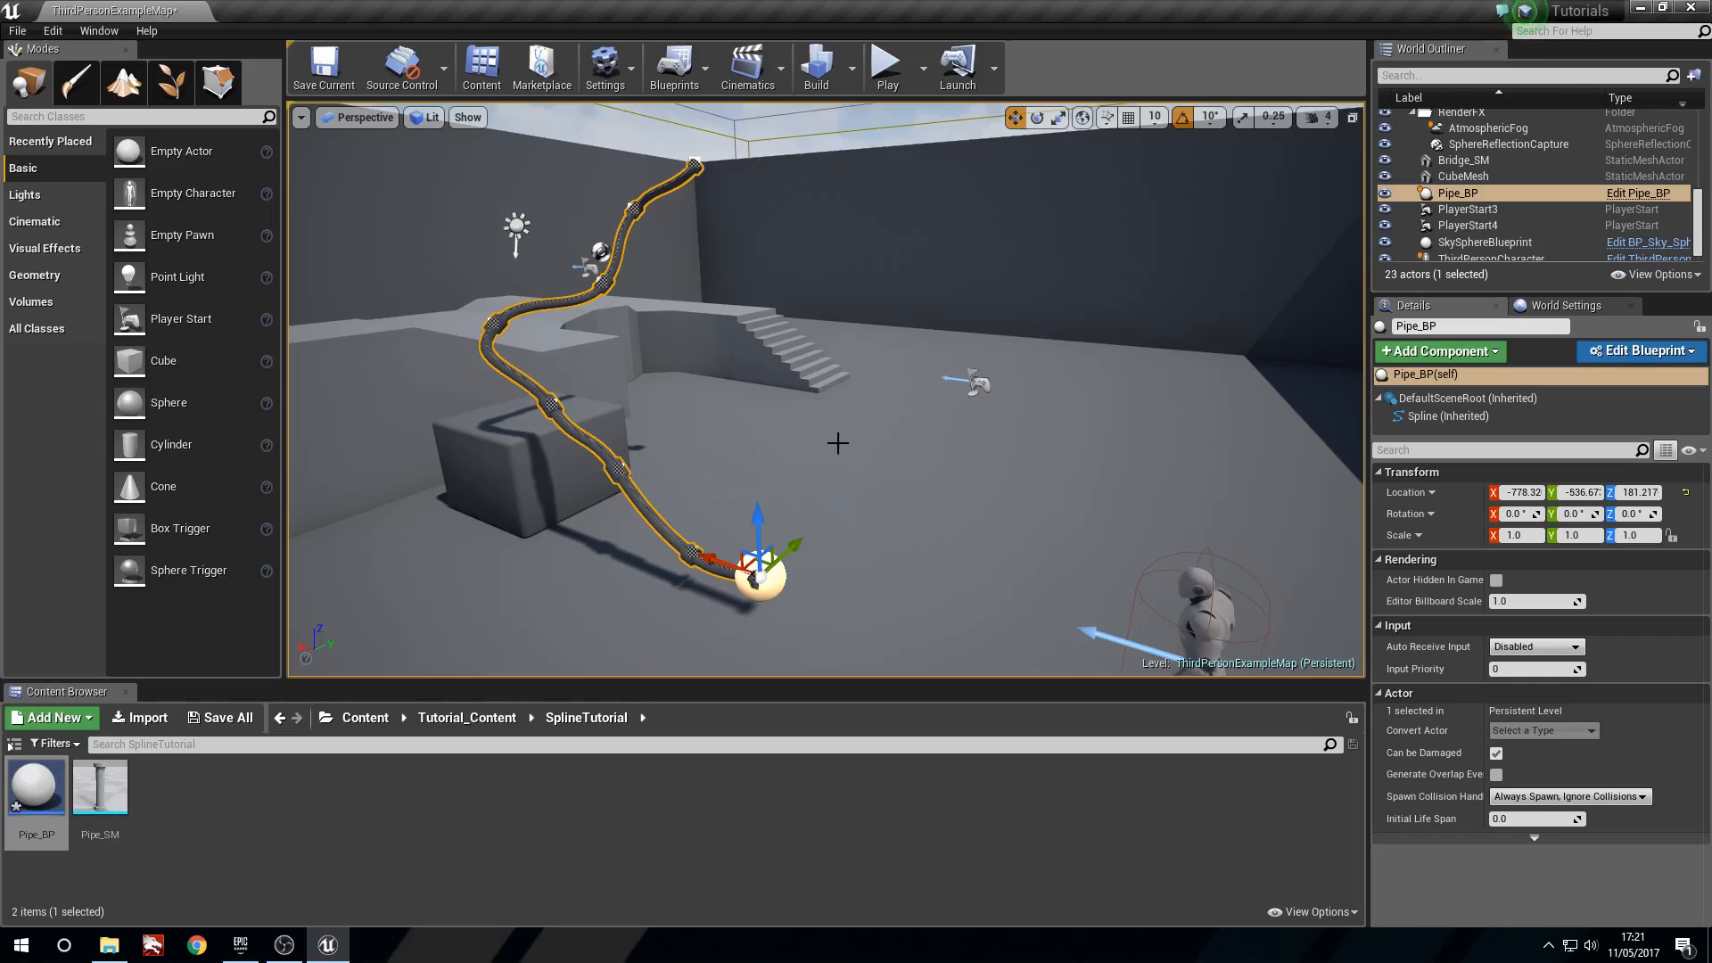
pyautogui.moveTo(813, 438)
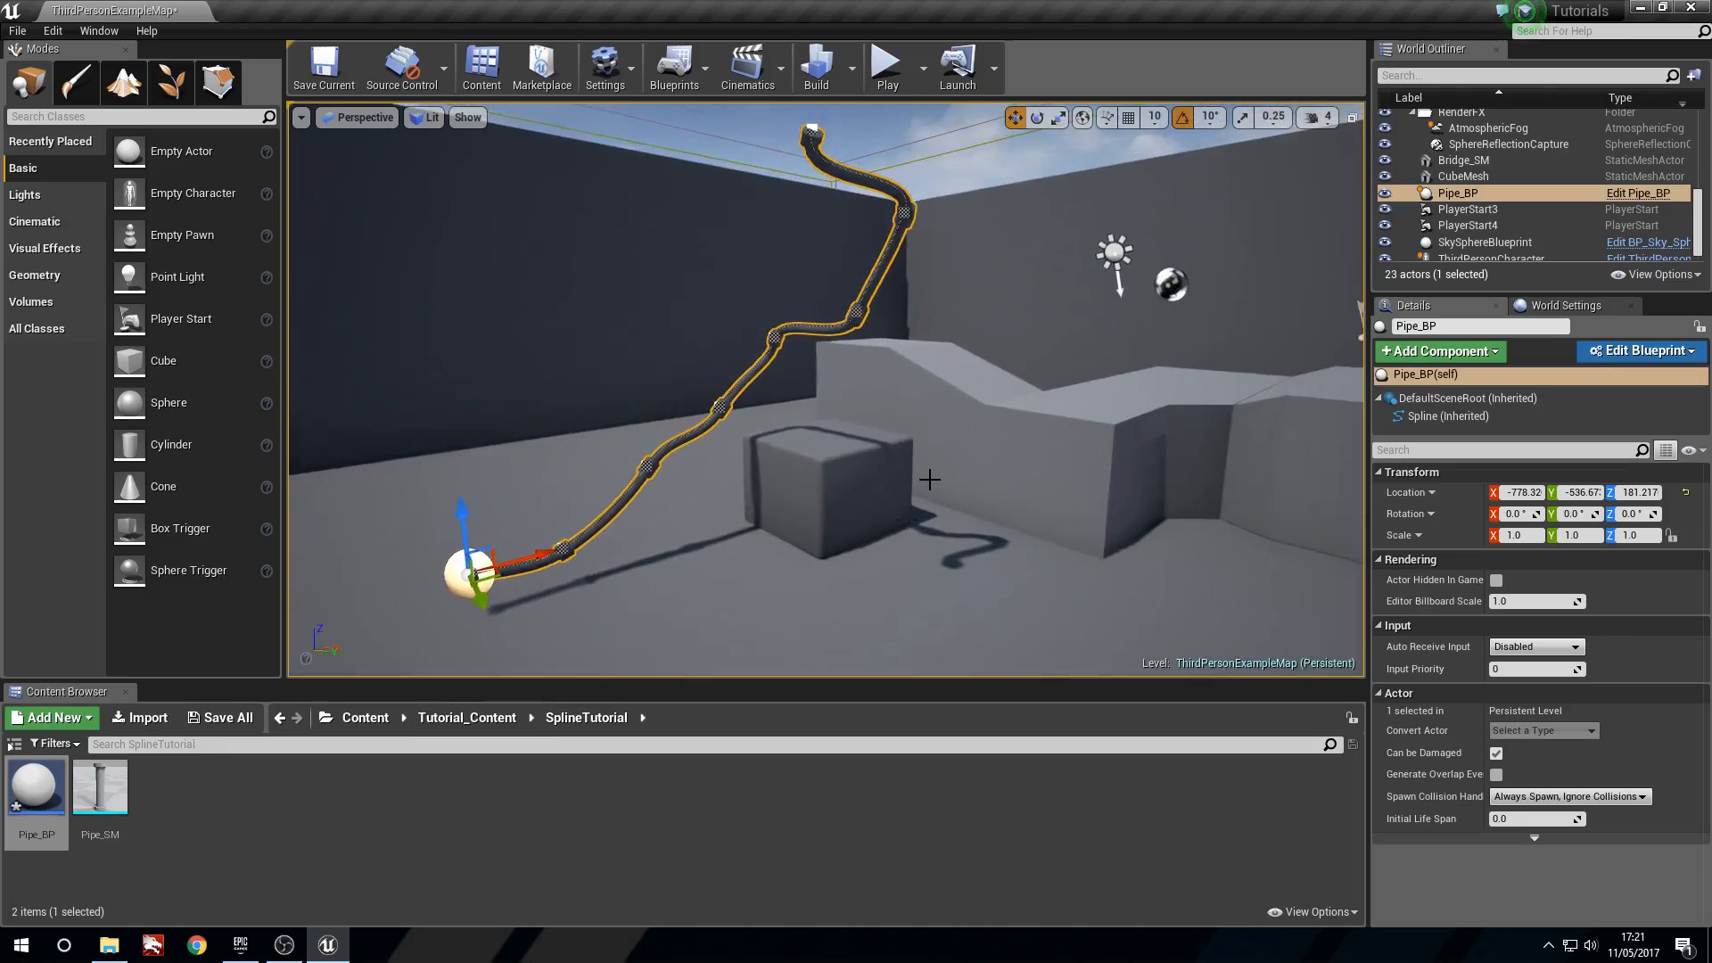
# Create a new material asset with a red base colour, entering a 1.0 value
pyautogui.click(50, 717)
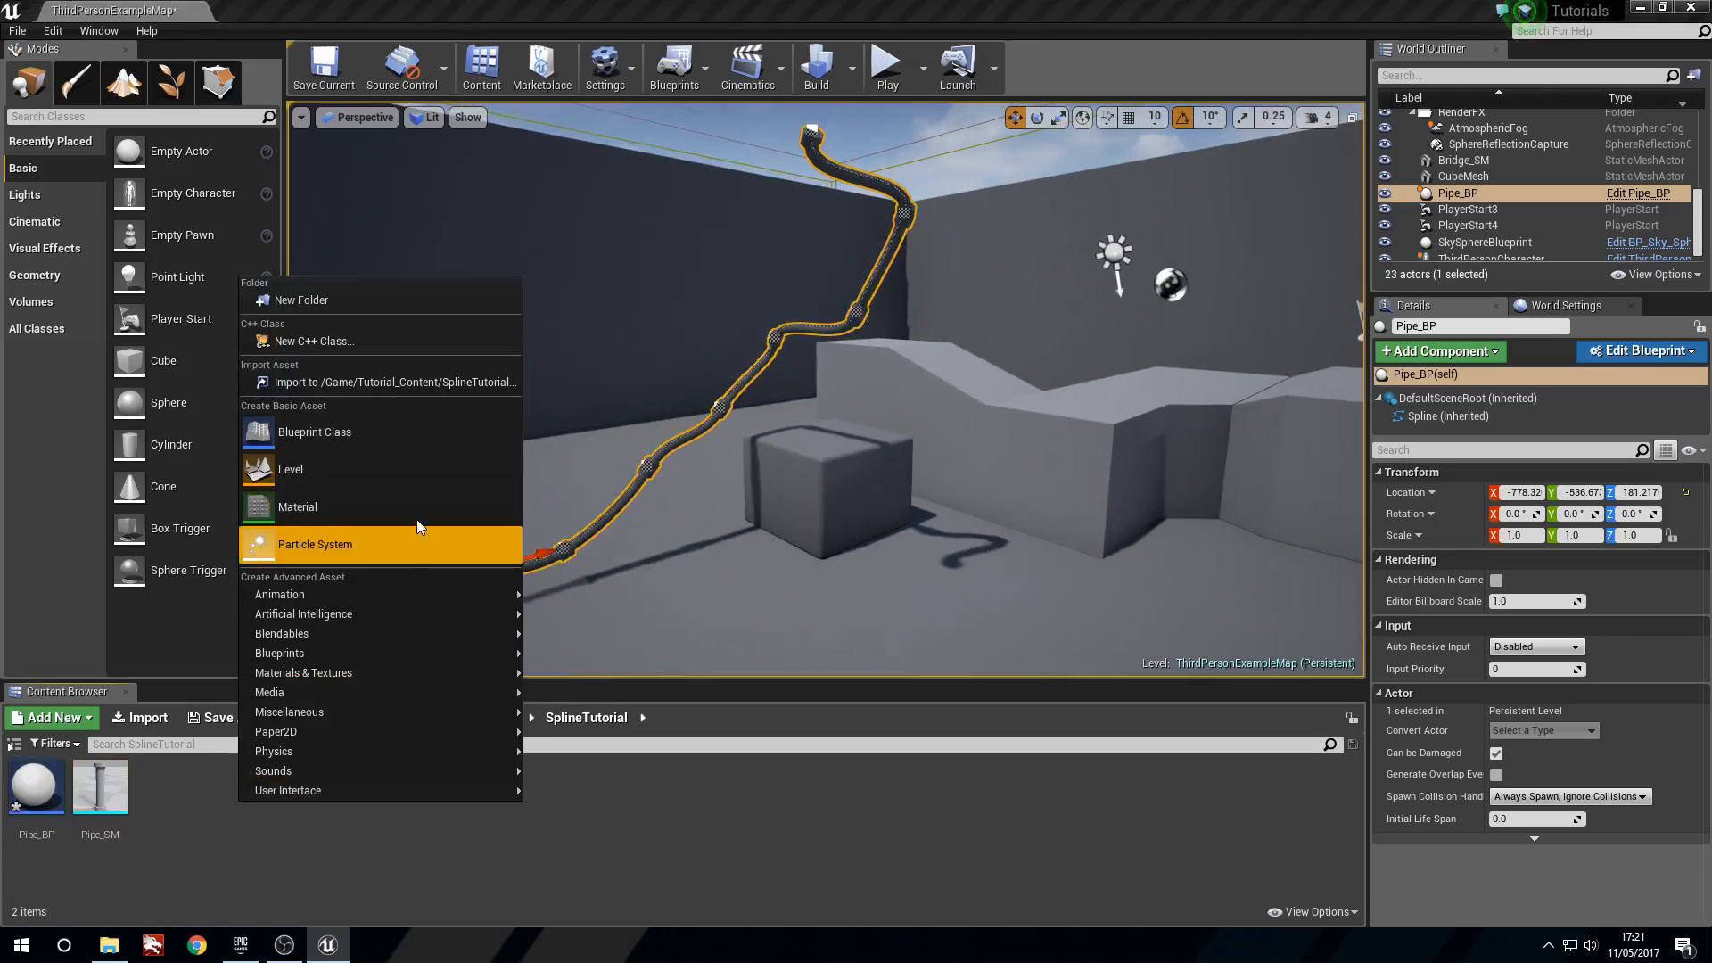
pyautogui.click(297, 506)
pyautogui.write('Pipe')
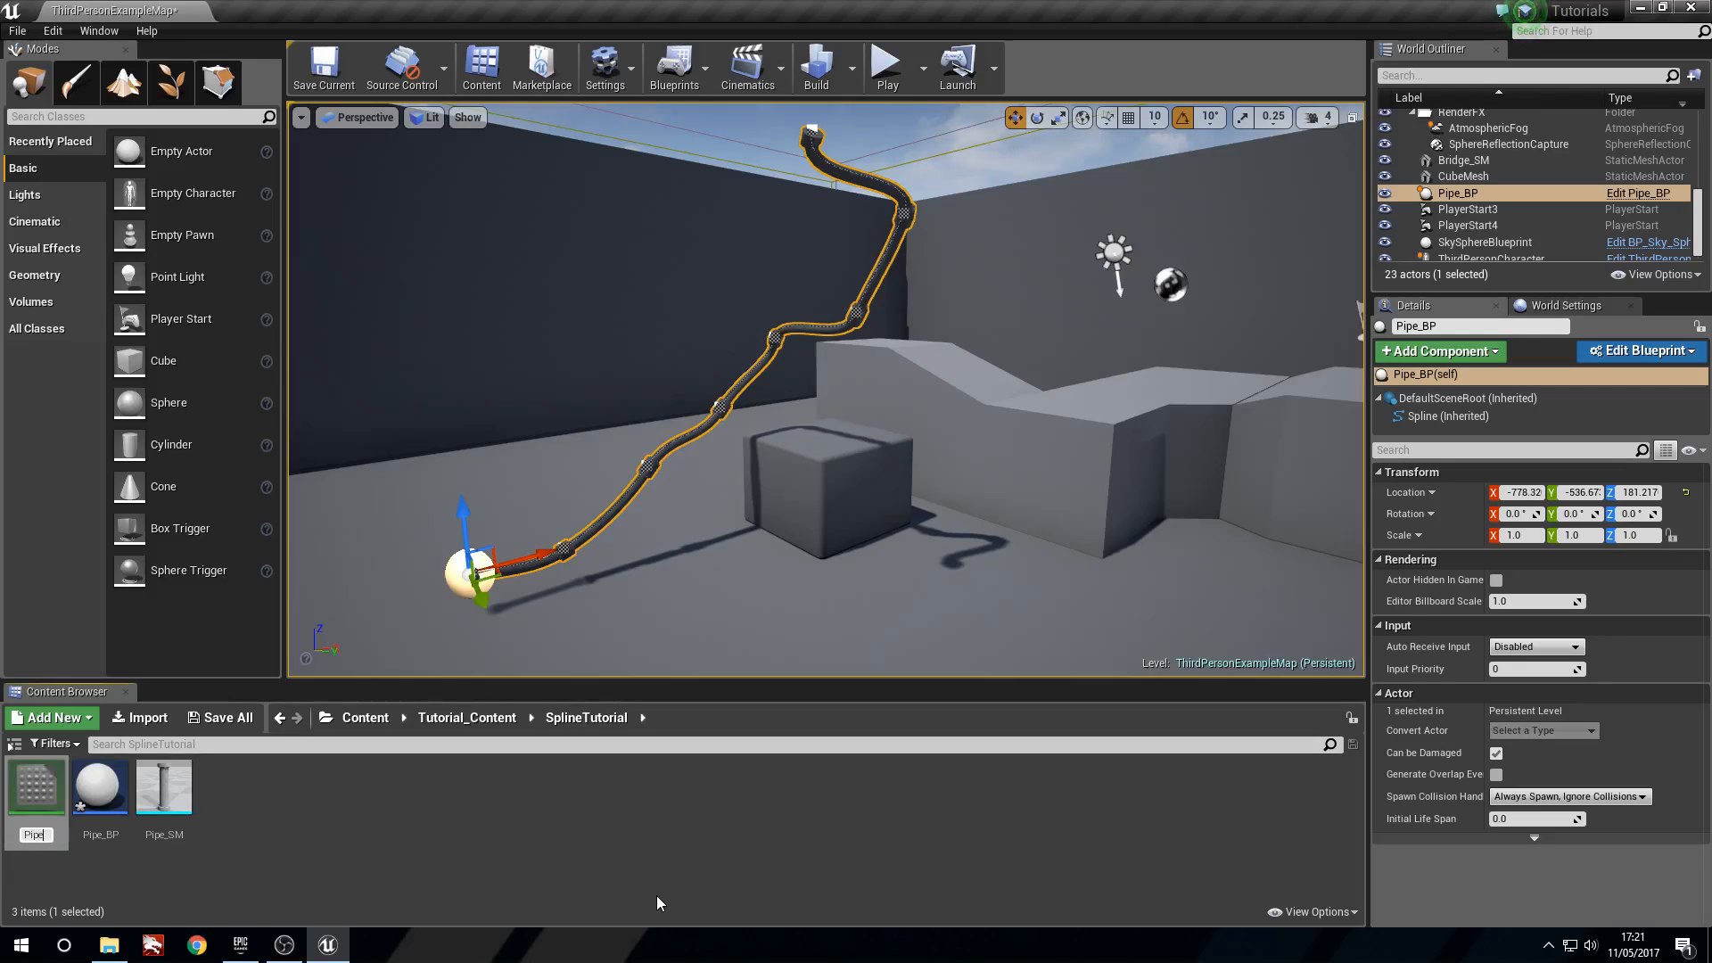
pyautogui.moveTo(99, 786)
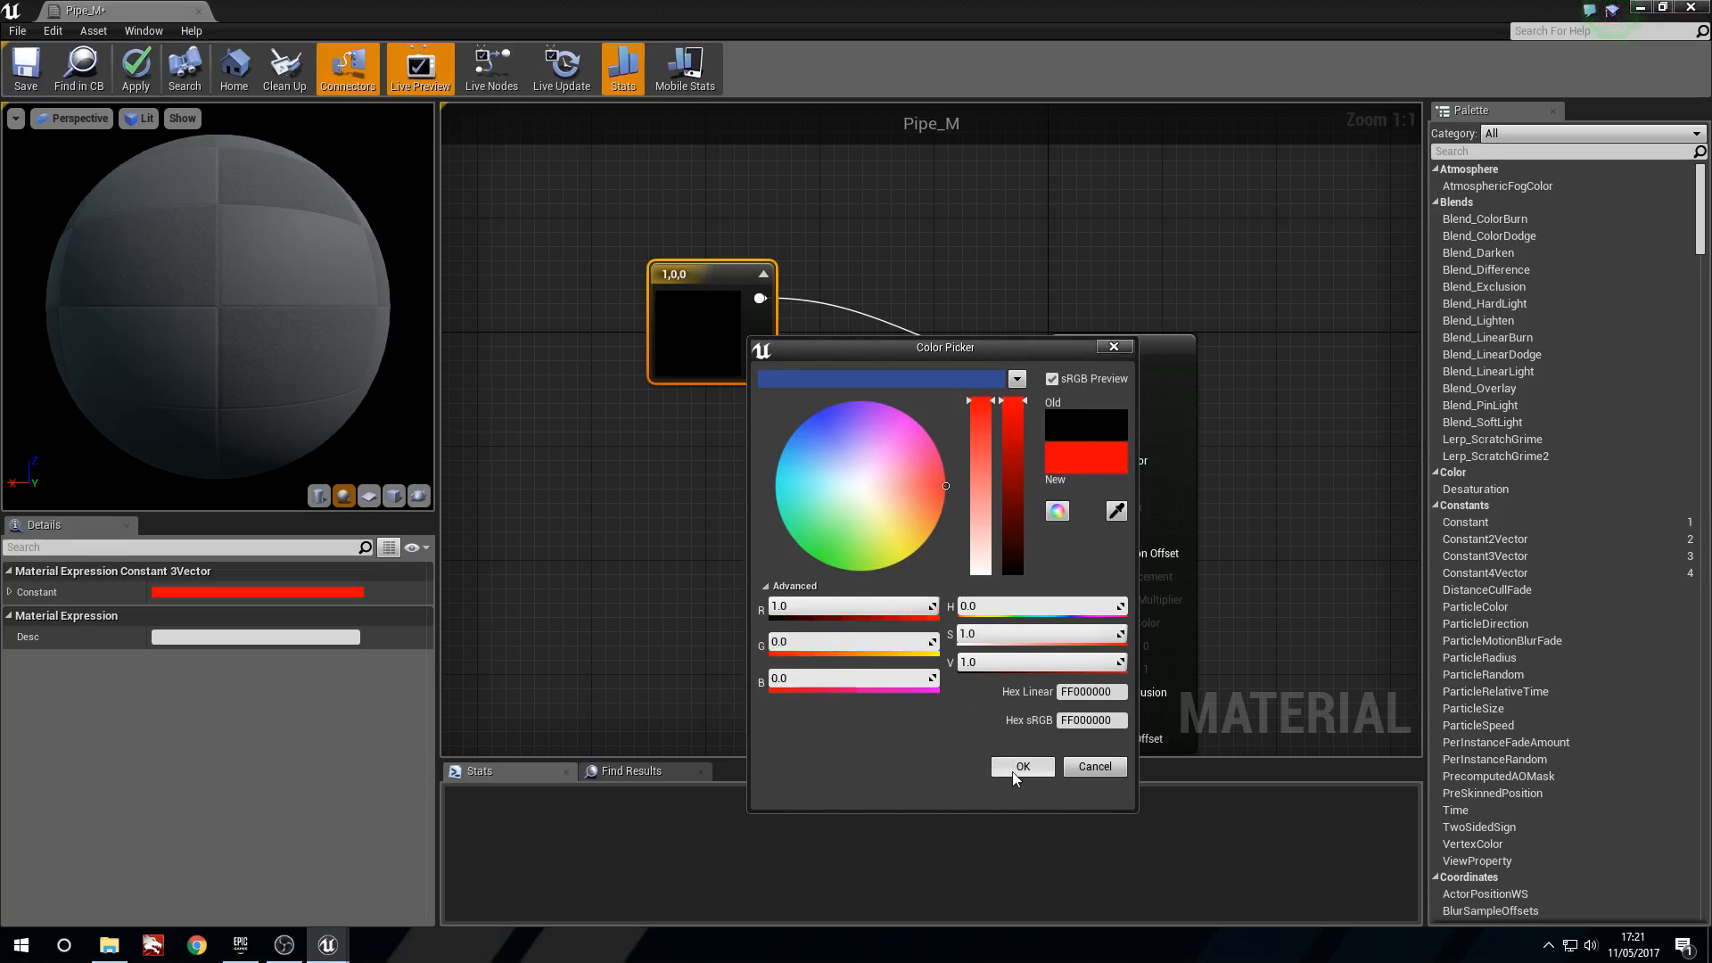
pyautogui.click(1020, 765)
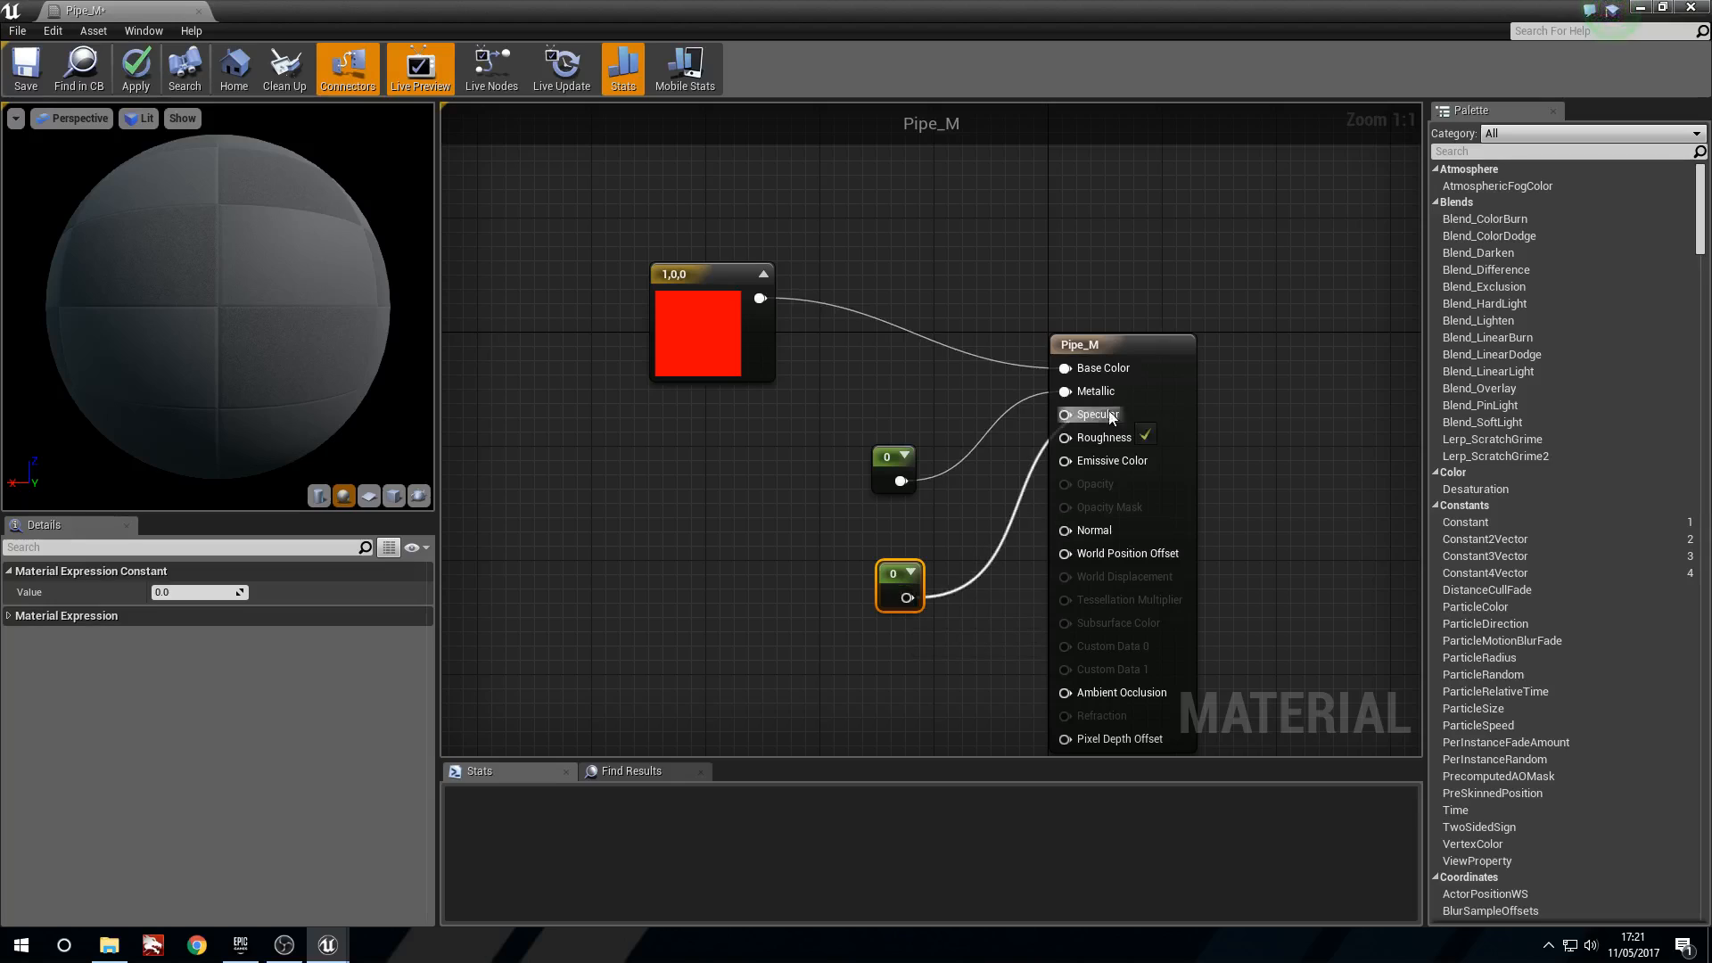
pyautogui.moveTo(1095, 413)
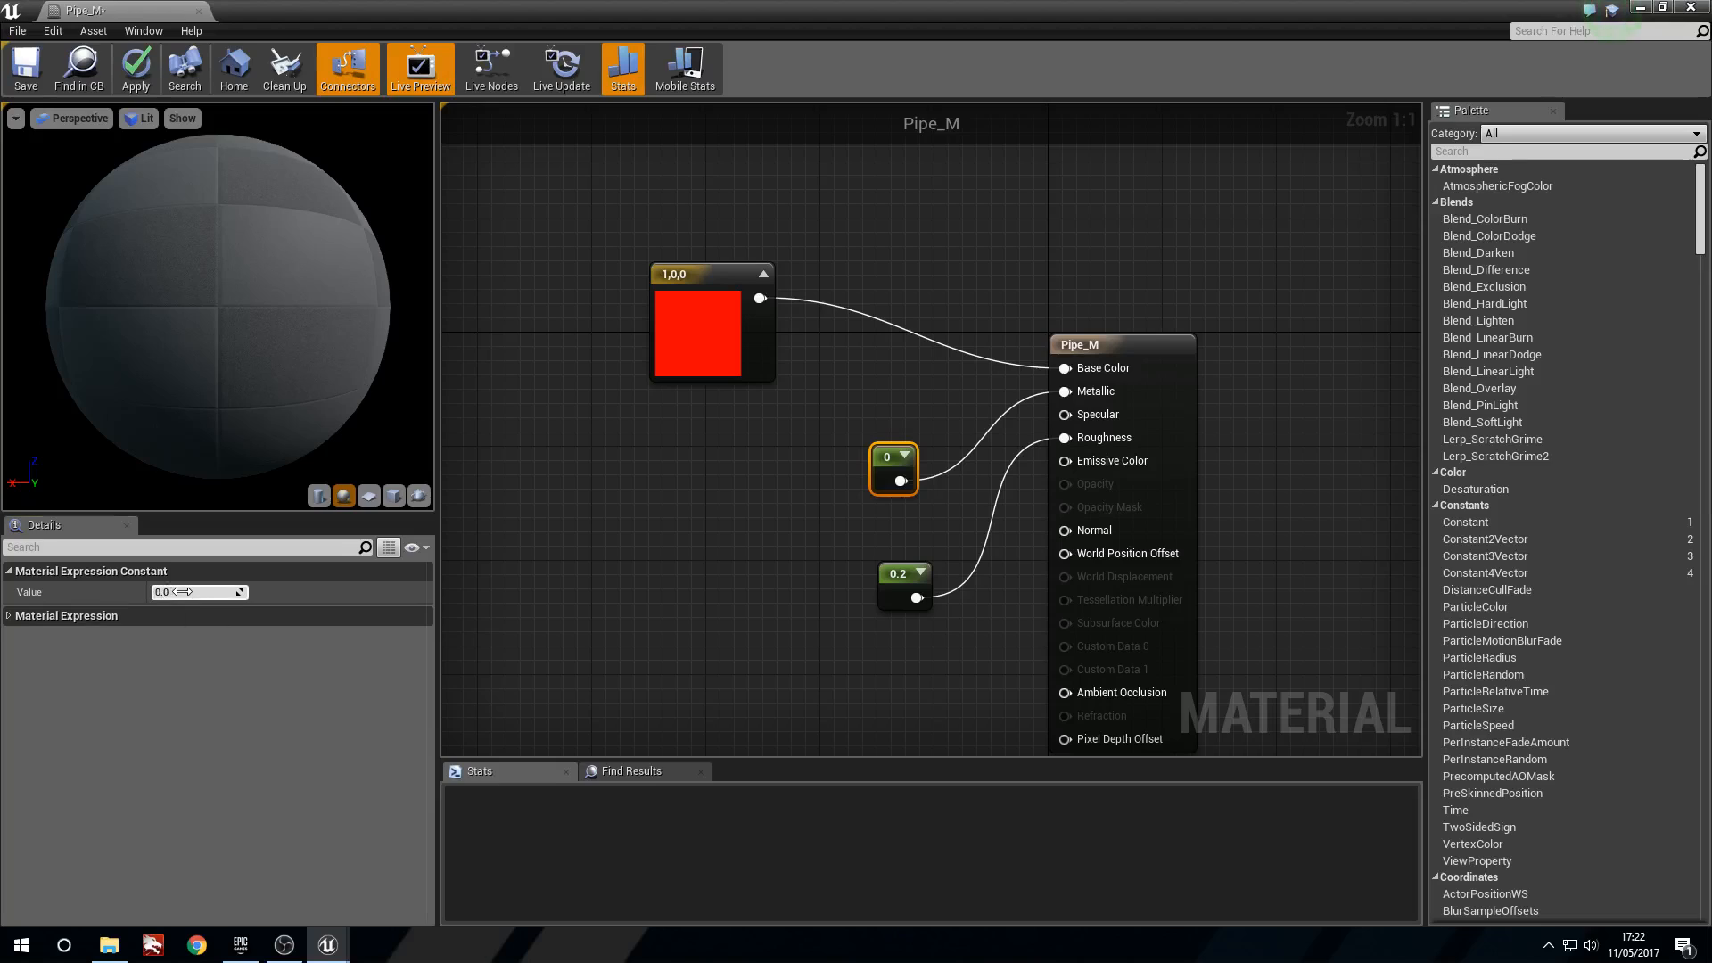
pyautogui.write('1.0')
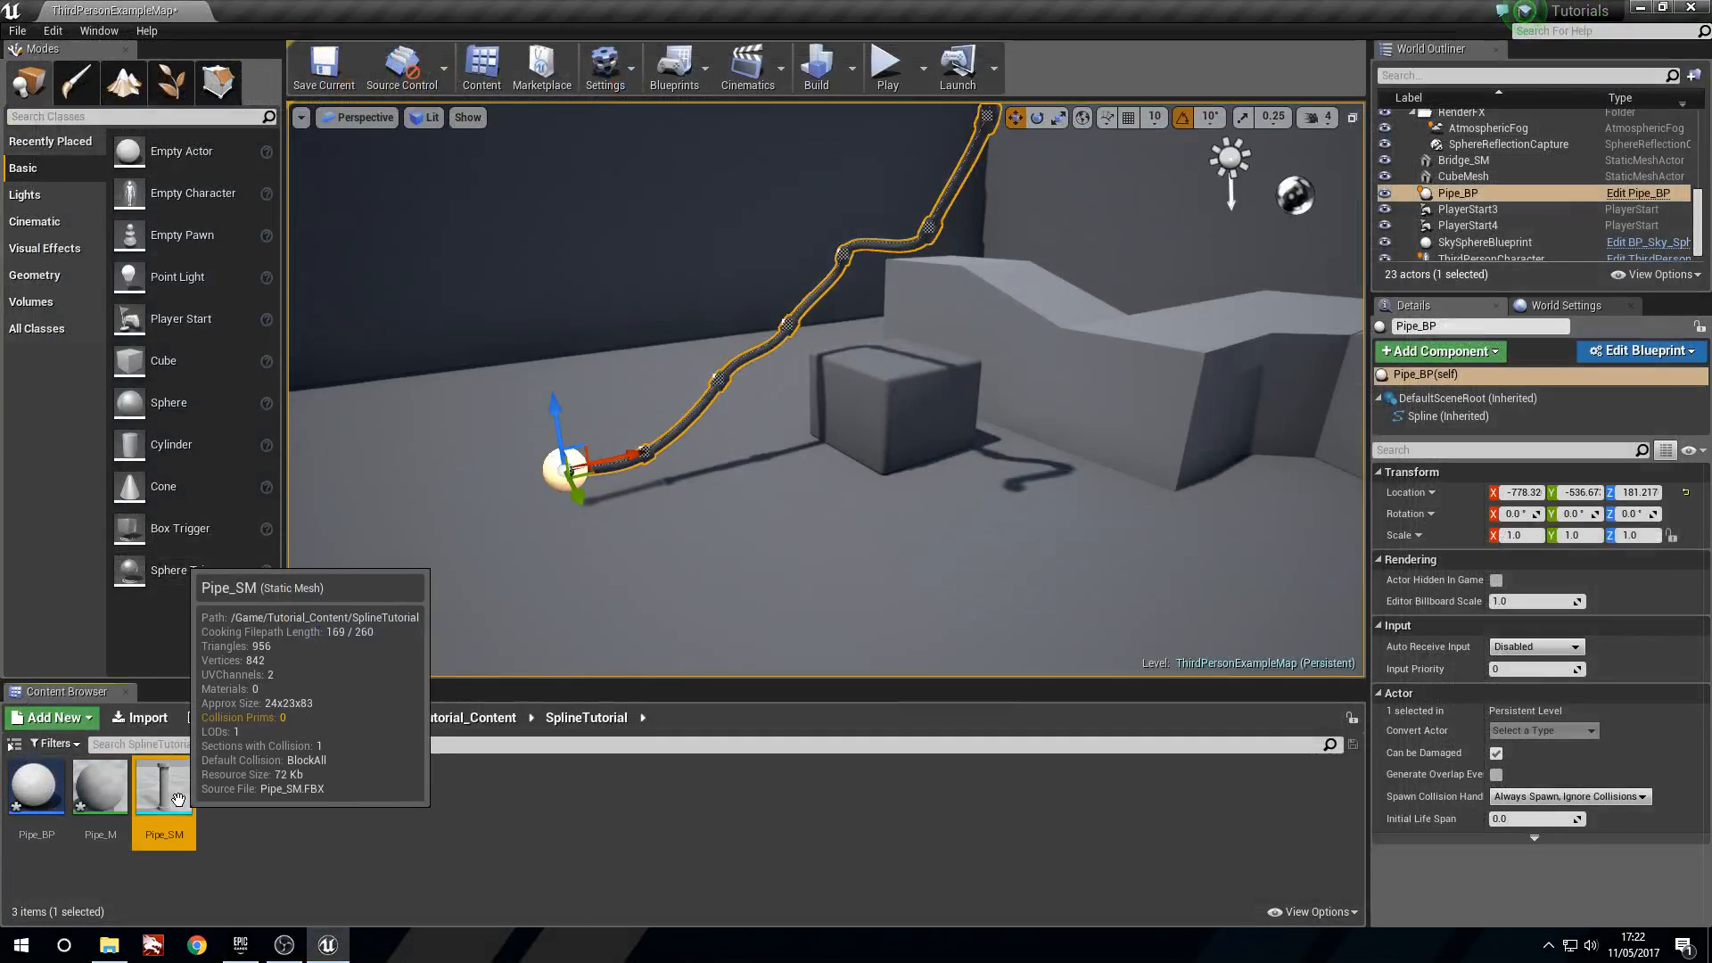
# Set Pipe_SM's Element 0 material slot to Pipe_M
pyautogui.doubleClick(164, 787)
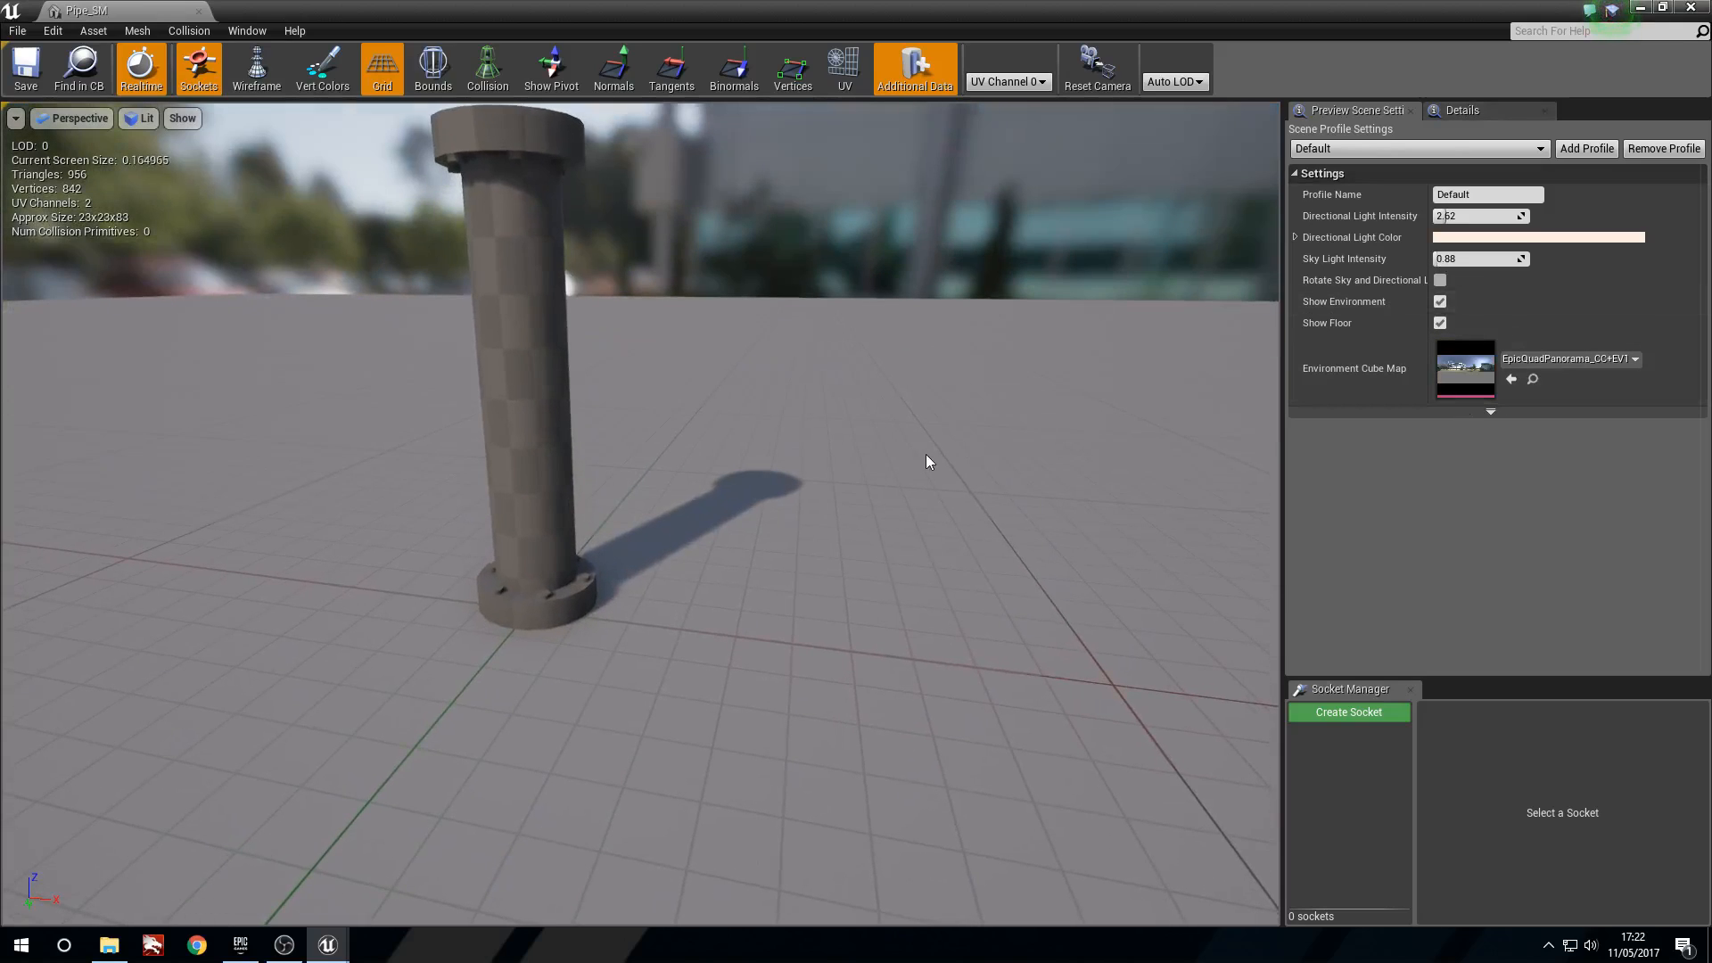
pyautogui.click(1490, 412)
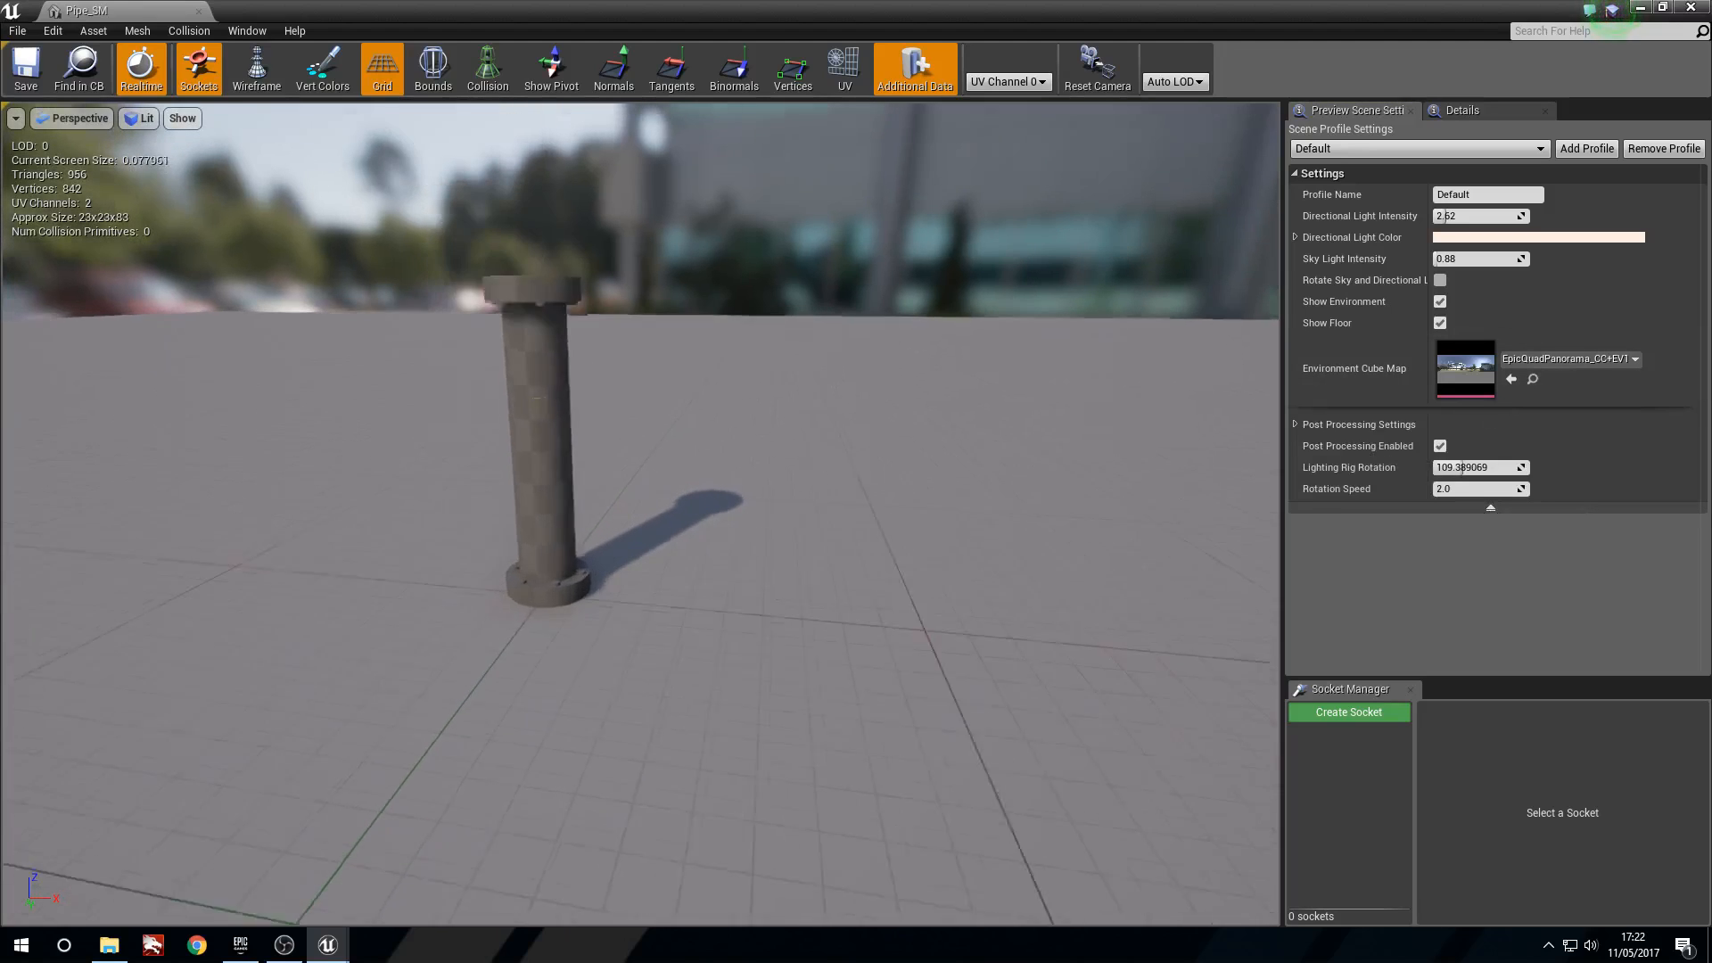
pyautogui.click(1461, 109)
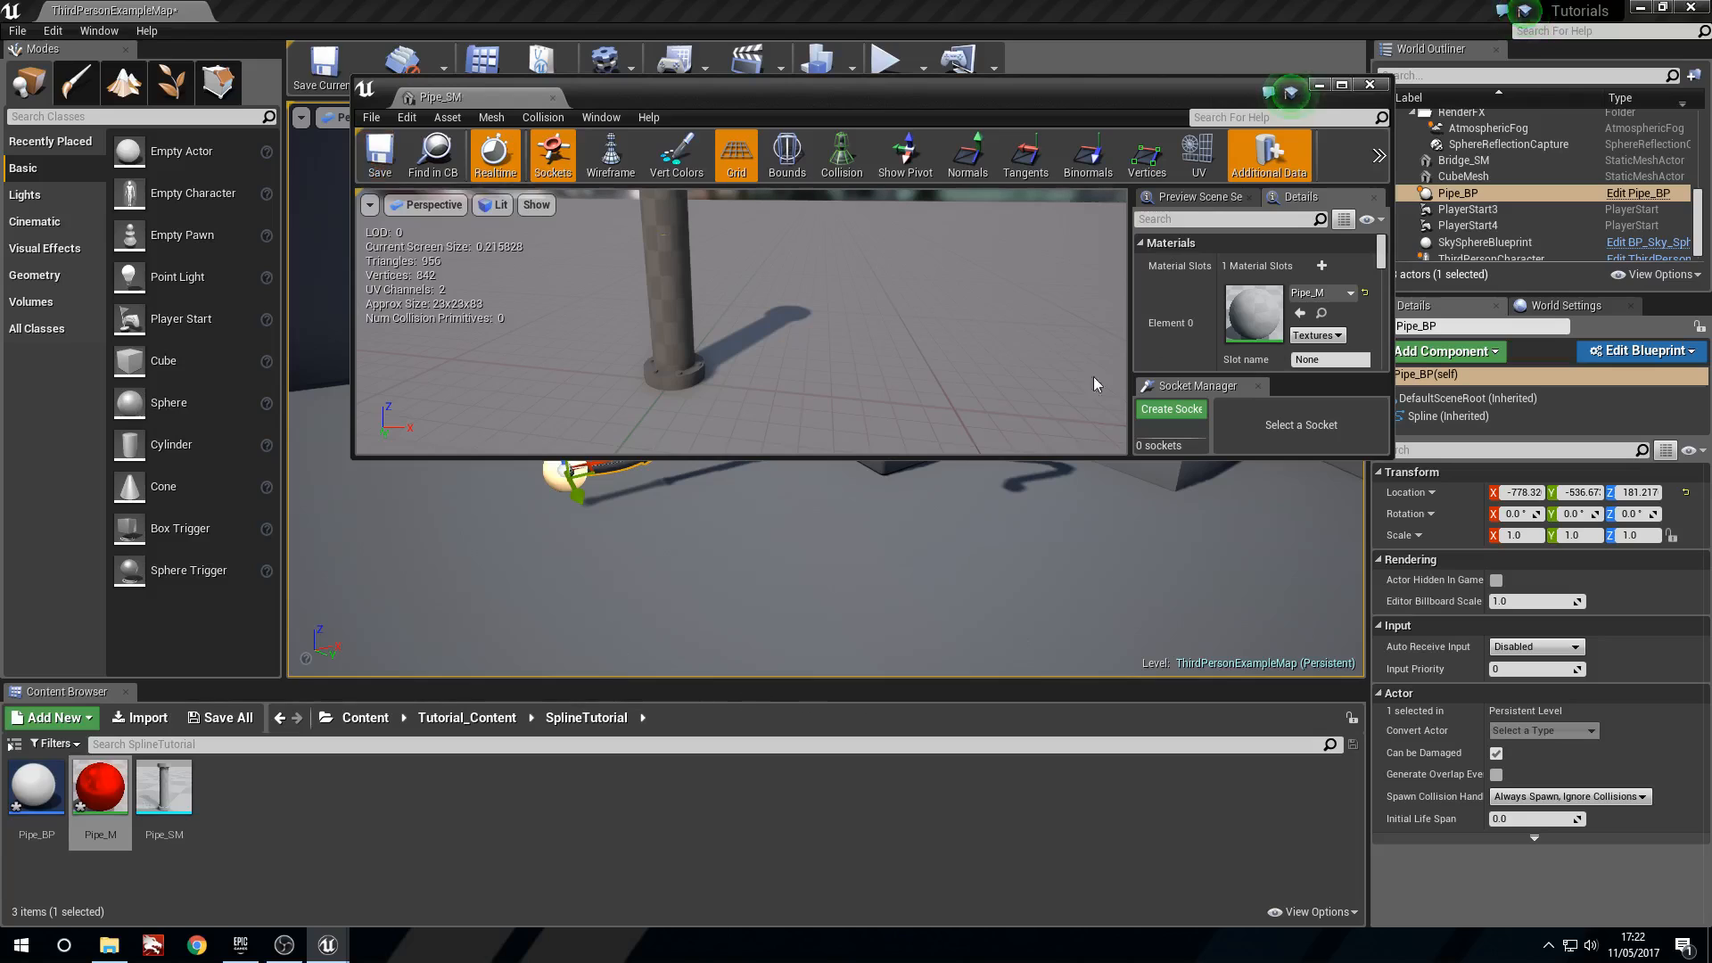
pyautogui.click(1369, 86)
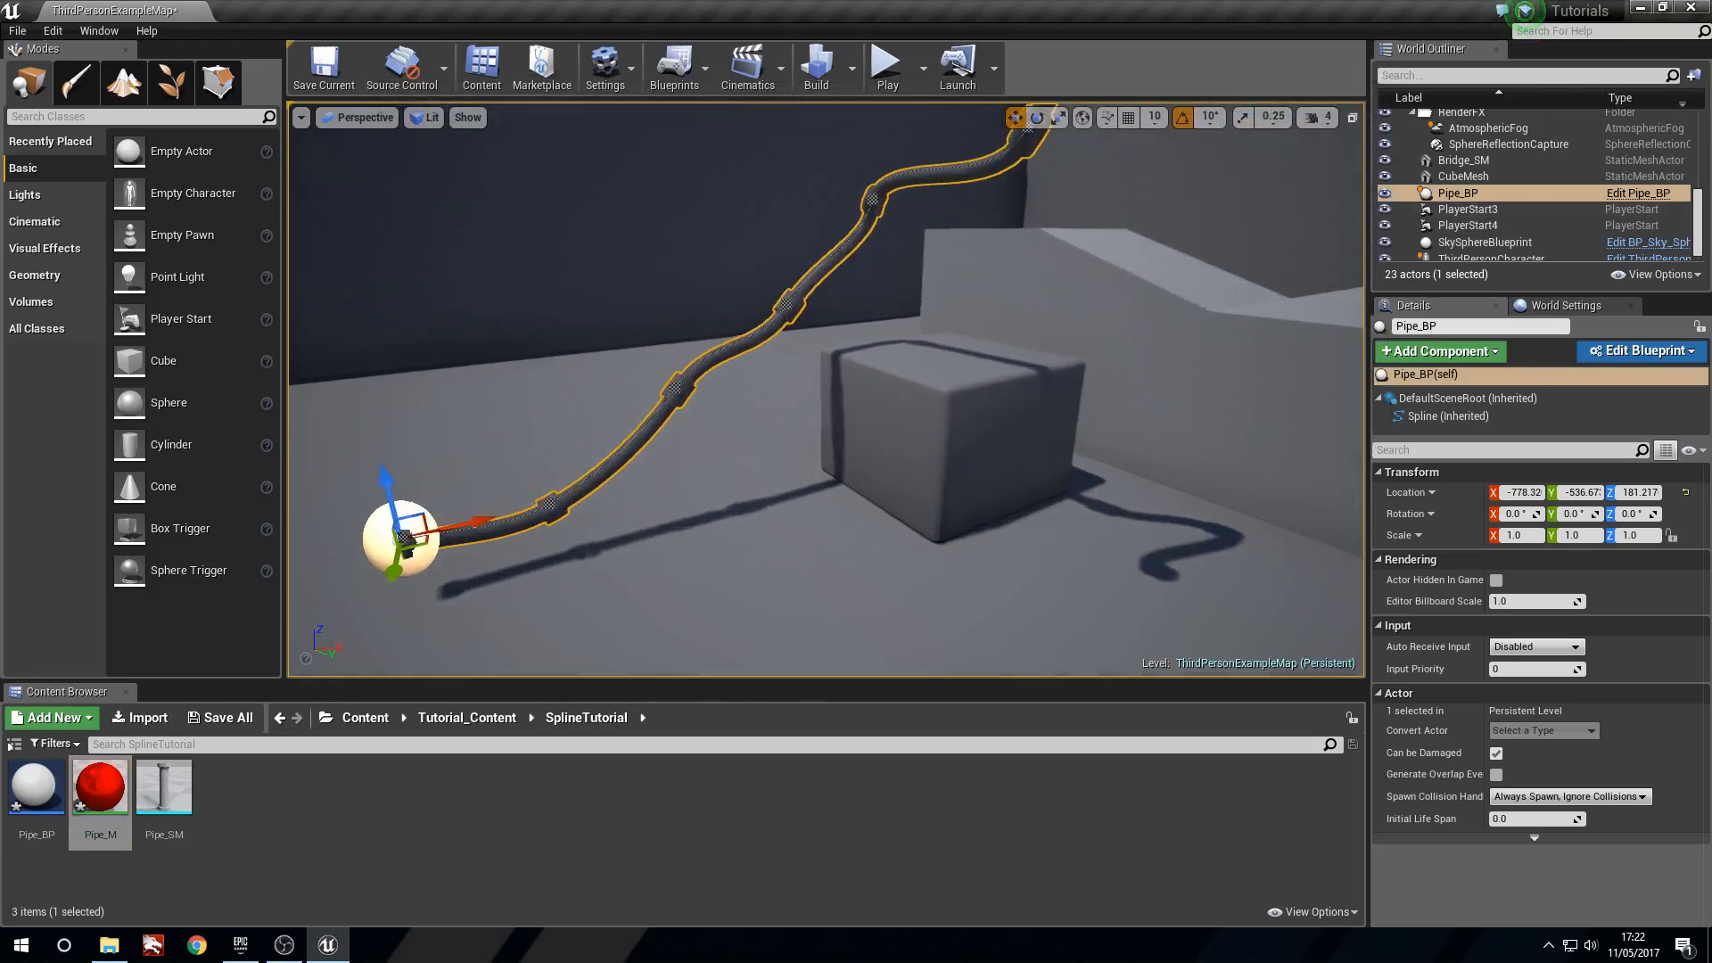
# Reopen Pipe_SM to confirm its material, then view the red pipe in the level
pyautogui.scroll(3)
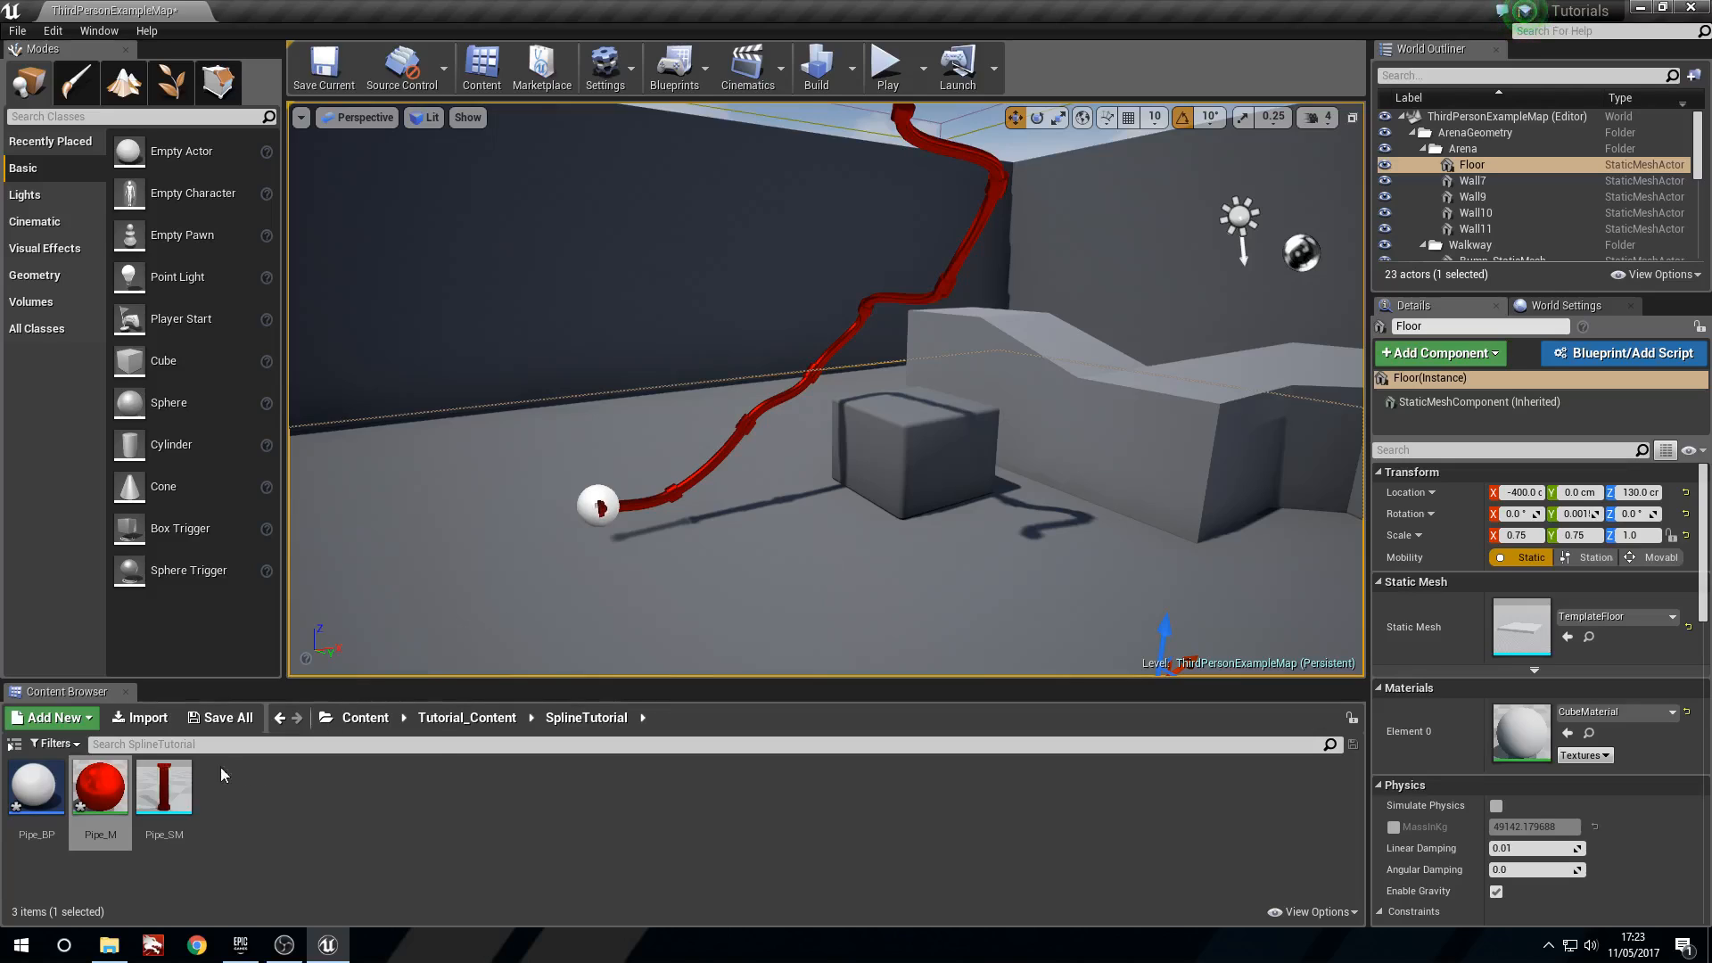
pyautogui.doubleClick(163, 787)
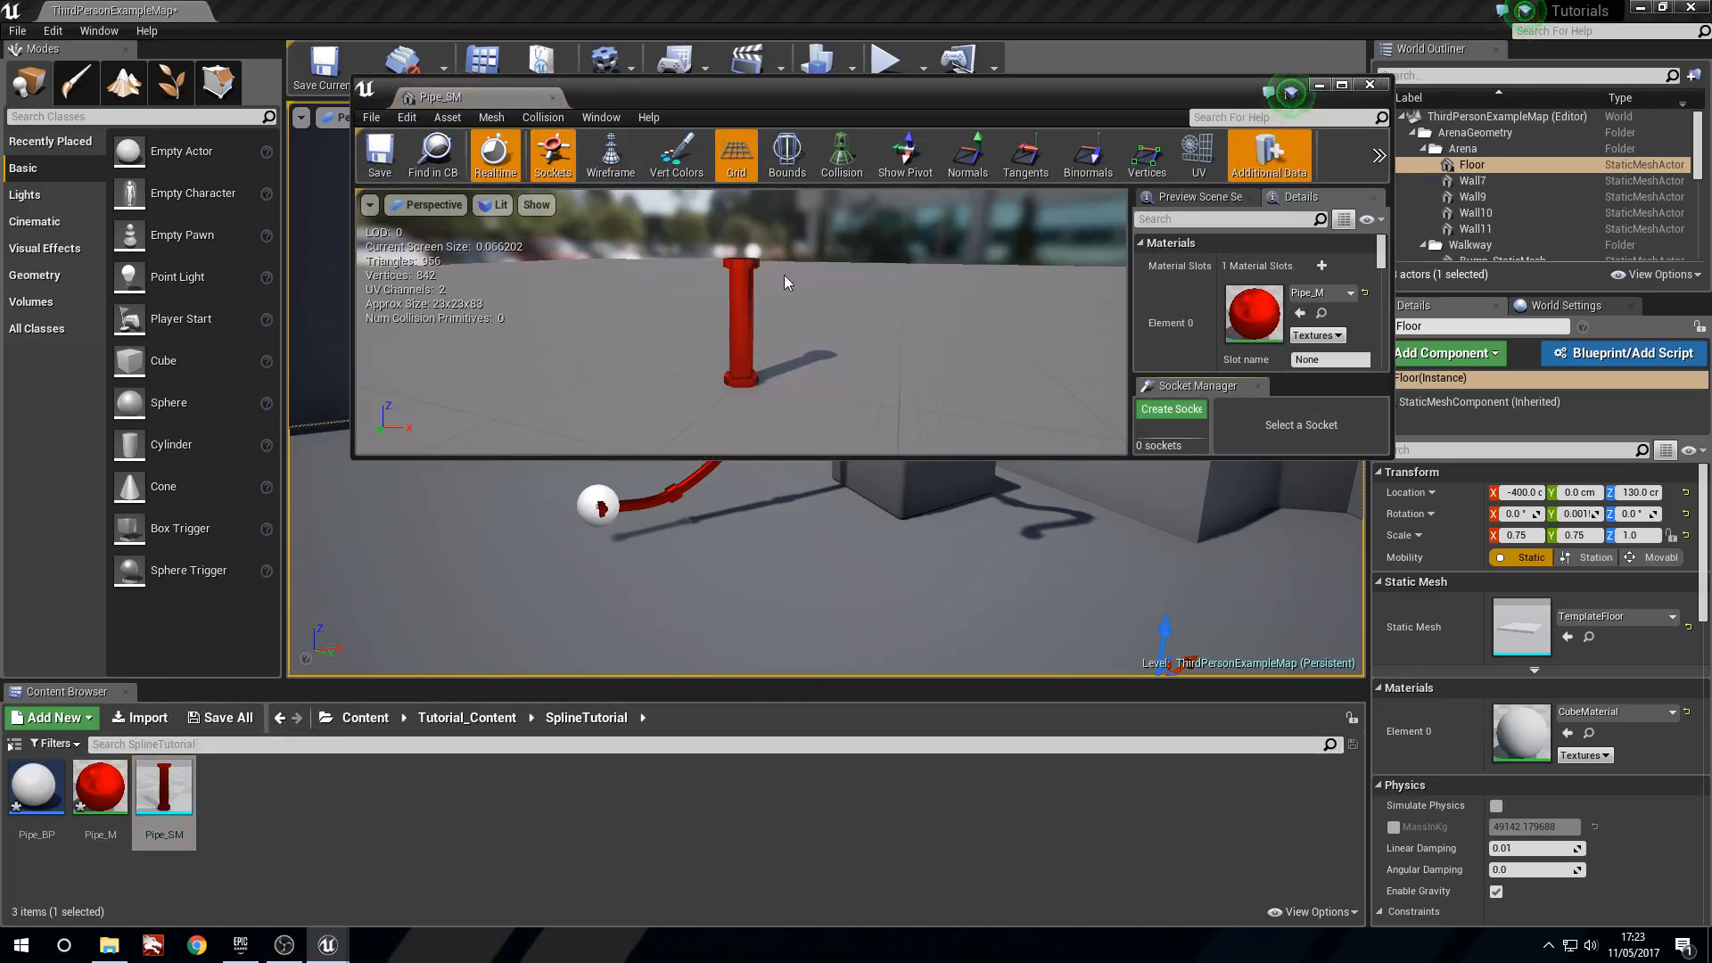
pyautogui.click(1370, 84)
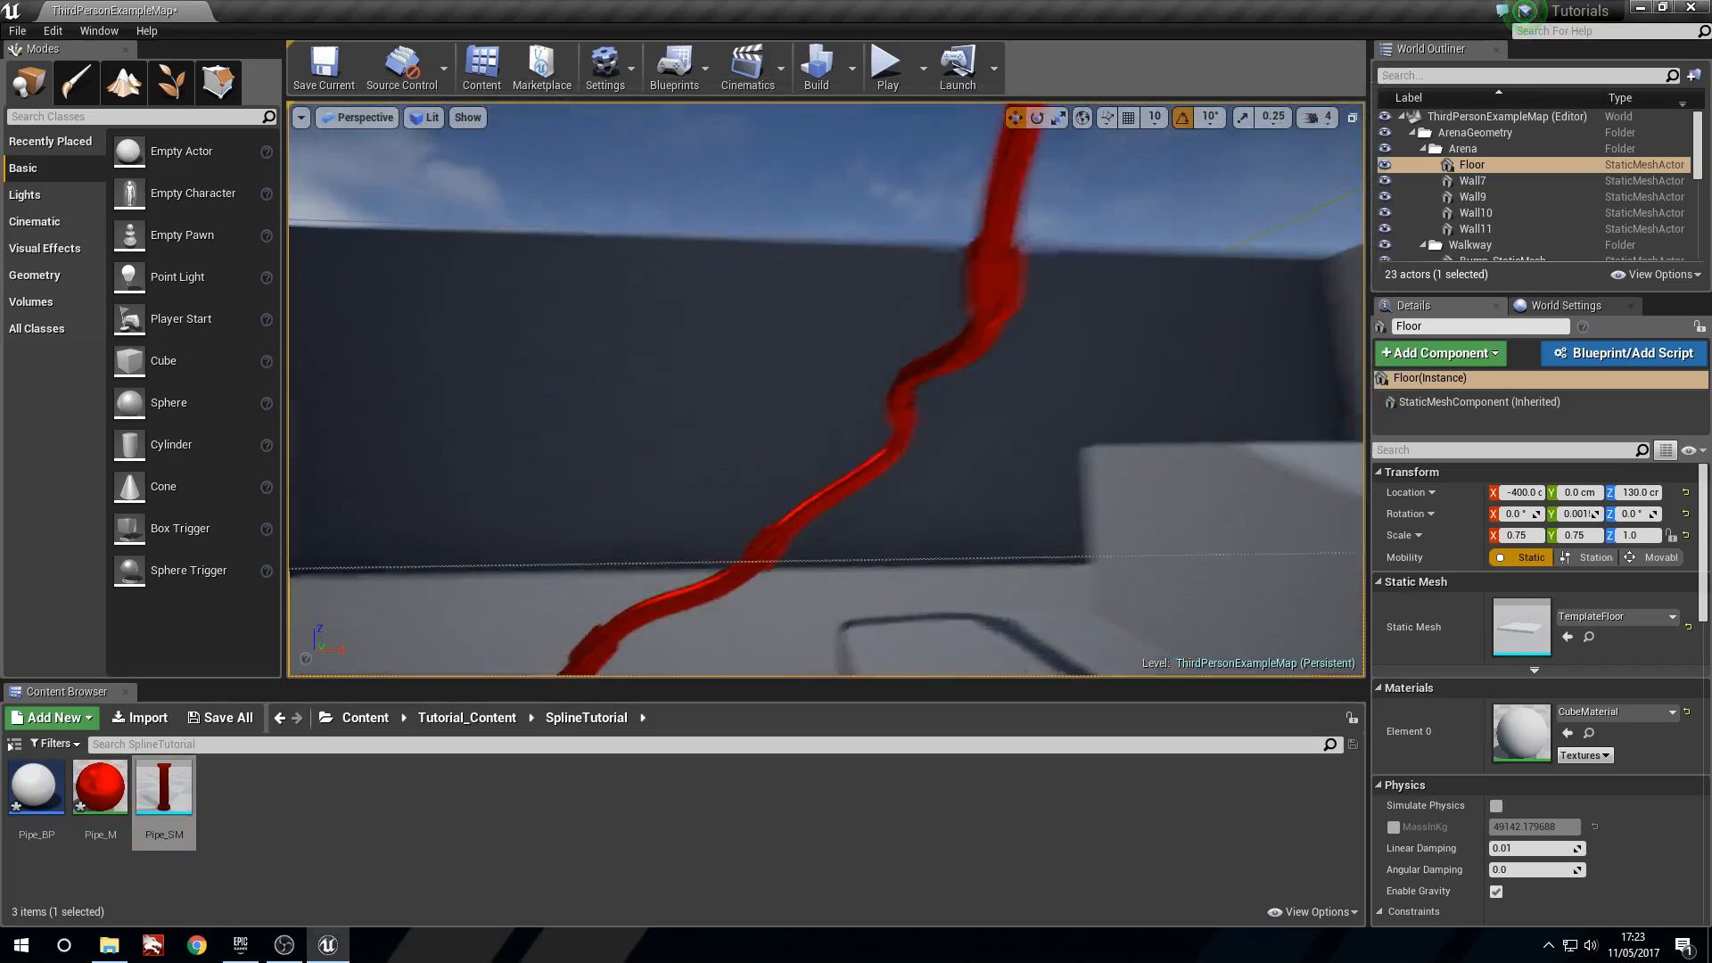